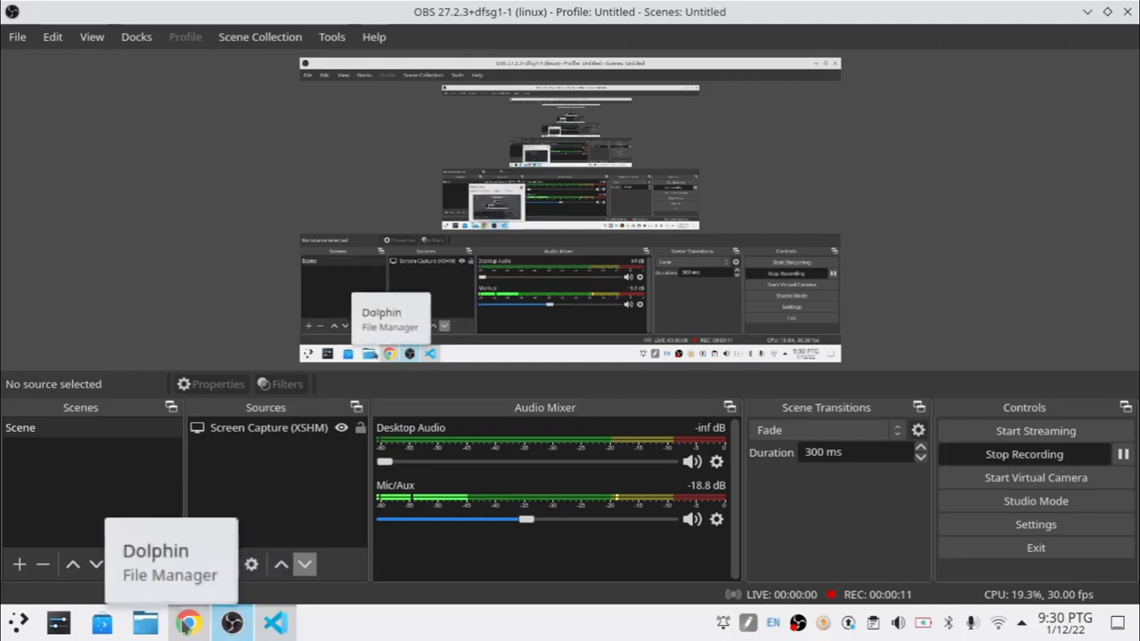
- Add a div with class clock inside the page body using the div.clock abbreviation
{"action": "left_click", "coordinate": [274, 624]}
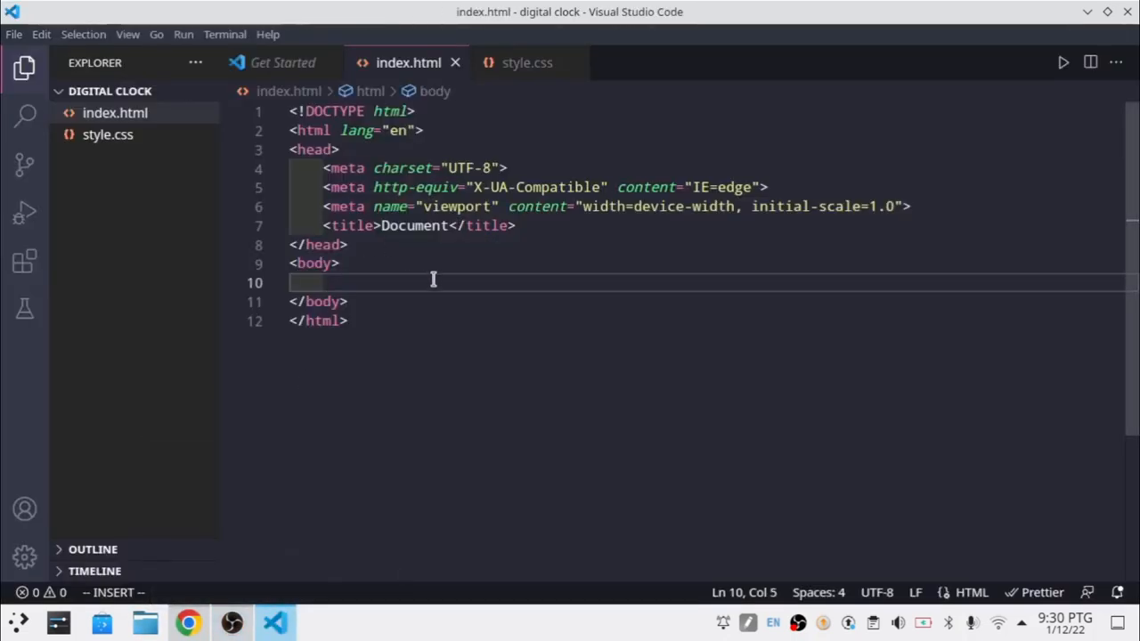
{"action": "type", "text": "div"}
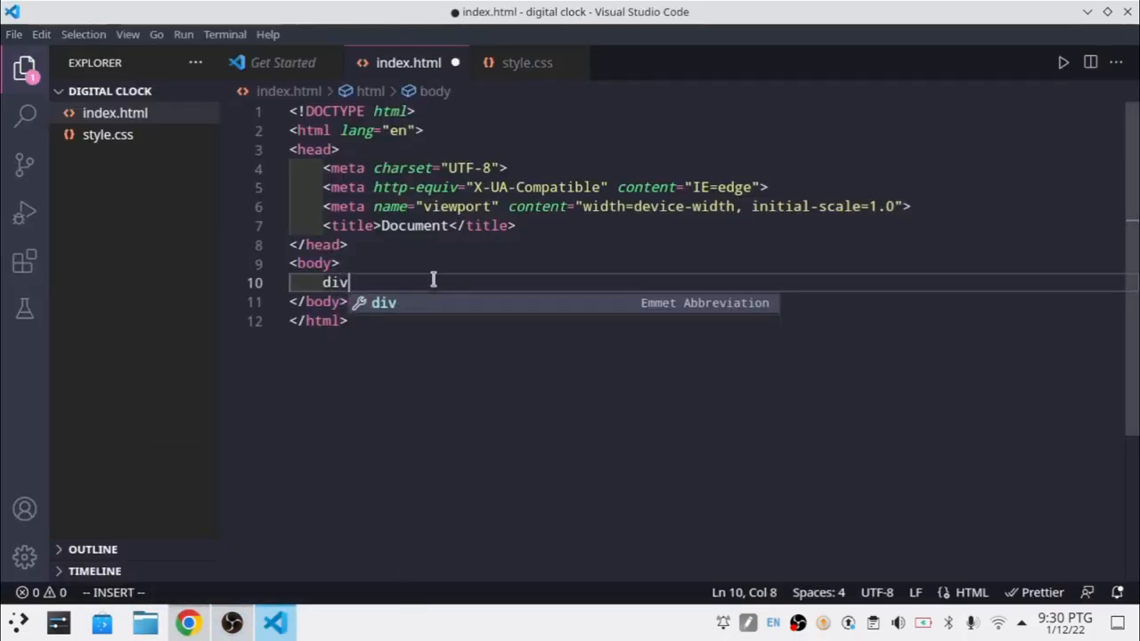
{"action": "type", "text": "."}
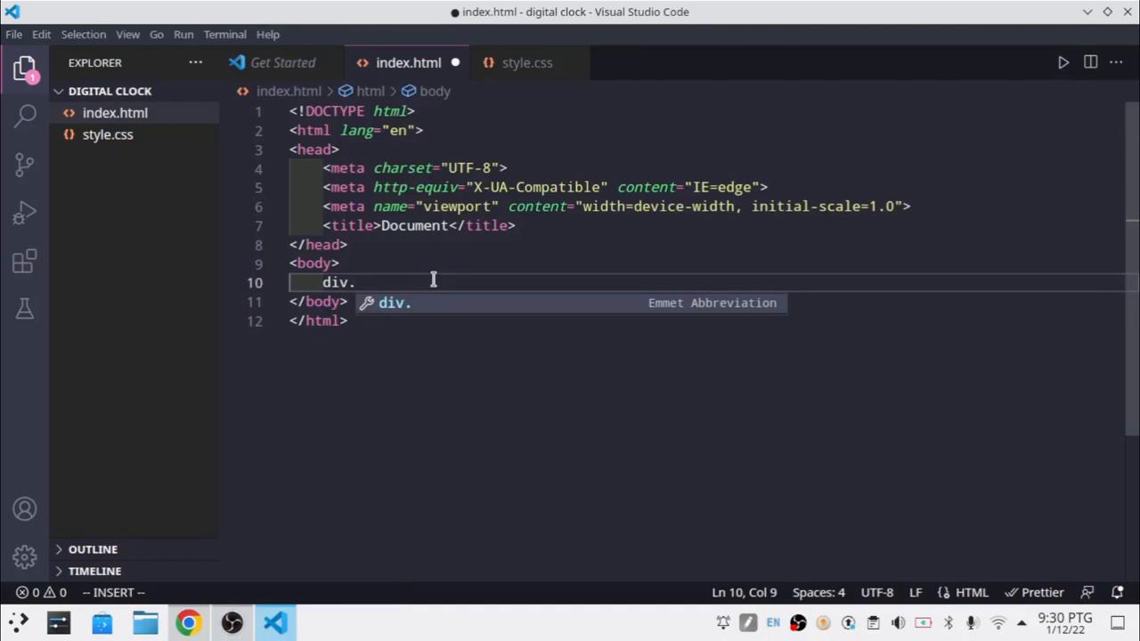
{"action": "type", "text": "clo"}
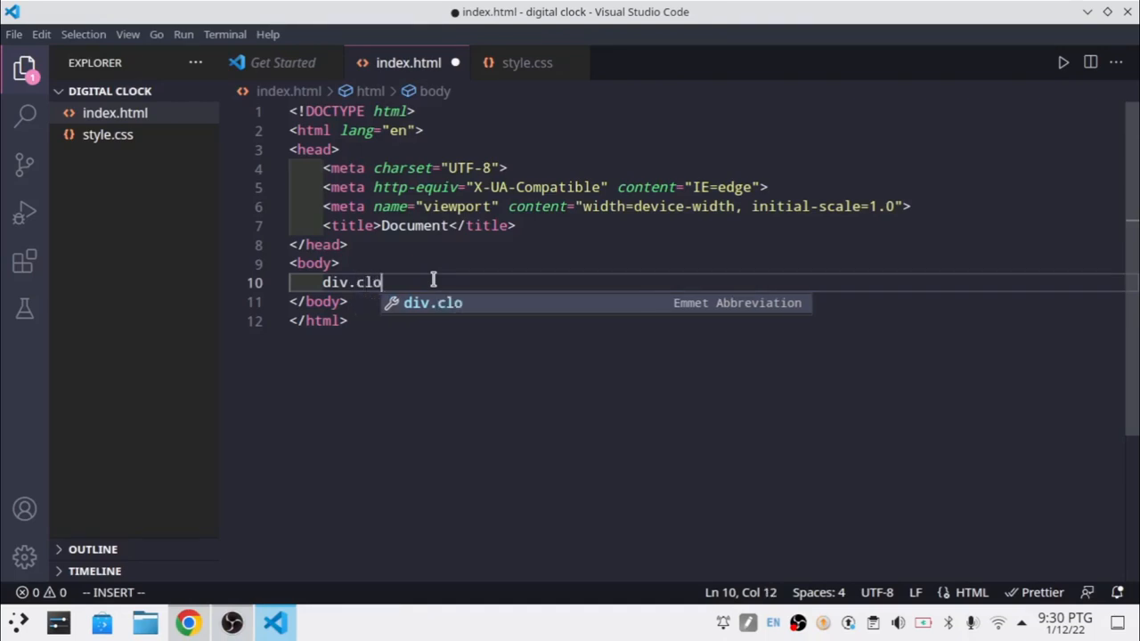
{"action": "key", "text": "Tab"}
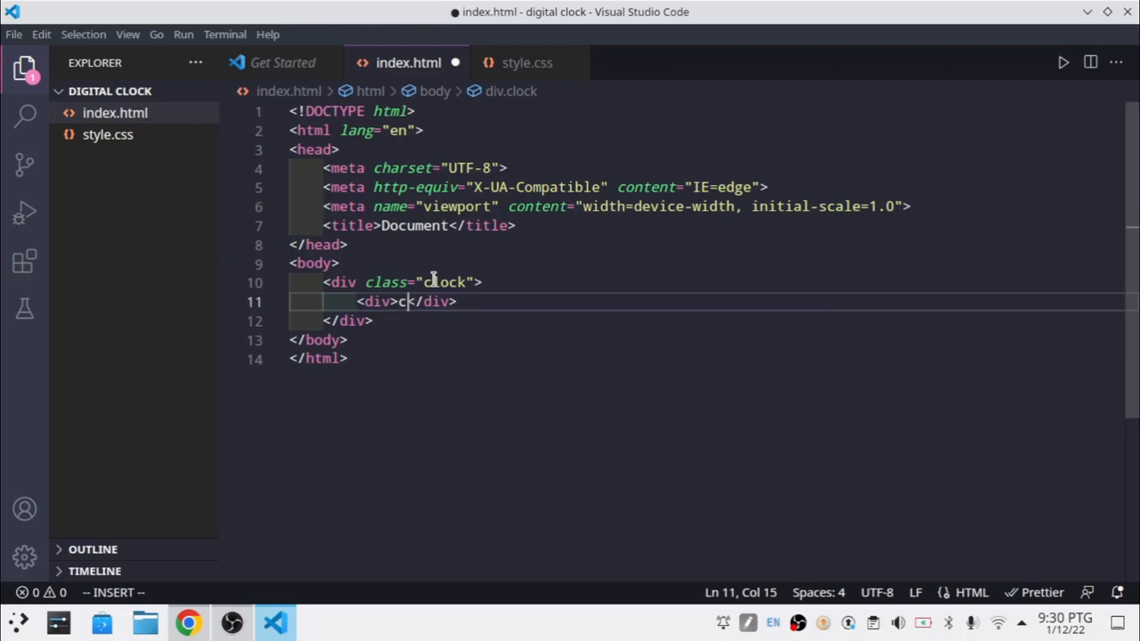
{"action": "key", "text": "Backspace"}
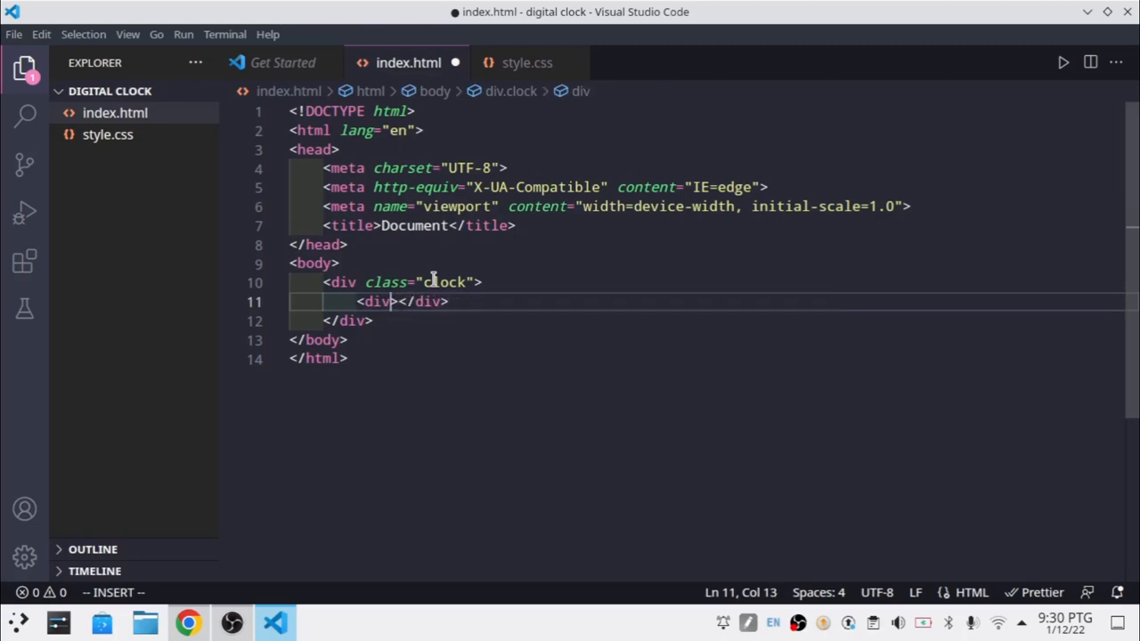
- Inside it add a div with id clockText showing 12:00:00, and save
{"action": "type", "text": "id=\"clockText"}
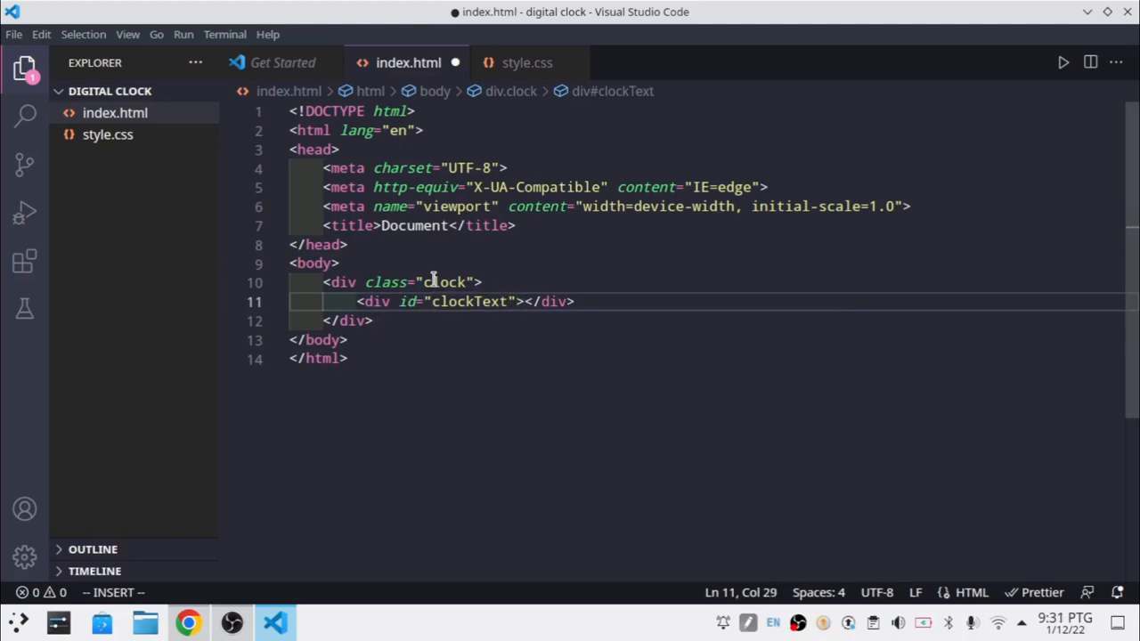
{"action": "type", "text": "12:"}
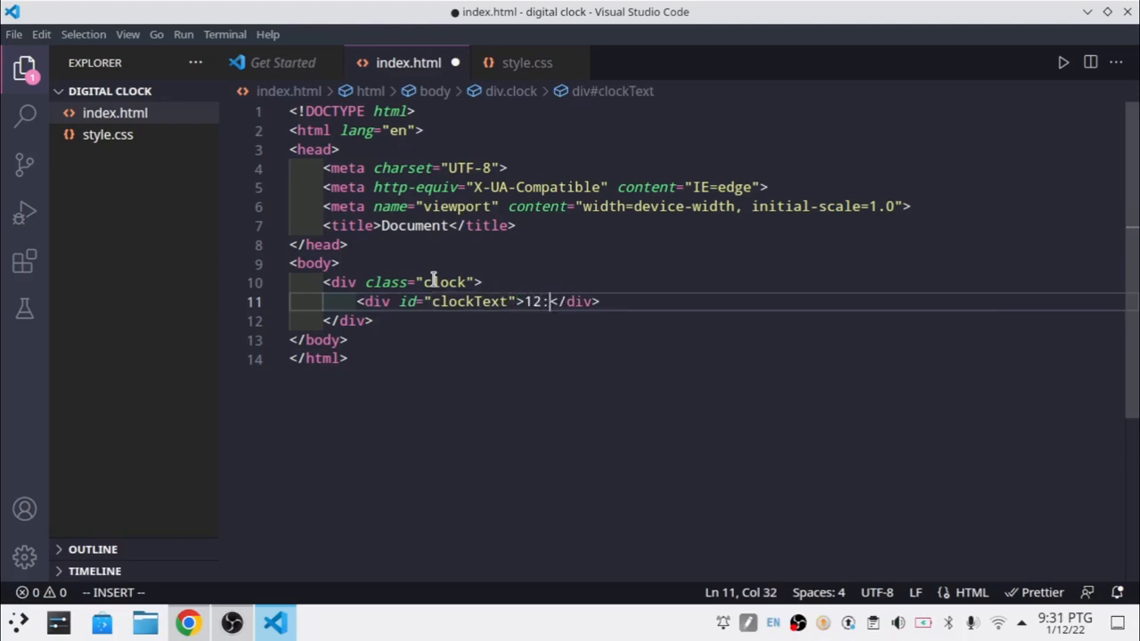
{"action": "type", "text": "00"}
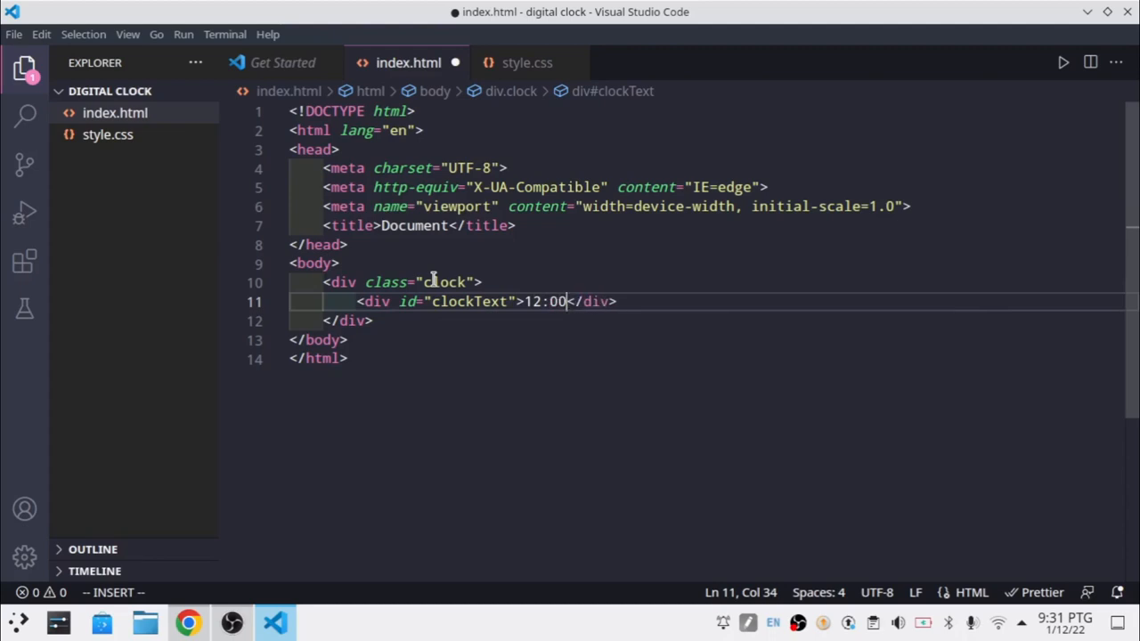
{"action": "type", "text": ":00"}
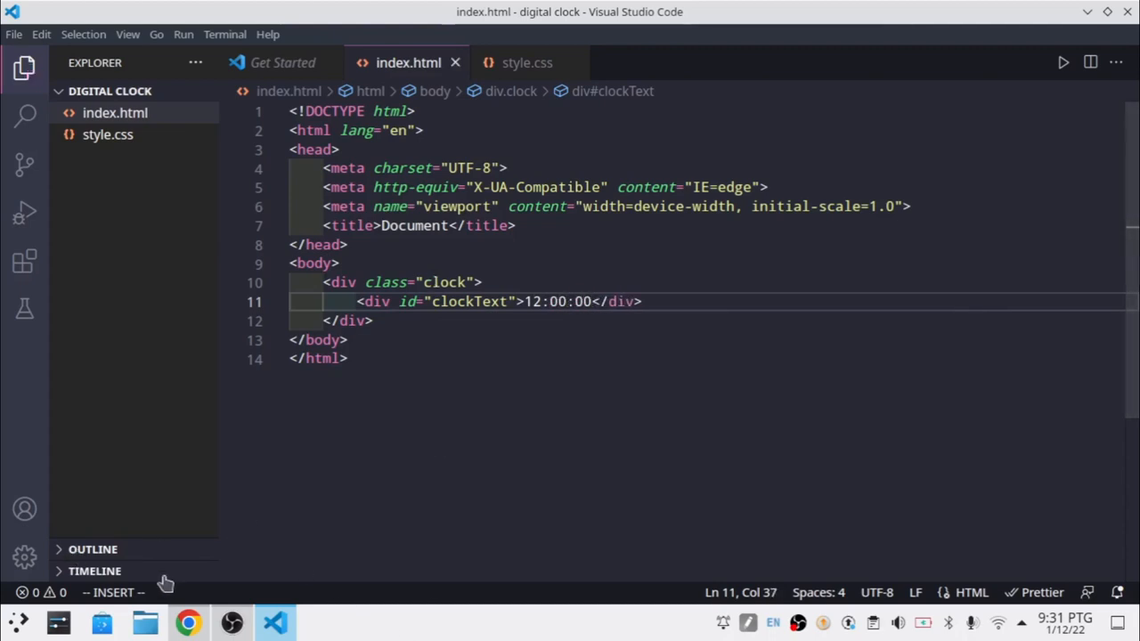
{"action": "left_click", "coordinate": [188, 624]}
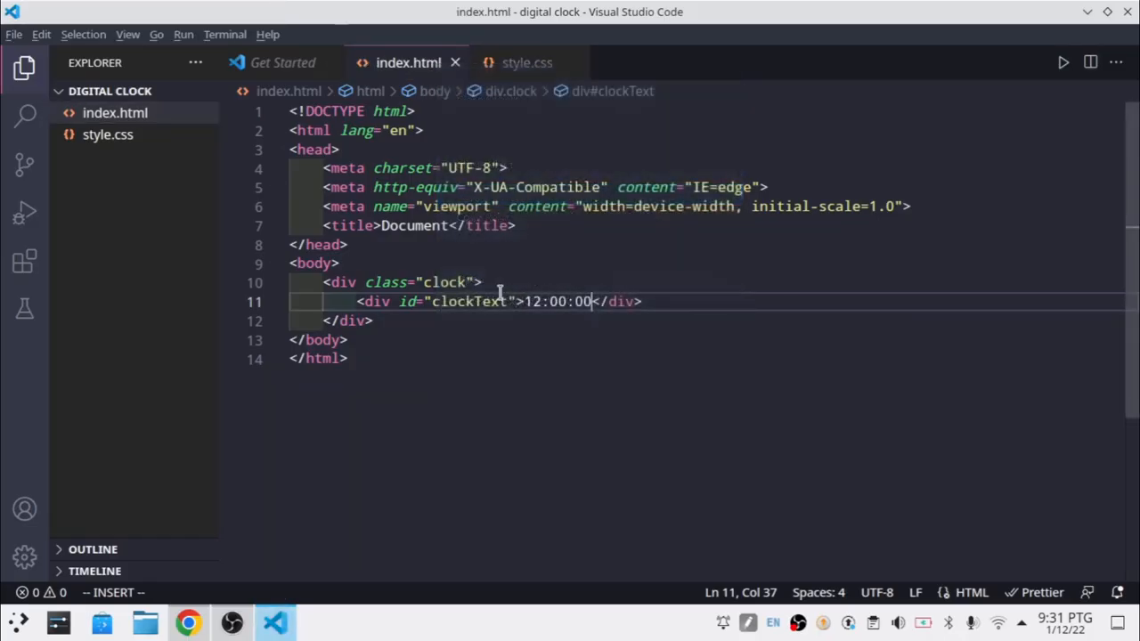
{"action": "left_click", "coordinate": [189, 624]}
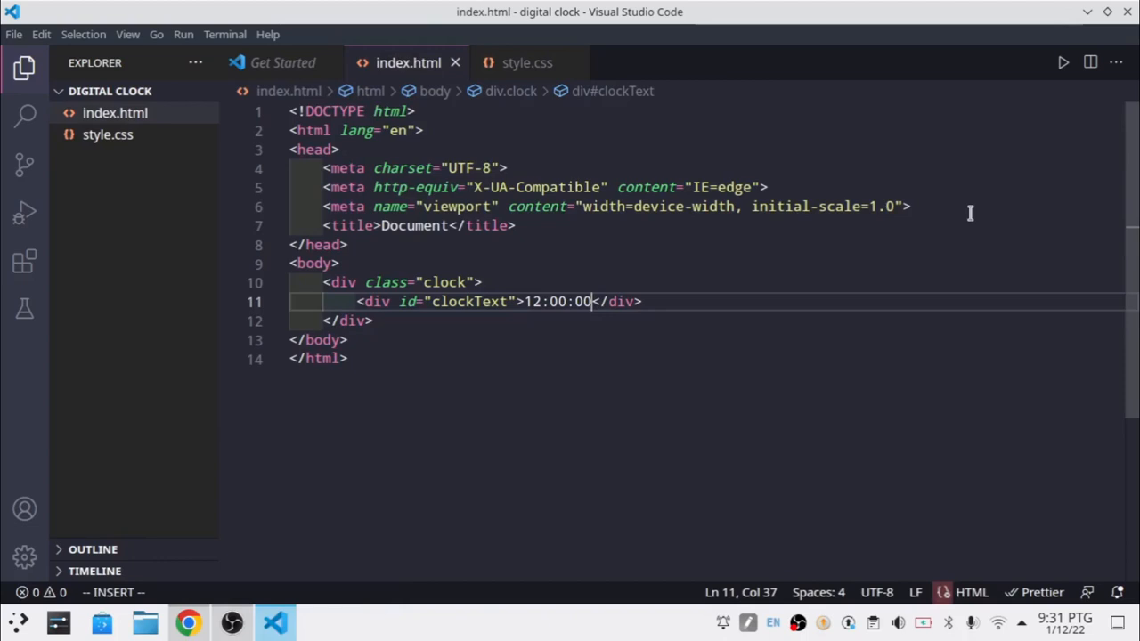
- Link style.css in the head and give body display: flex with align-items and justify-content centered
{"action": "type", "text": "lin"}
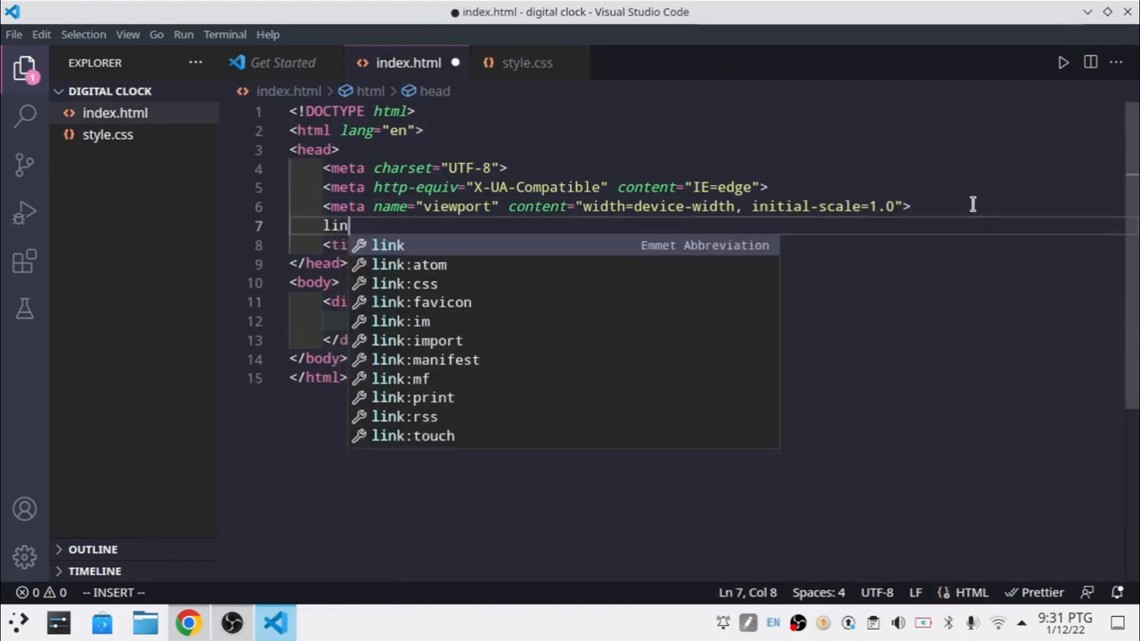
{"action": "key", "text": "Down"}
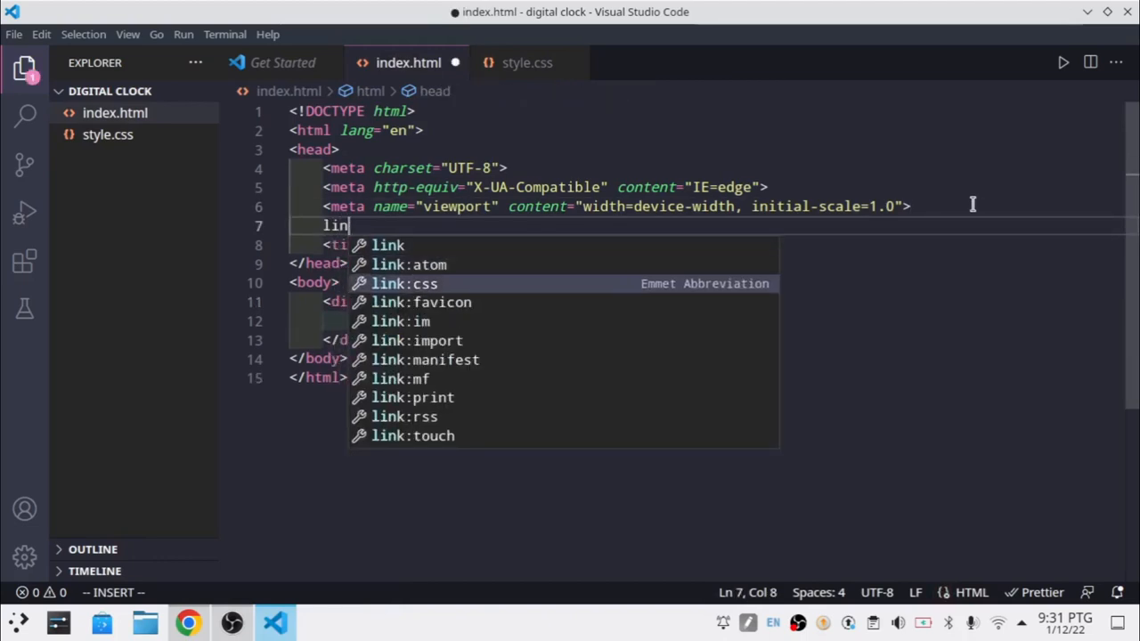
{"action": "left_click", "coordinate": [527, 62]}
{"action": "type", "text": "d"}
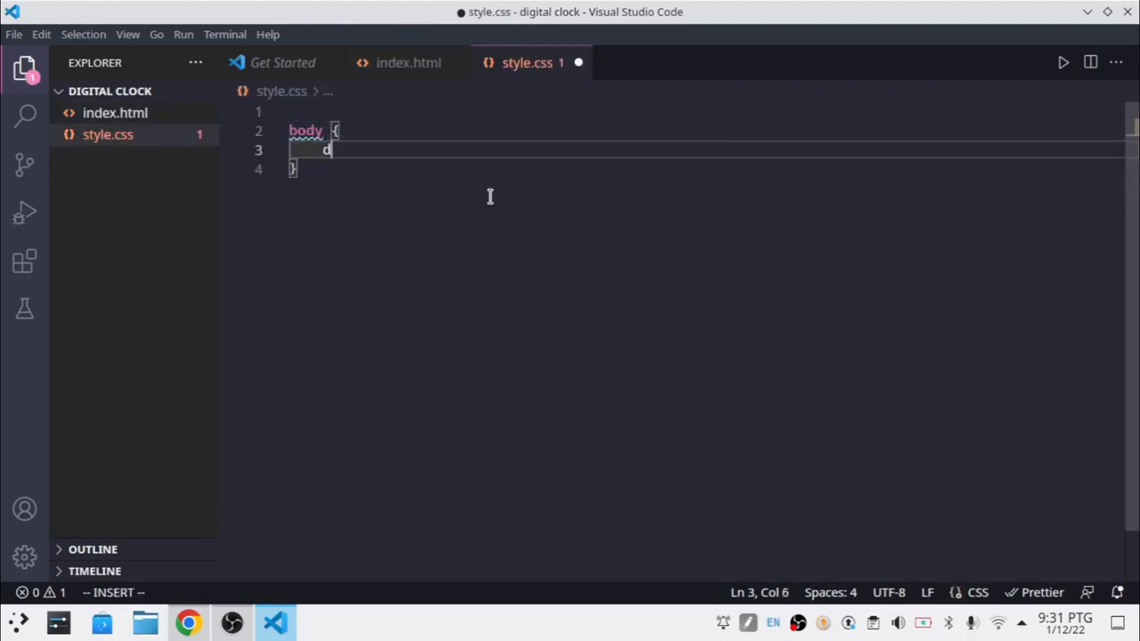
{"action": "type", "text": "isplay: flex;"}
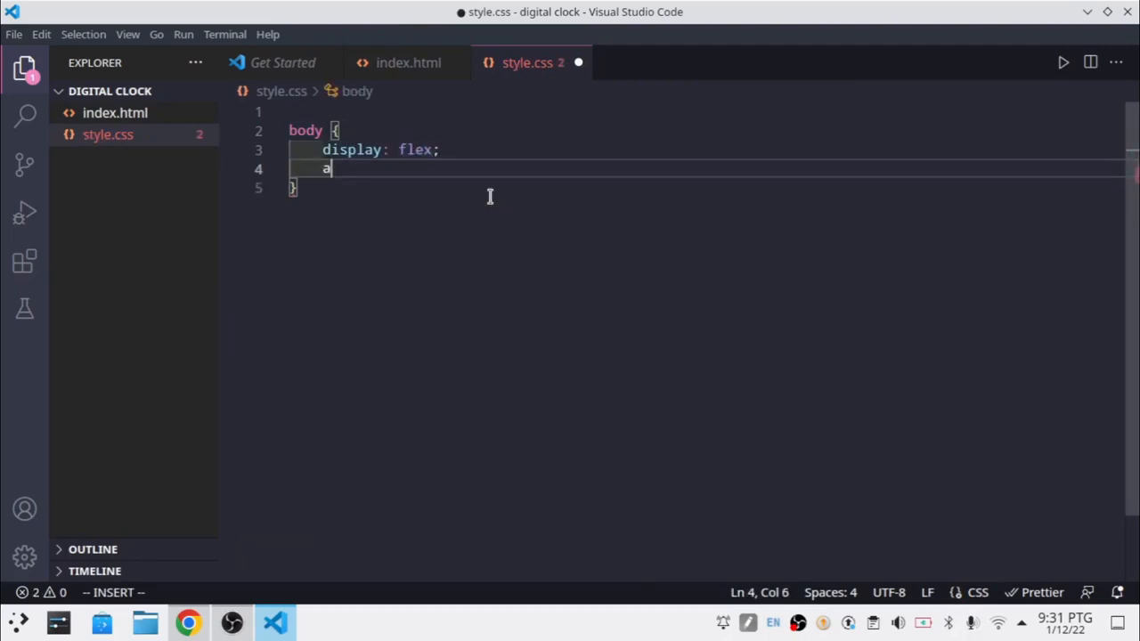
{"action": "type", "text": "lign-items: center;"}
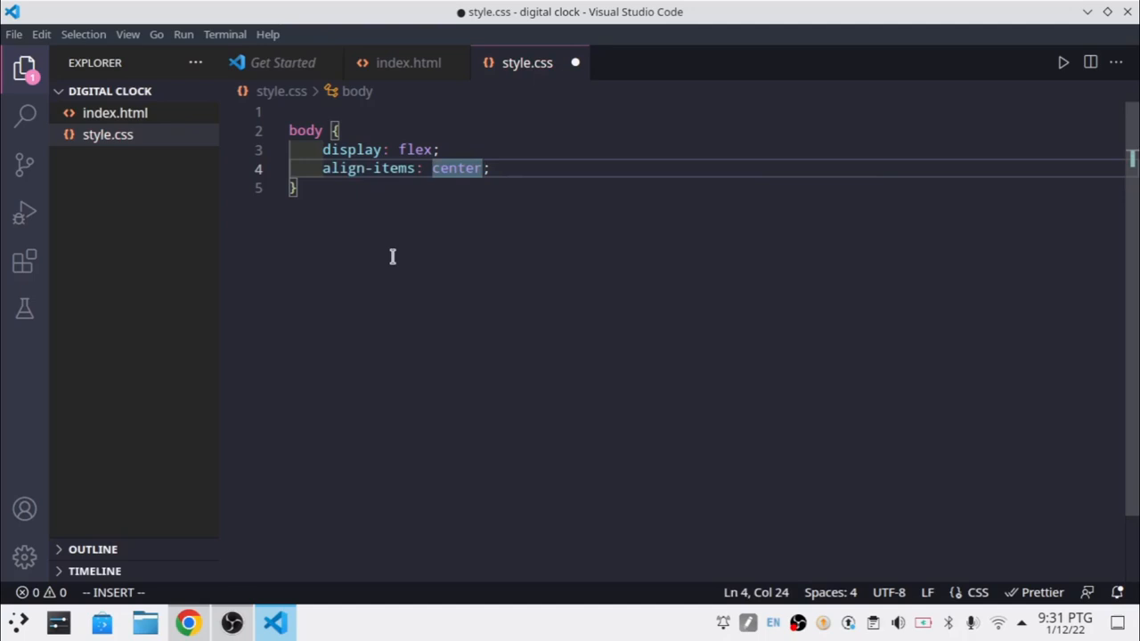
{"action": "type", "text": "justify-content: center;"}
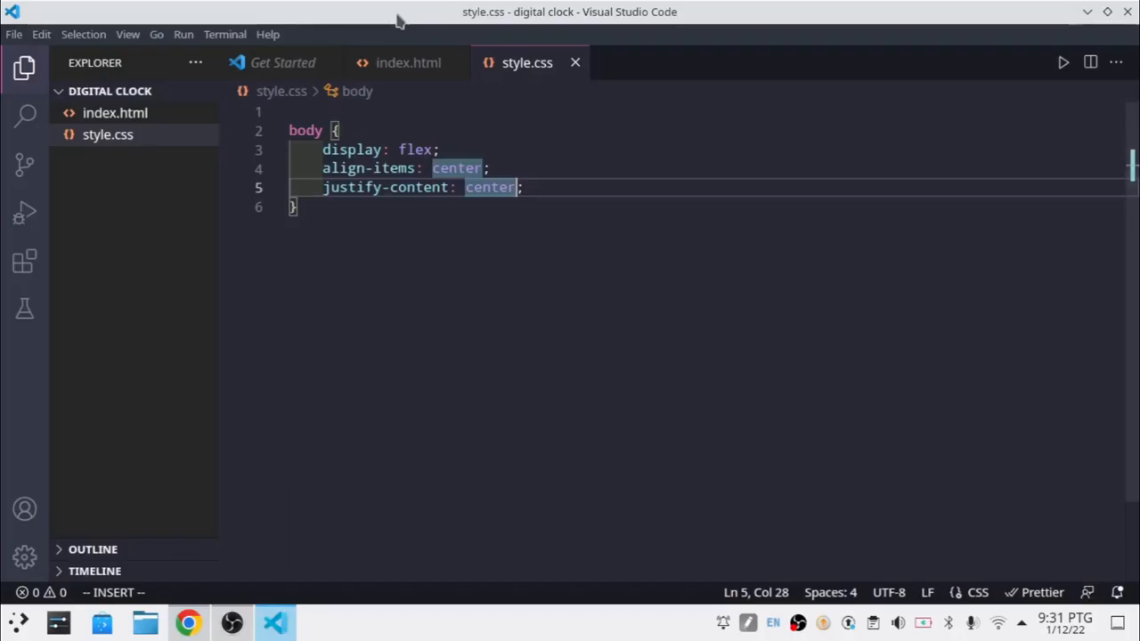
- Wrap the clock div in a new div.view in index.html and reformat the document, dismissing the formatter prompt
{"action": "left_click", "coordinate": [408, 62]}
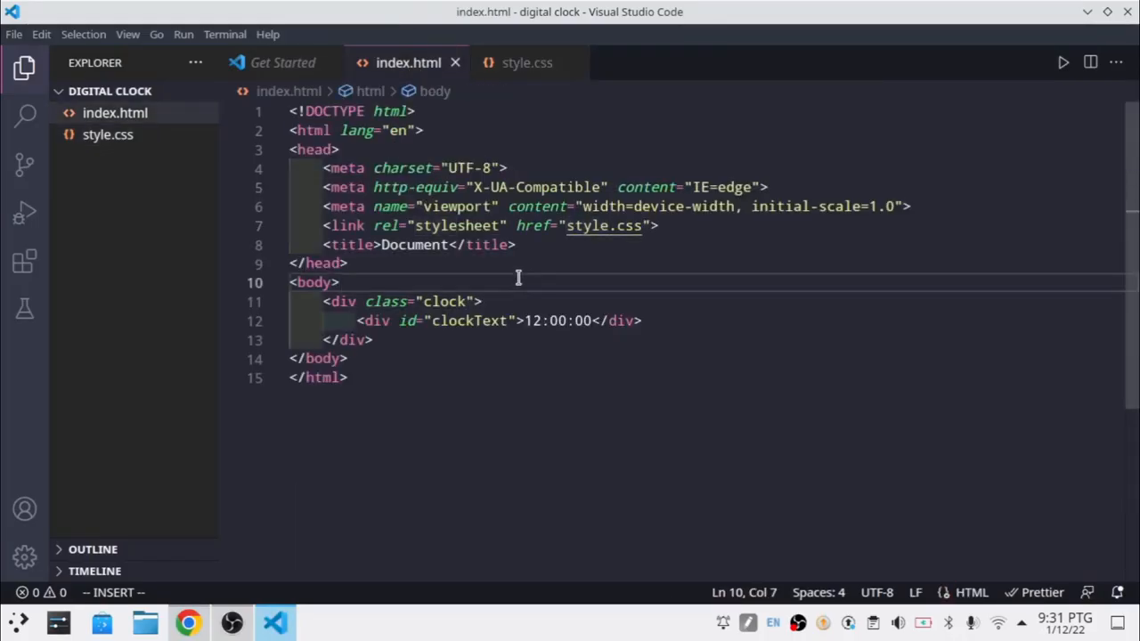
{"action": "type", "text": "div."}
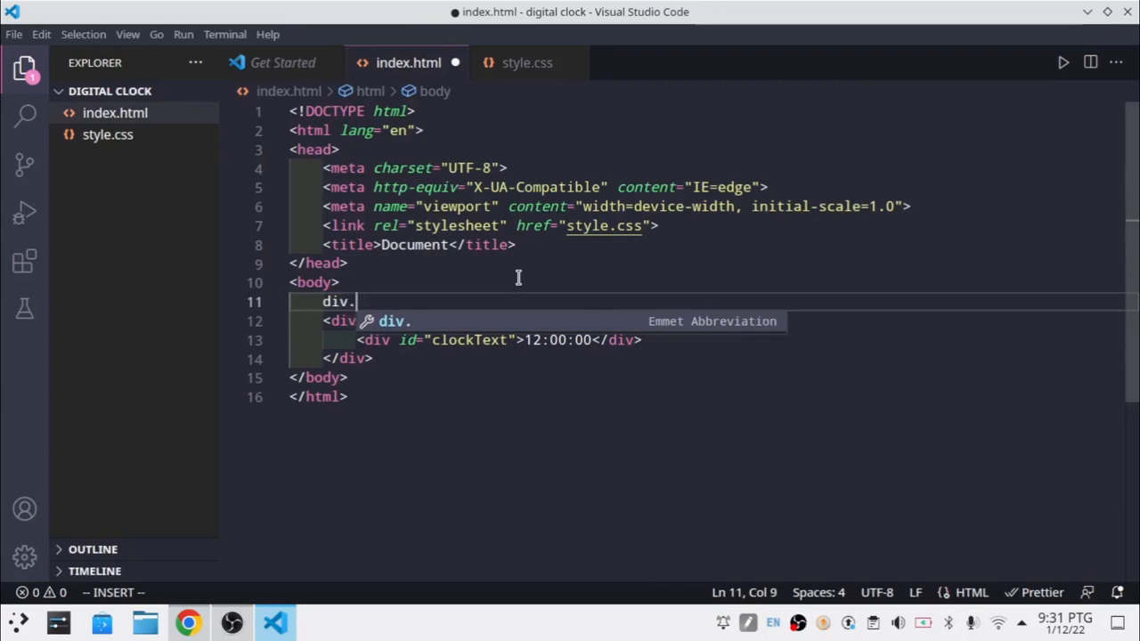
{"action": "type", "text": "v"}
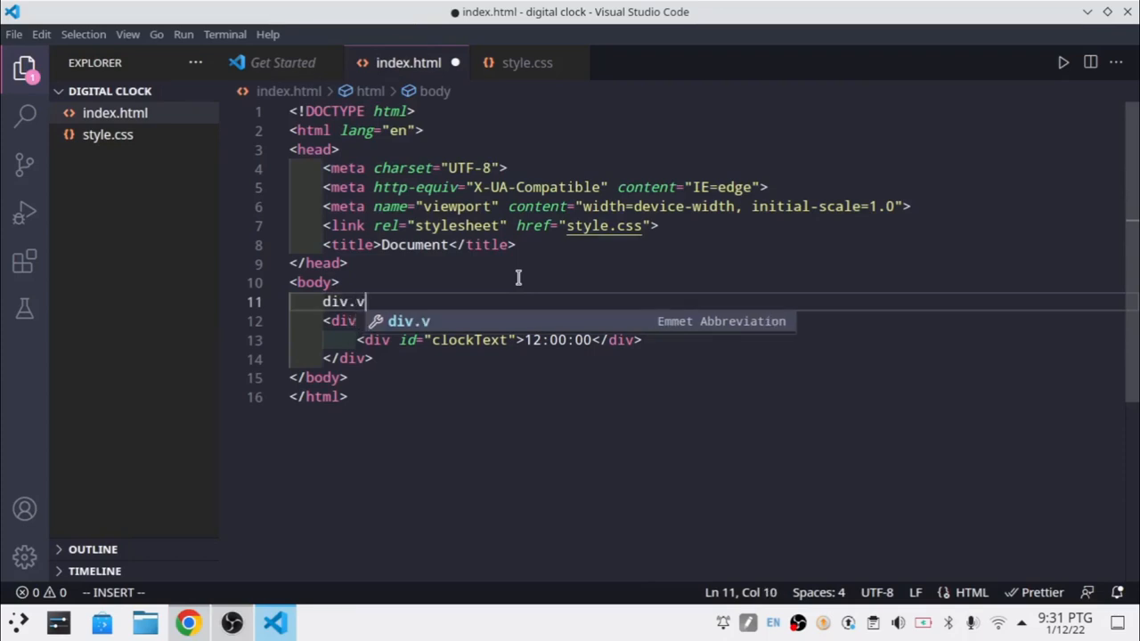
{"action": "key", "text": "Tab"}
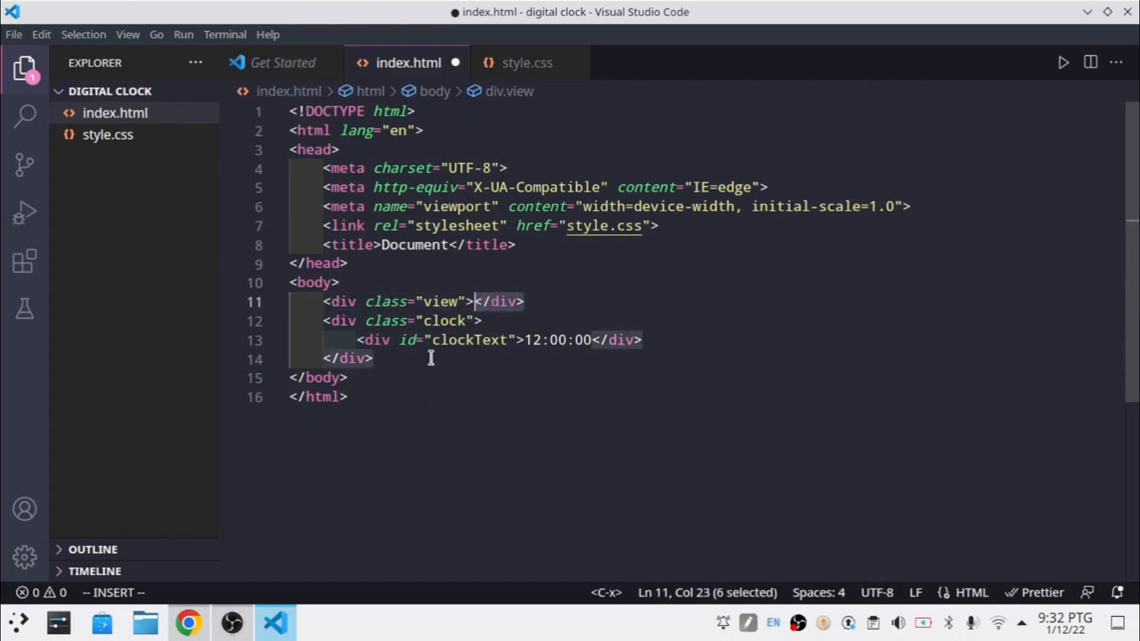
{"action": "mouse_move", "coordinate": [460, 439]}
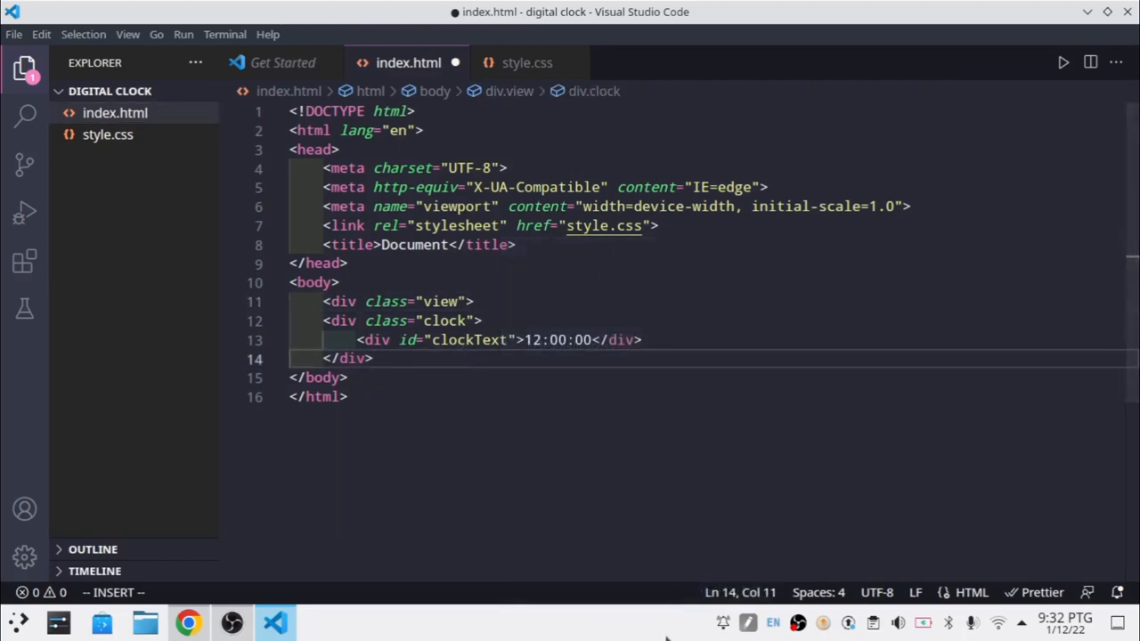
{"action": "key", "text": "enter"}
{"action": "type", "text": "</div>"}
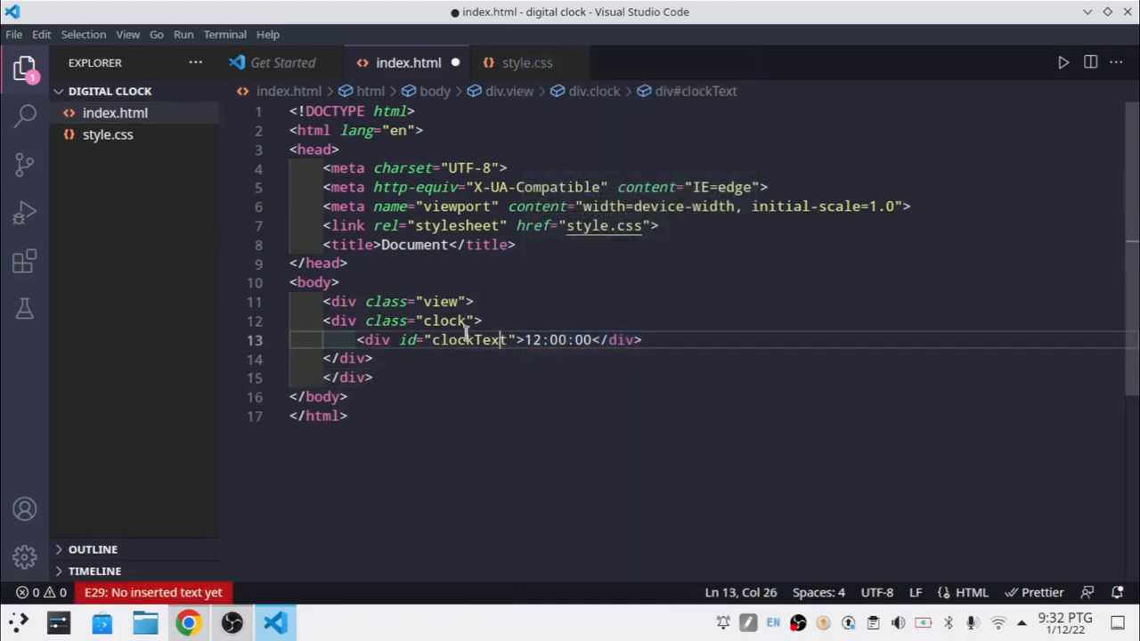
{"action": "key", "text": "ctrl+a"}
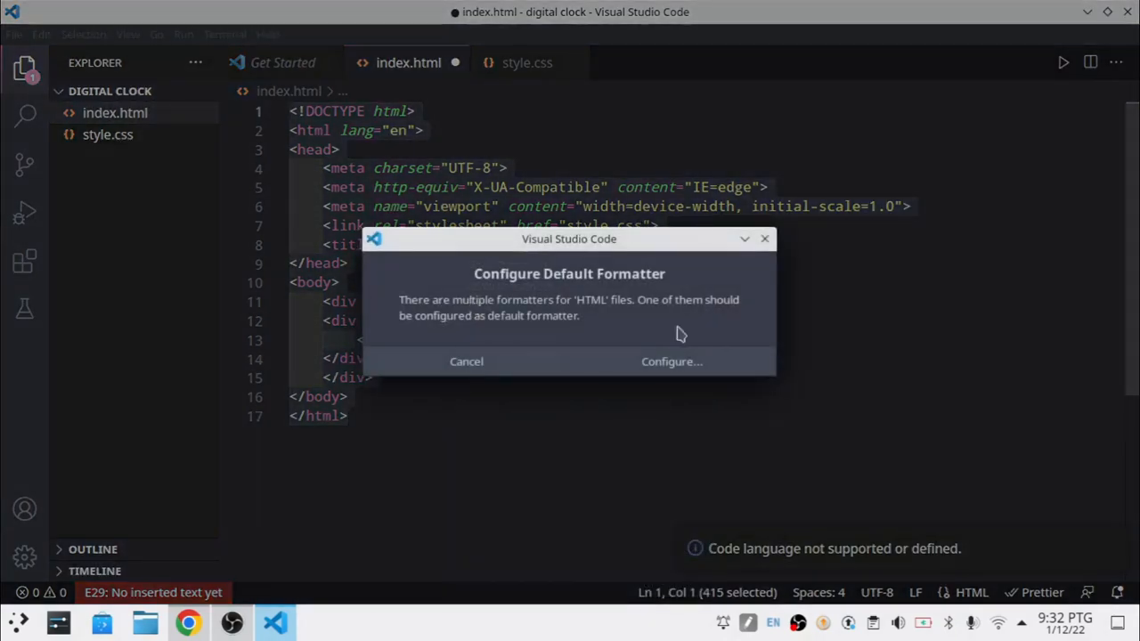
{"action": "left_click", "coordinate": [467, 360]}
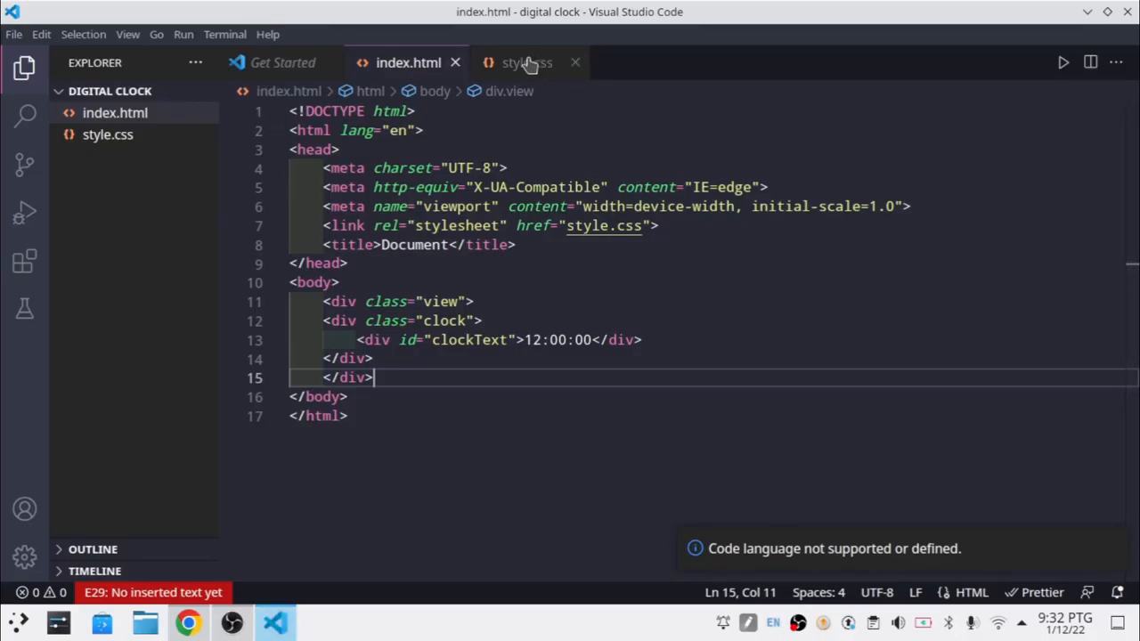
- Create a .clock rule in style.css with font-size 10vh and font-family monospace
{"action": "left_click", "coordinate": [527, 62]}
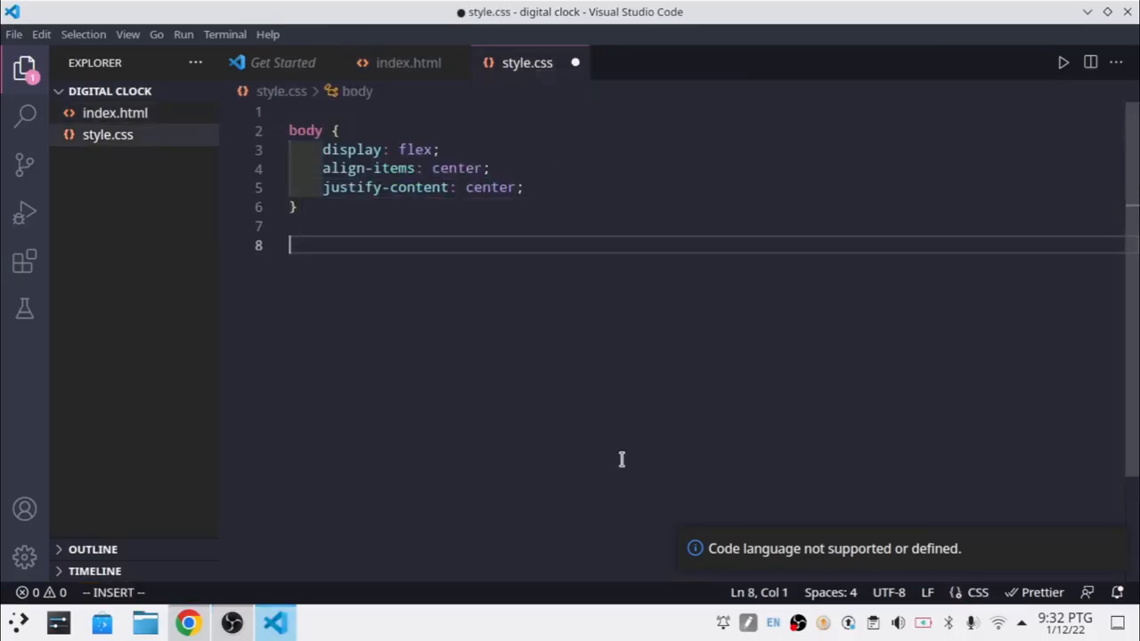
{"action": "type", "text": ".c"}
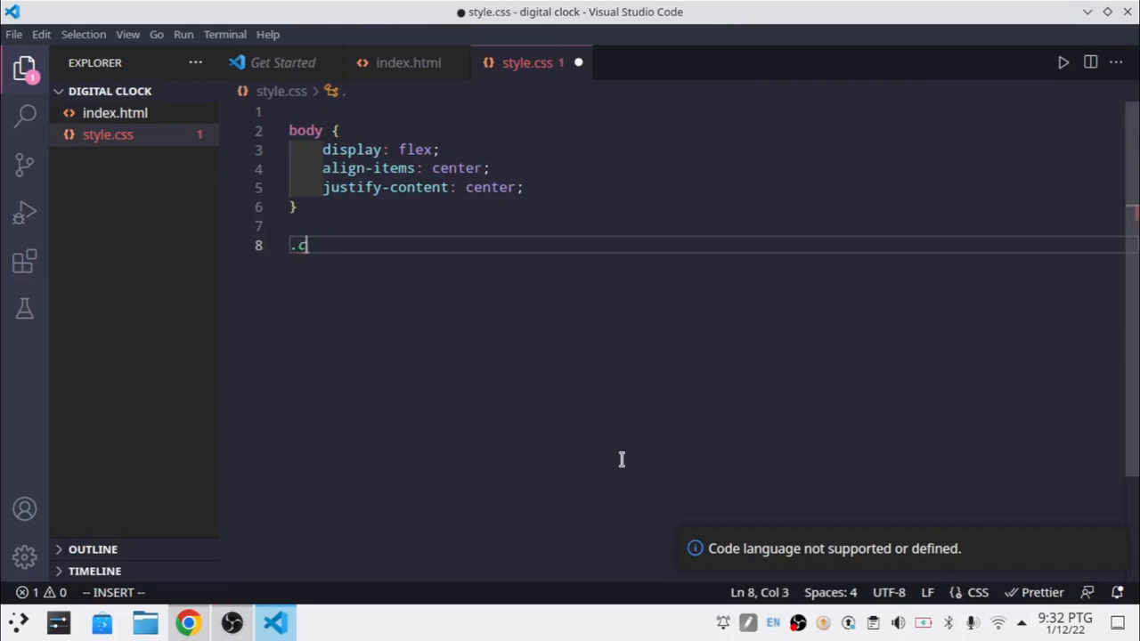
{"action": "type", "text": "lo"}
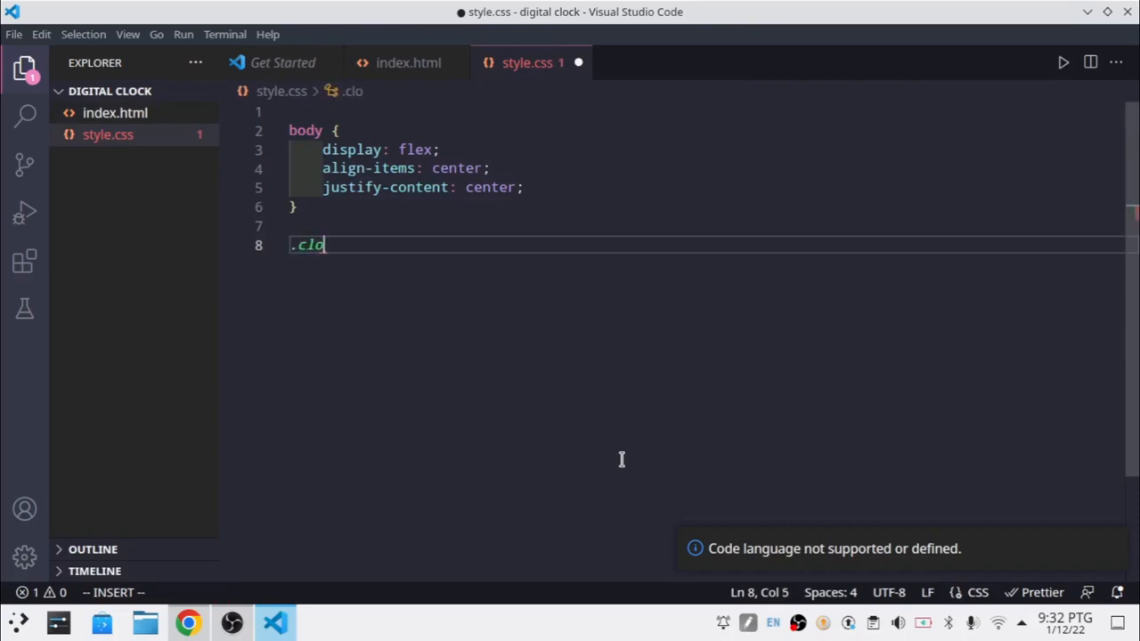
{"action": "type", "text": "ck {"}
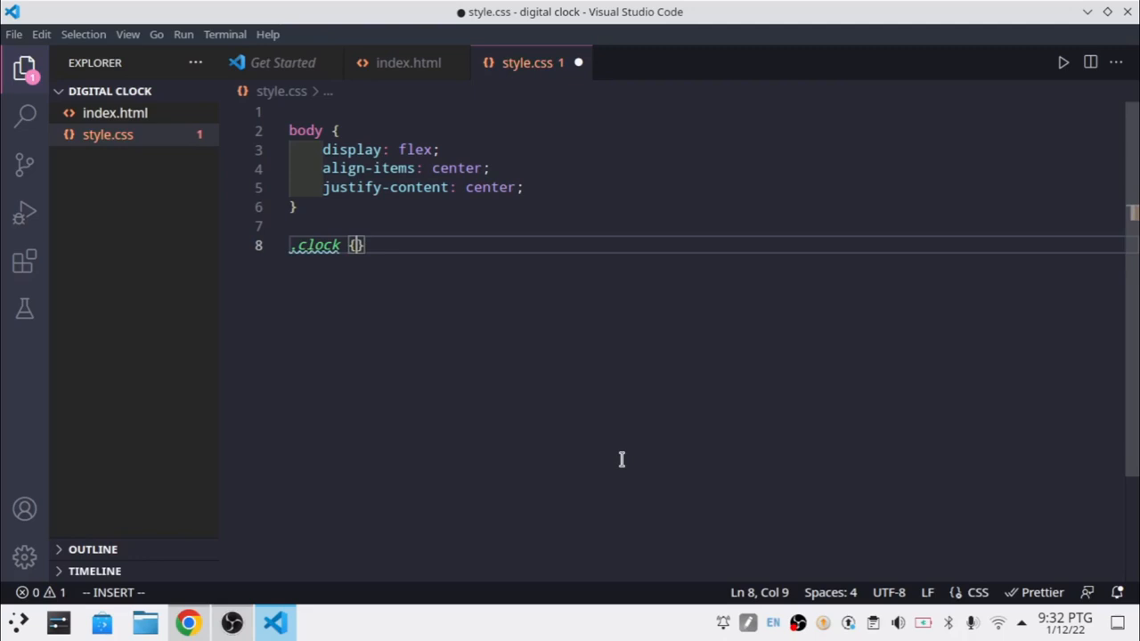
{"action": "type", "text": "text-s"}
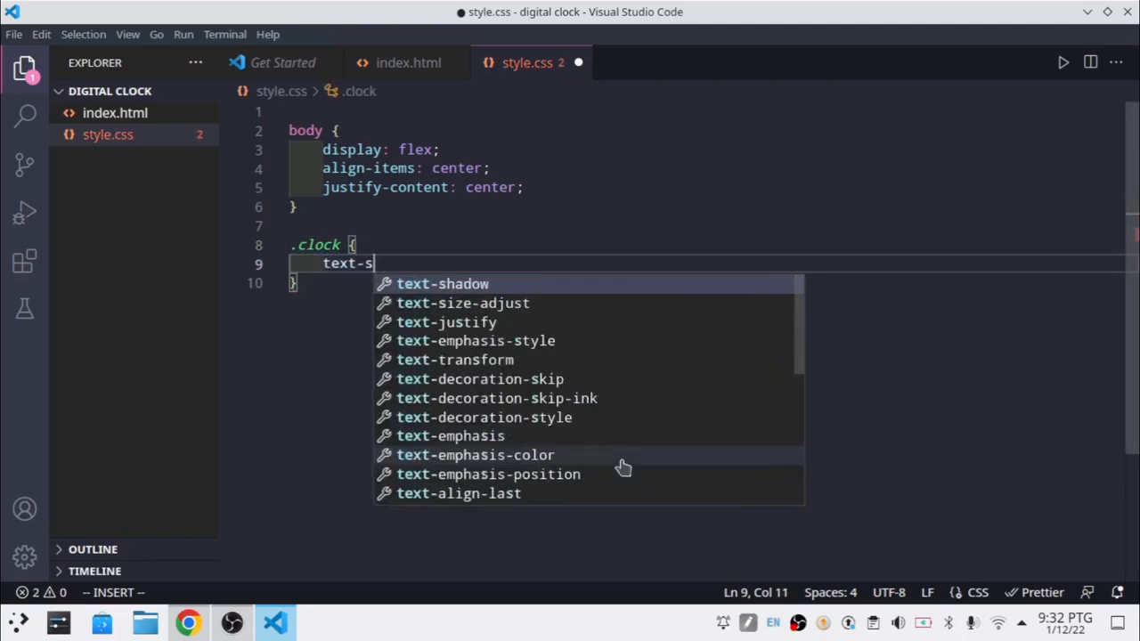
{"action": "type", "text": "ize: ;"}
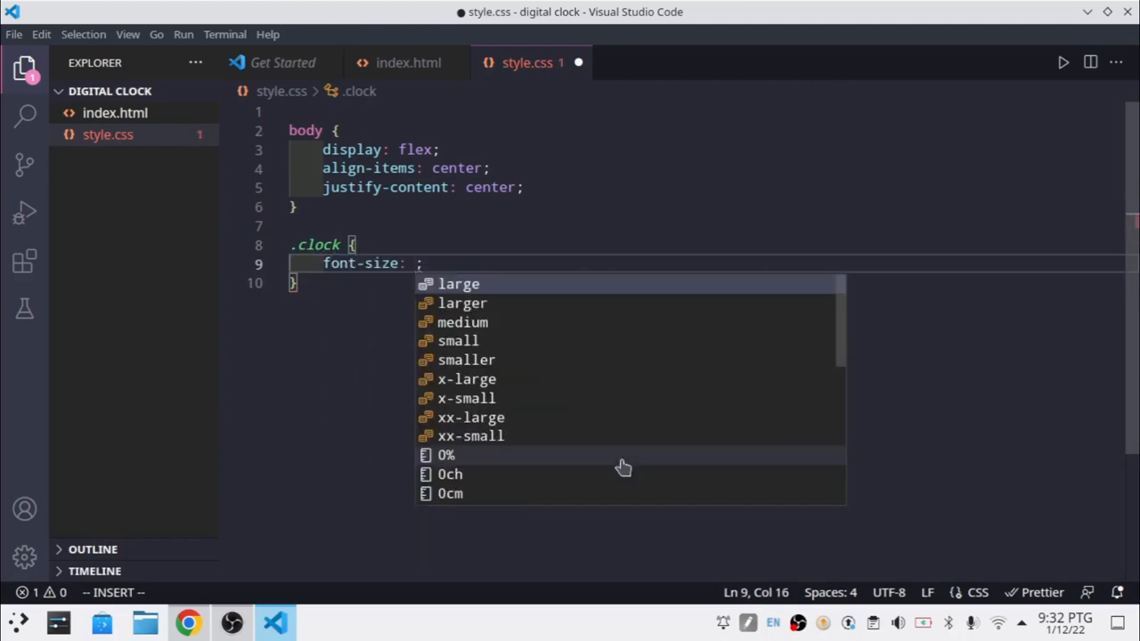
{"action": "type", "text": "10vh"}
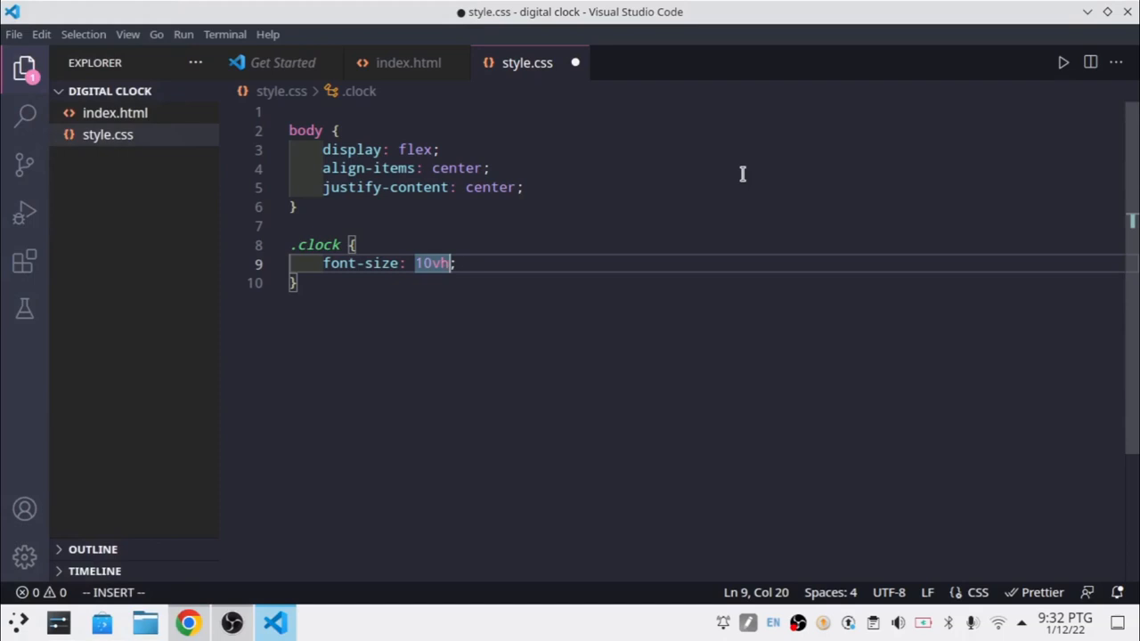
{"action": "type", "text": "font-"}
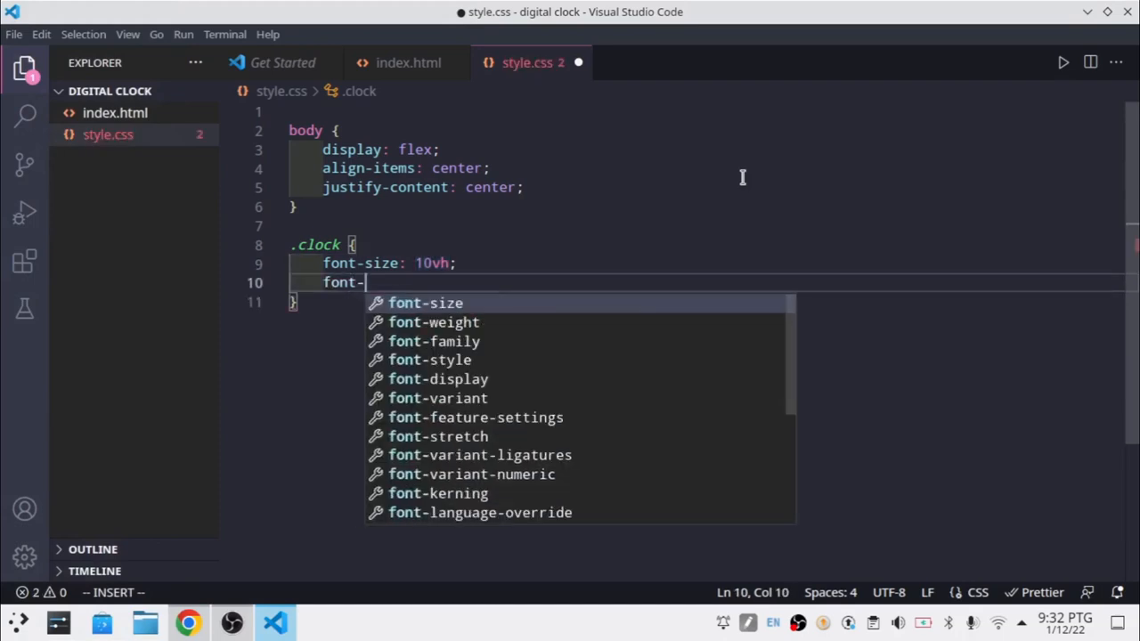
{"action": "type", "text": "family: ;"}
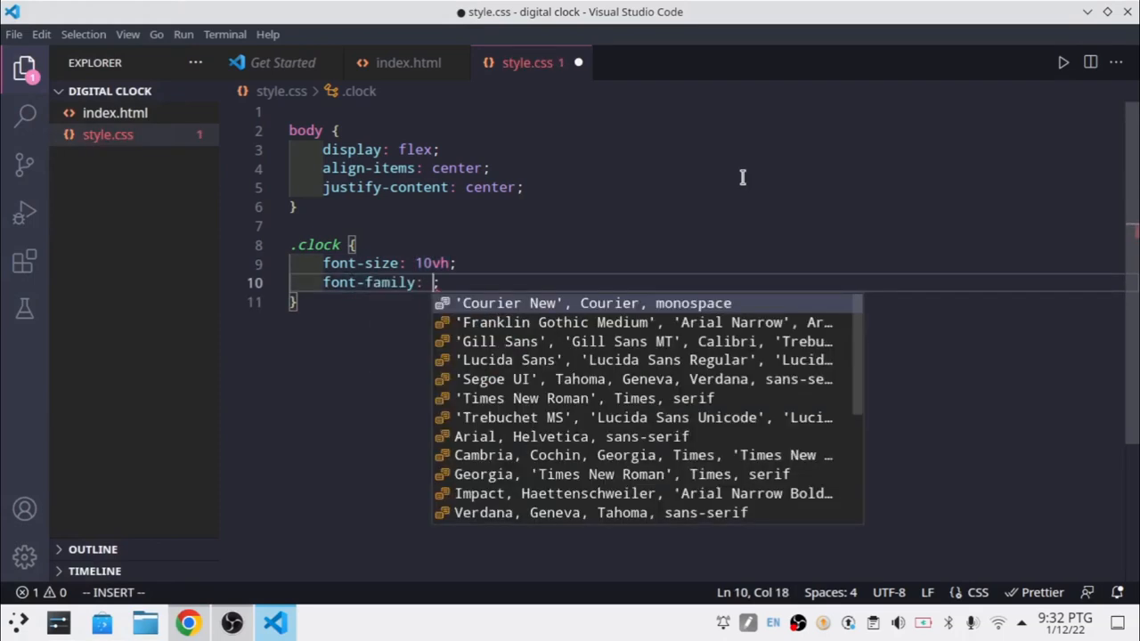
{"action": "type", "text": "monospace"}
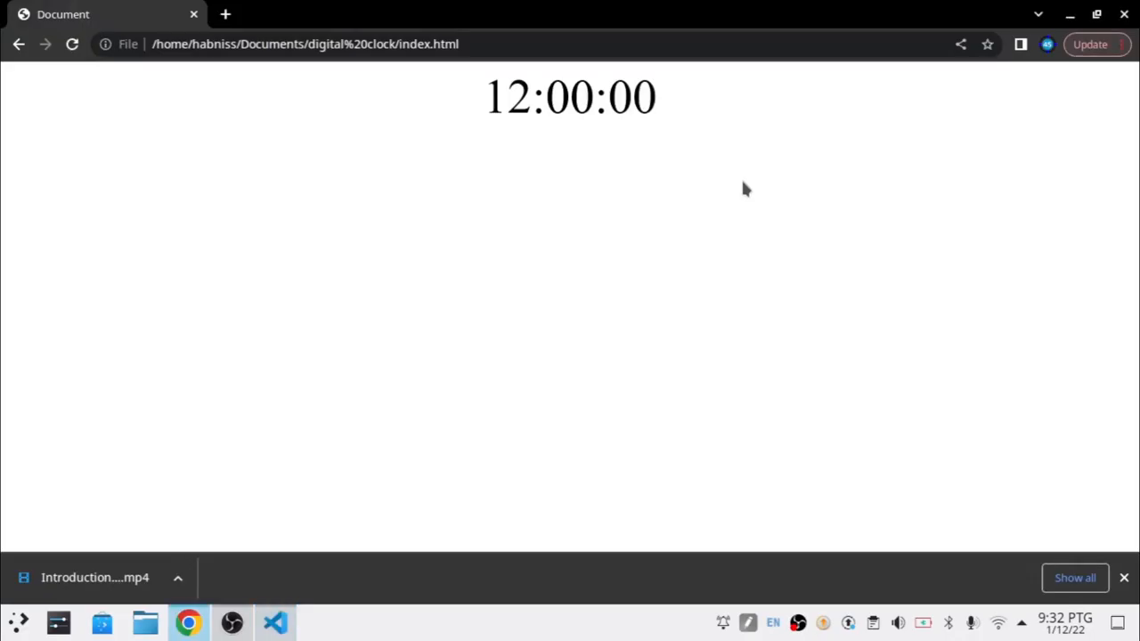
- Give .clock a gray background and 20px 40px padding, then preview the gray box in Chrome
{"action": "left_click", "coordinate": [274, 624]}
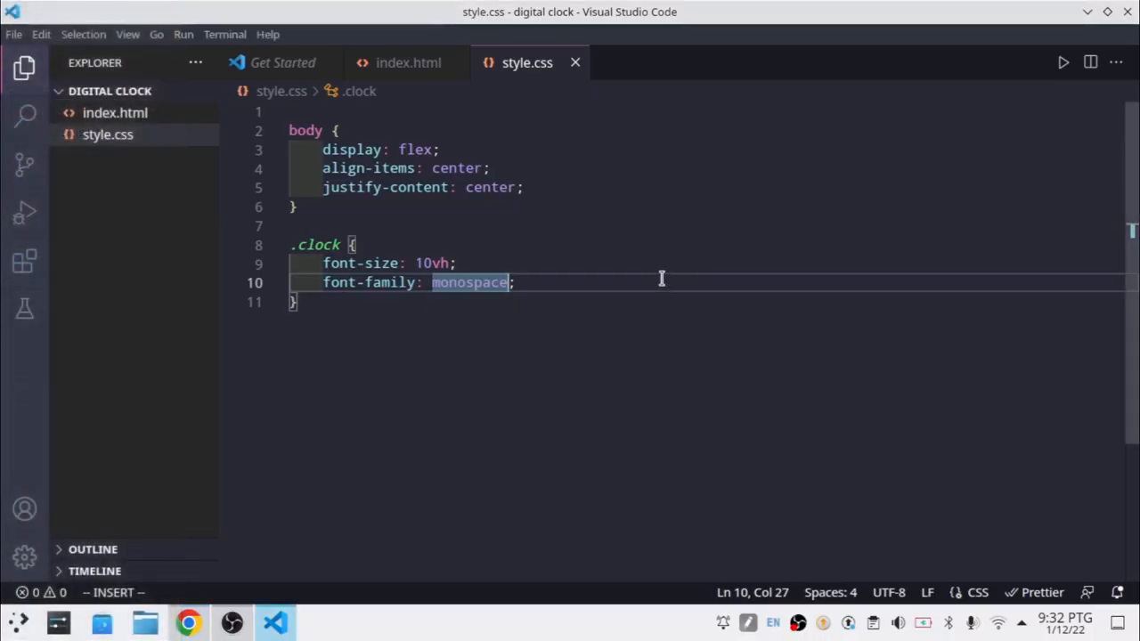
{"action": "type", "text": "bc"}
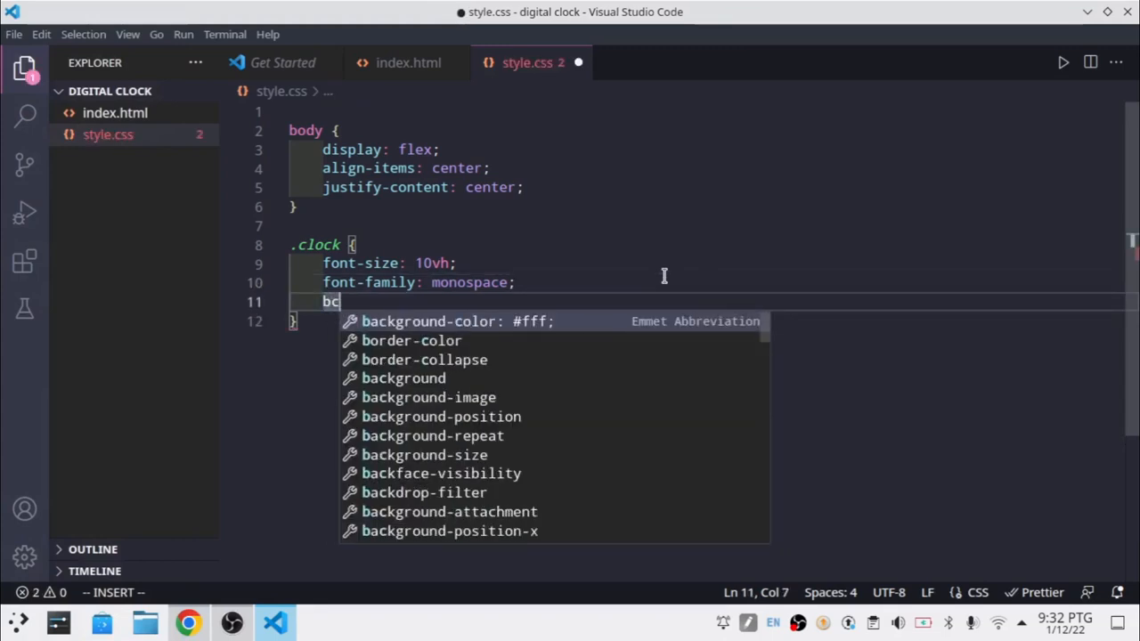
{"action": "type", "text": "ackground: gray;"}
{"action": "type", "text": "p"}
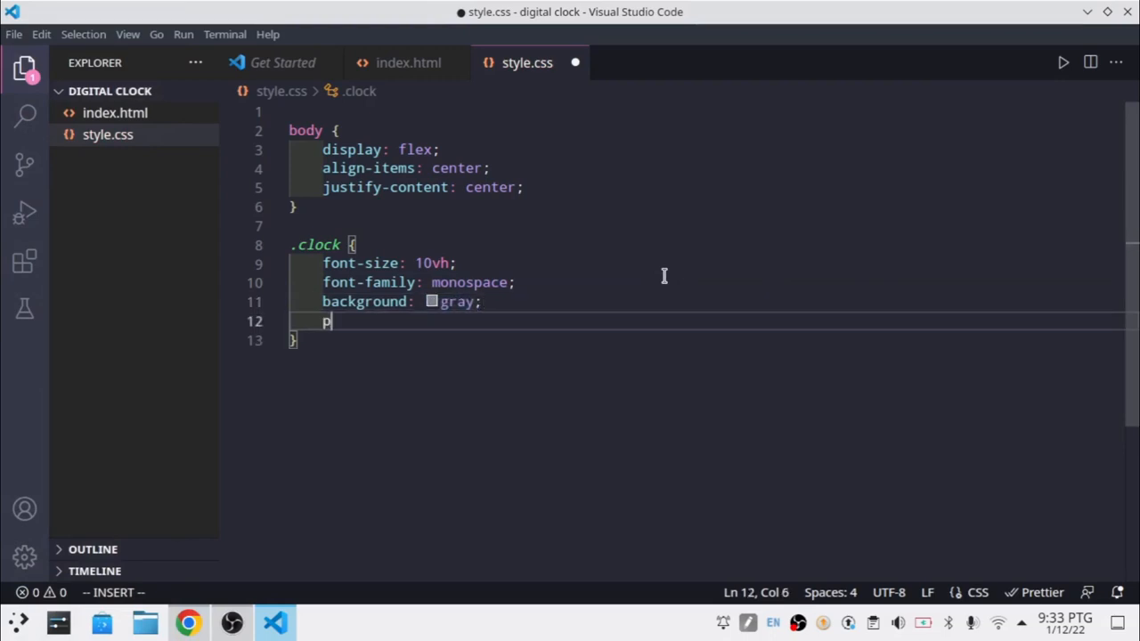
{"action": "type", "text": "adding: 20px;"}
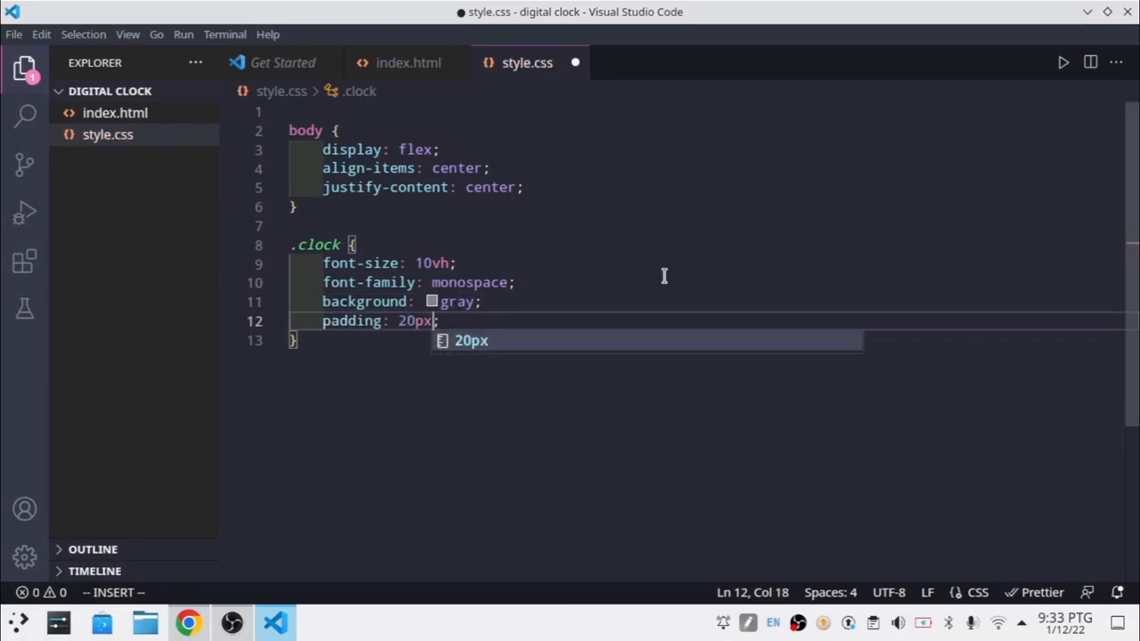
{"action": "type", "text": "40px"}
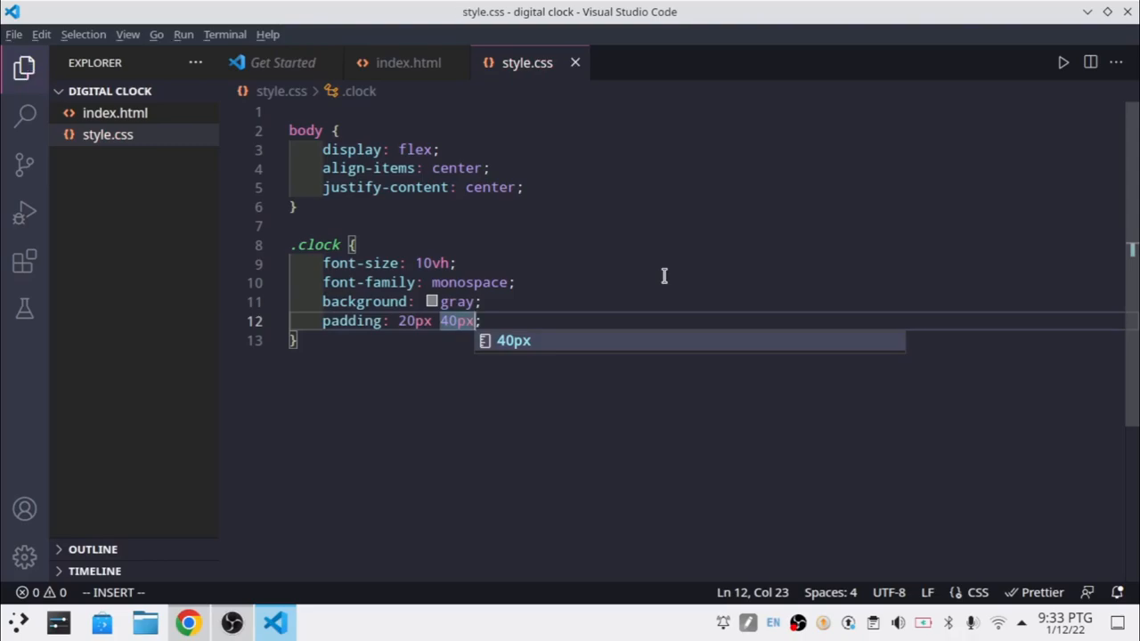
{"action": "left_click", "coordinate": [189, 623]}
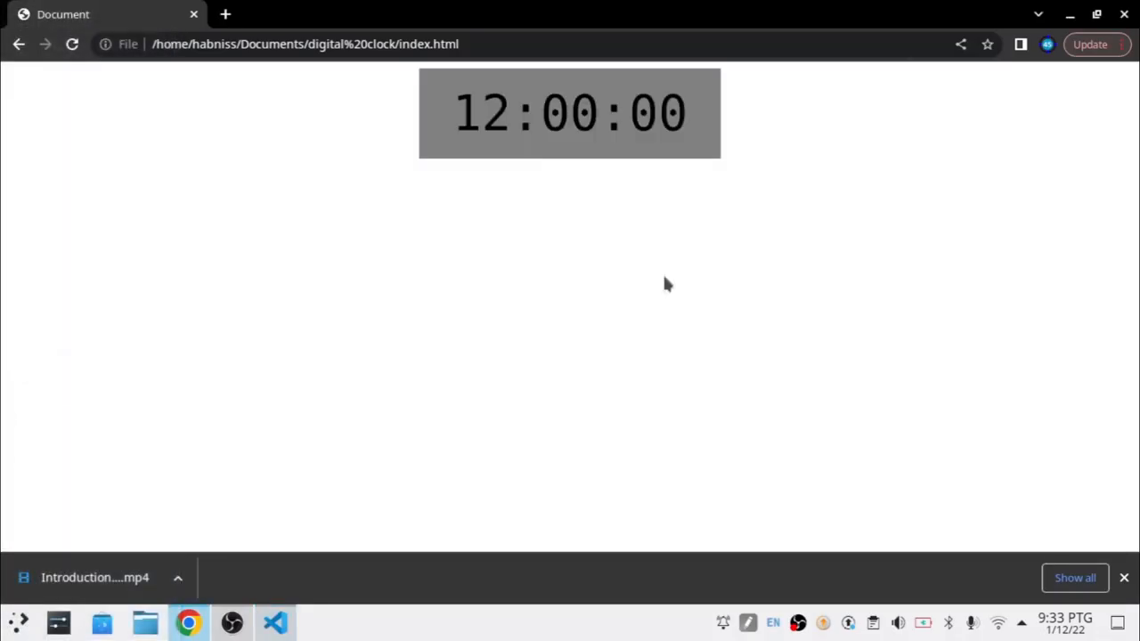
{"action": "left_click", "coordinate": [274, 623]}
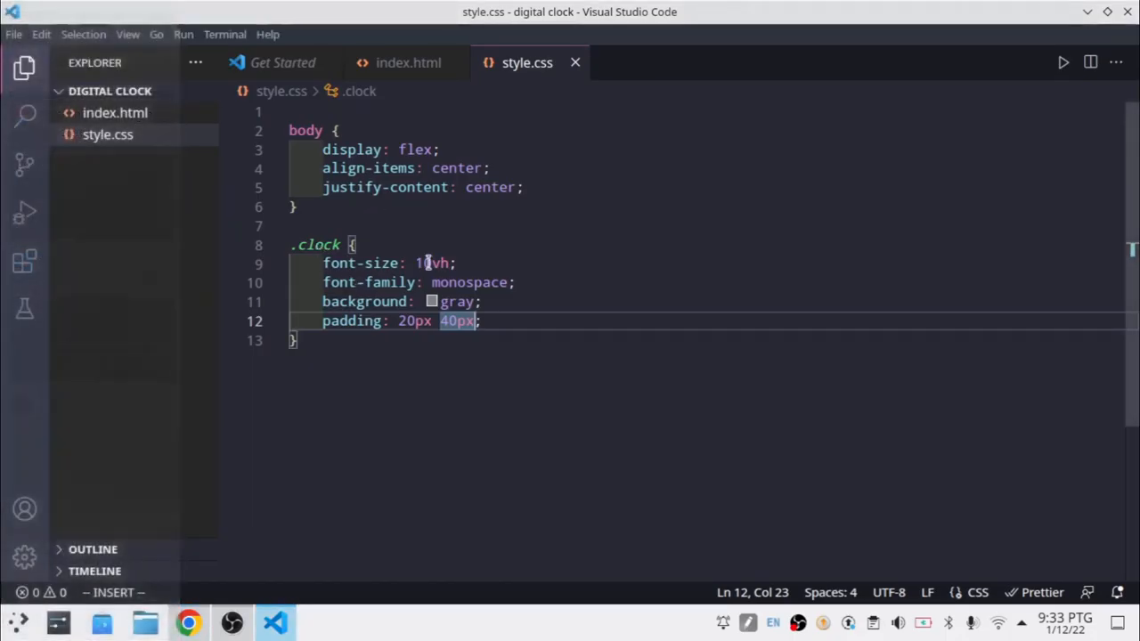
- Add a .view rule with a linear-gradient background from lightpink to lightblue
{"action": "type", "text": "view {"}
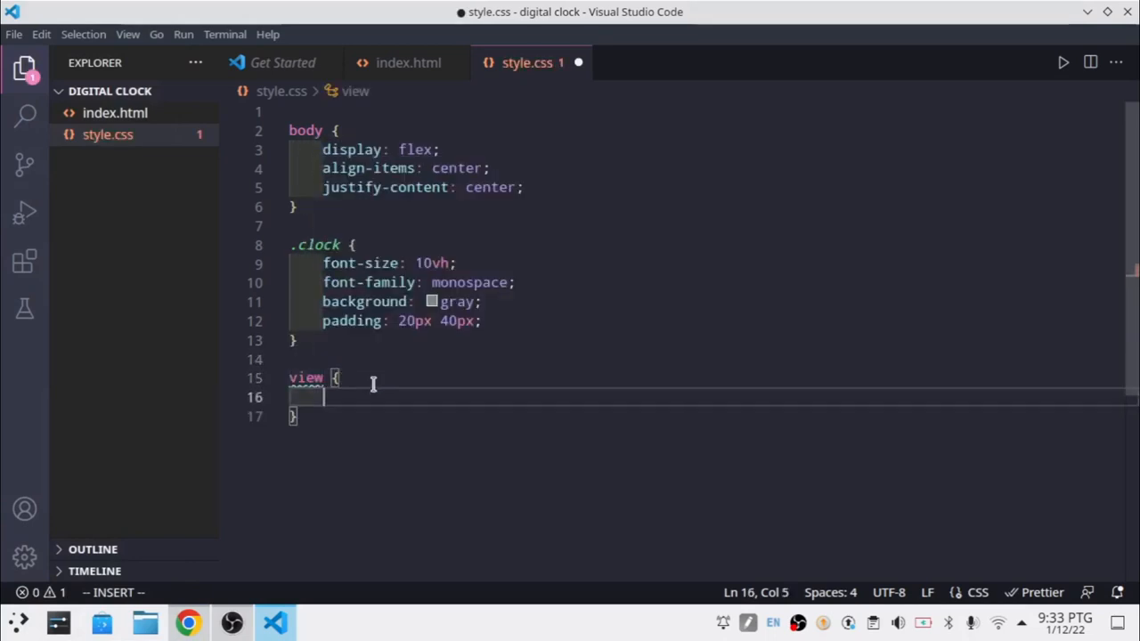
{"action": "type", "text": "background: ;"}
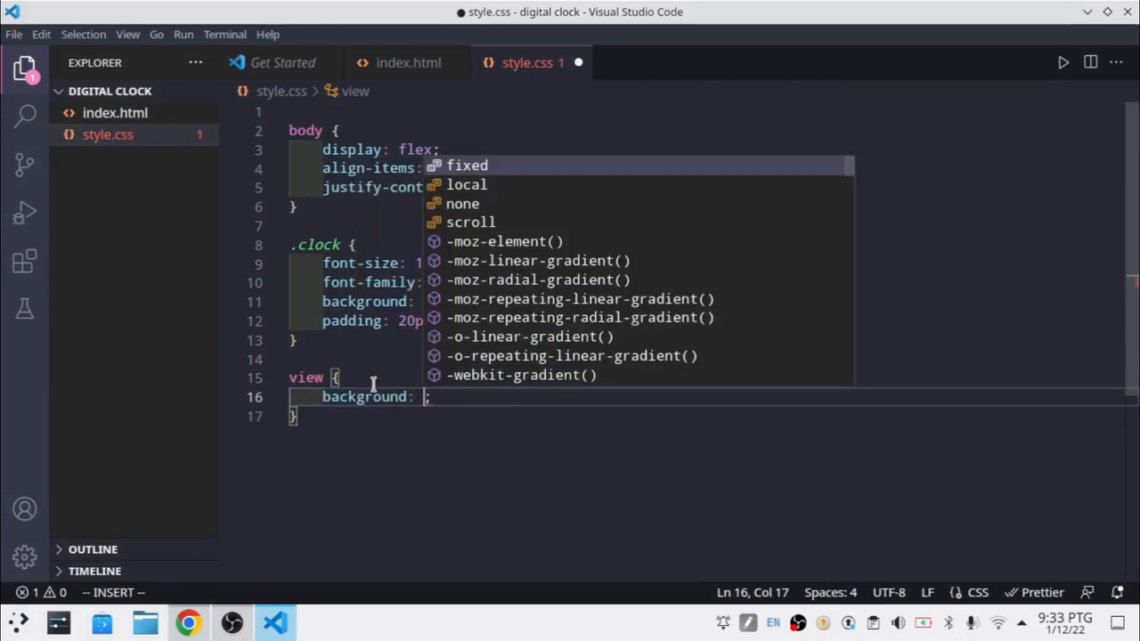
{"action": "type", "text": "linear-gradient(light"}
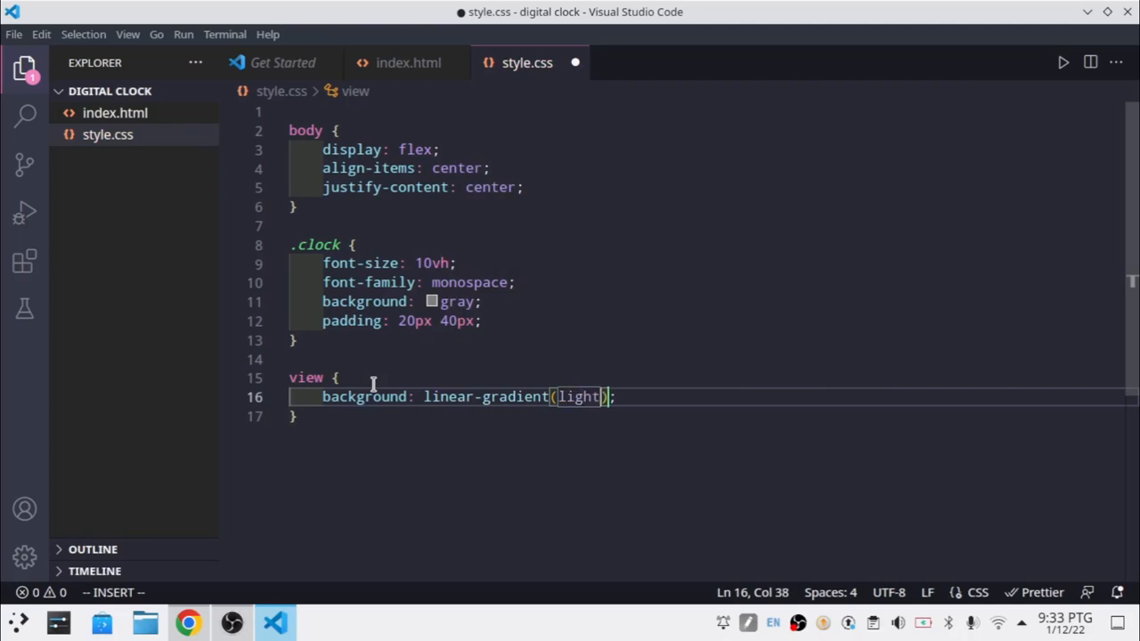
{"action": "type", "text": "red,"}
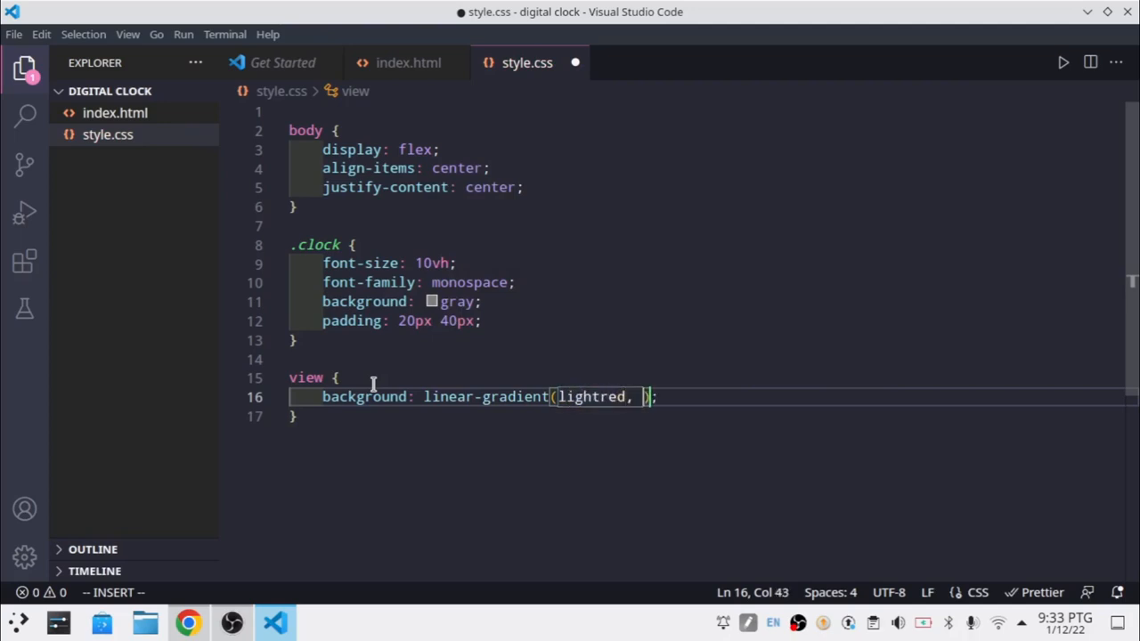
{"action": "type", "text": "li"}
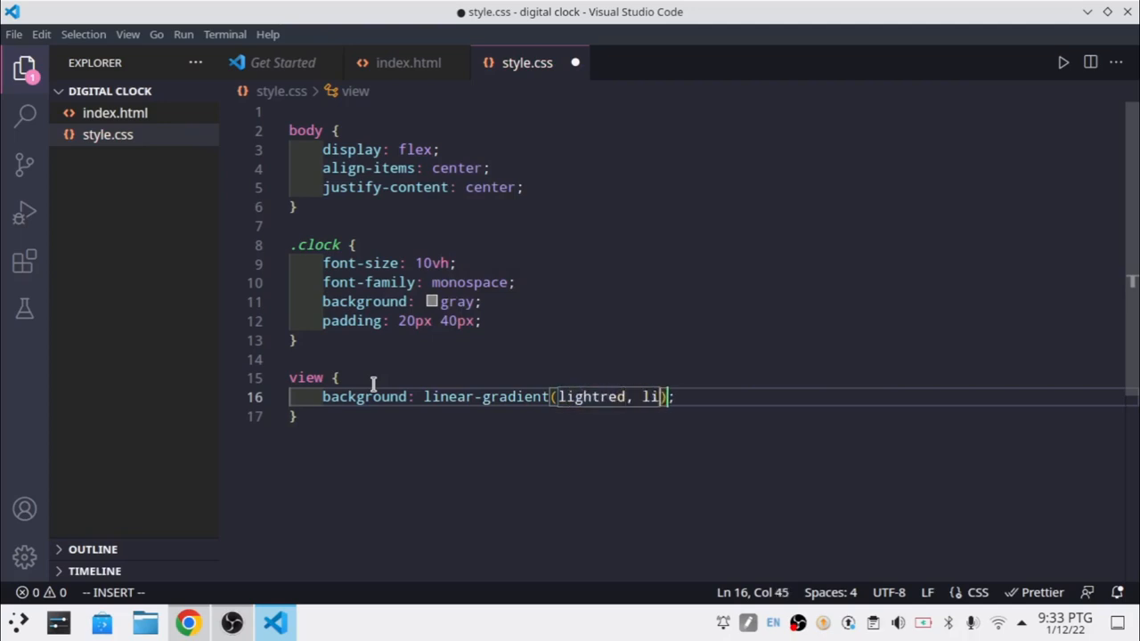
{"action": "type", "text": "lightblue"}
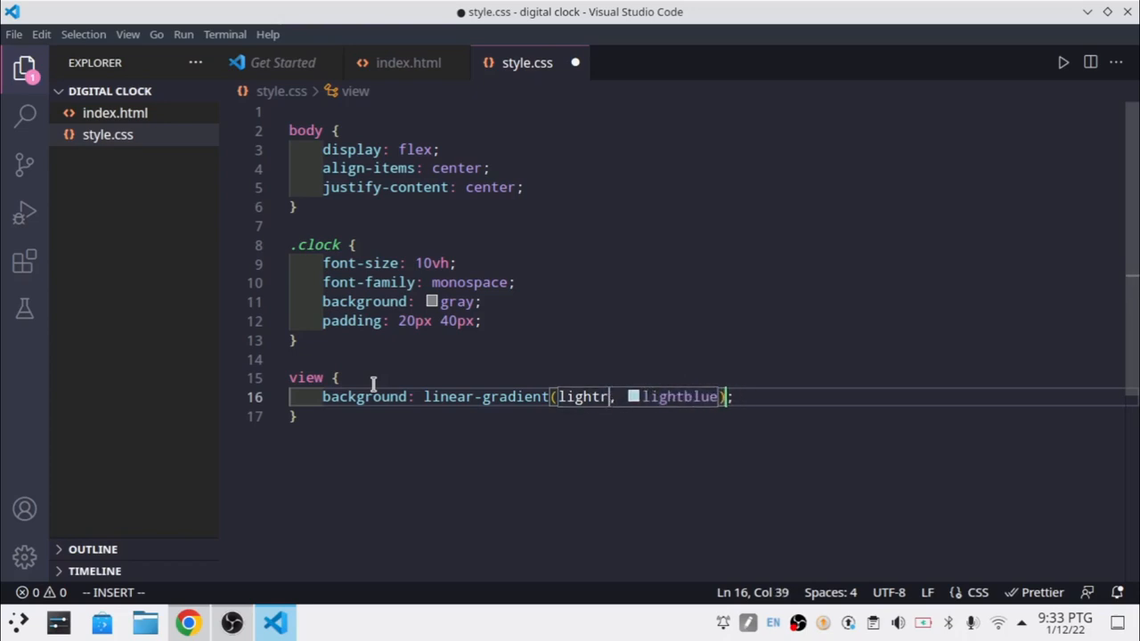
{"action": "type", "text": "pink"}
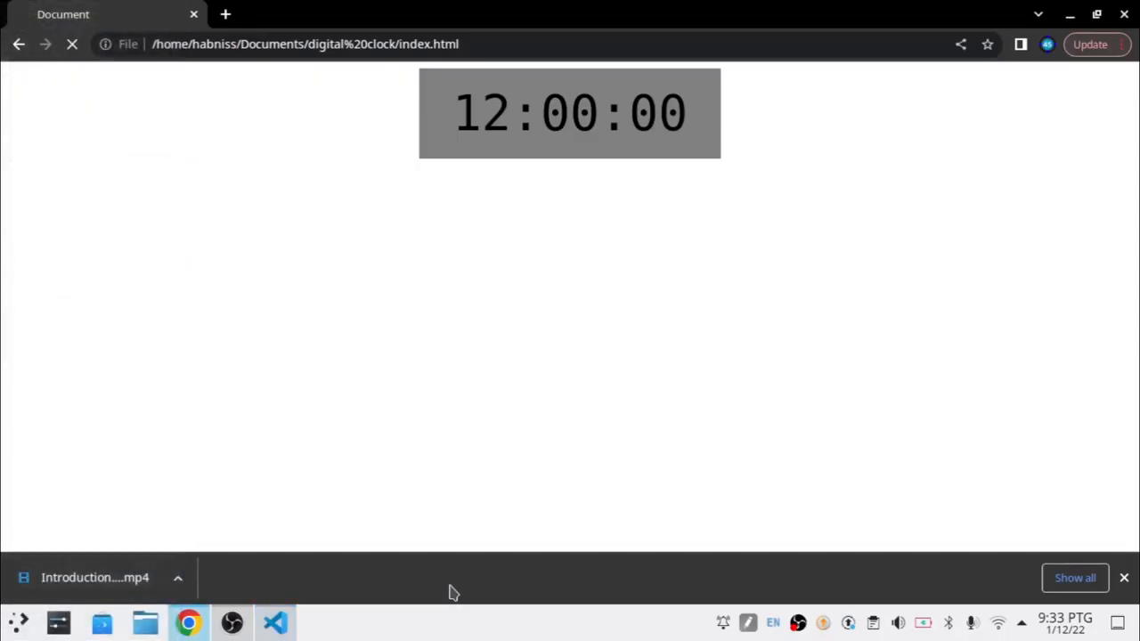
- Give .view 10px padding and check the gradient frame around the clock in Chrome
{"action": "left_click", "coordinate": [275, 624]}
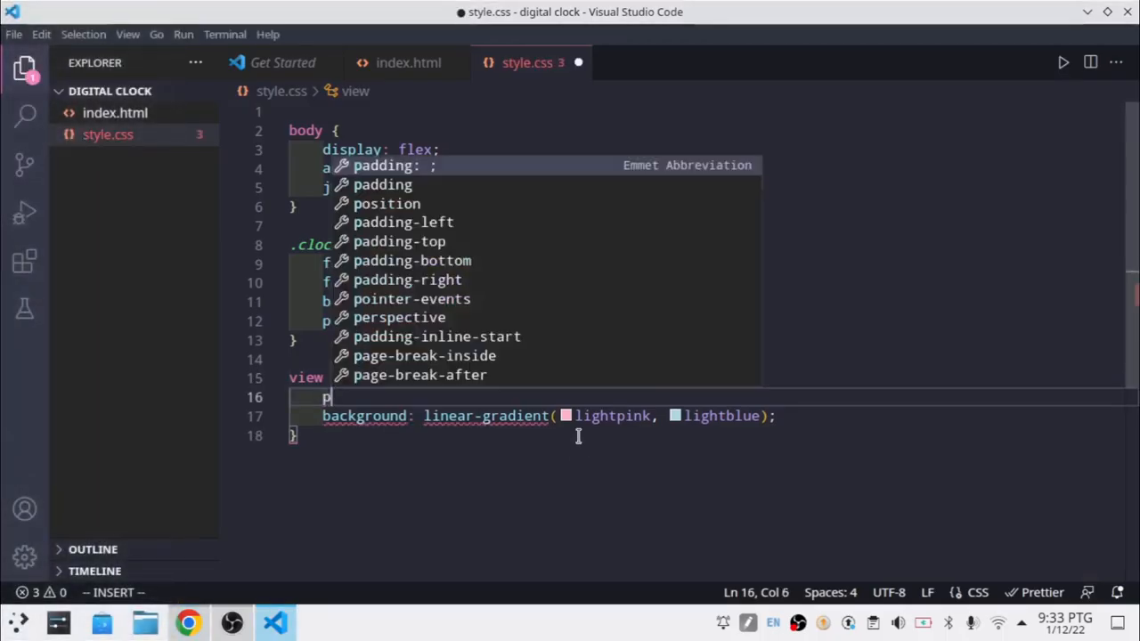
{"action": "type", "text": "adding: ;"}
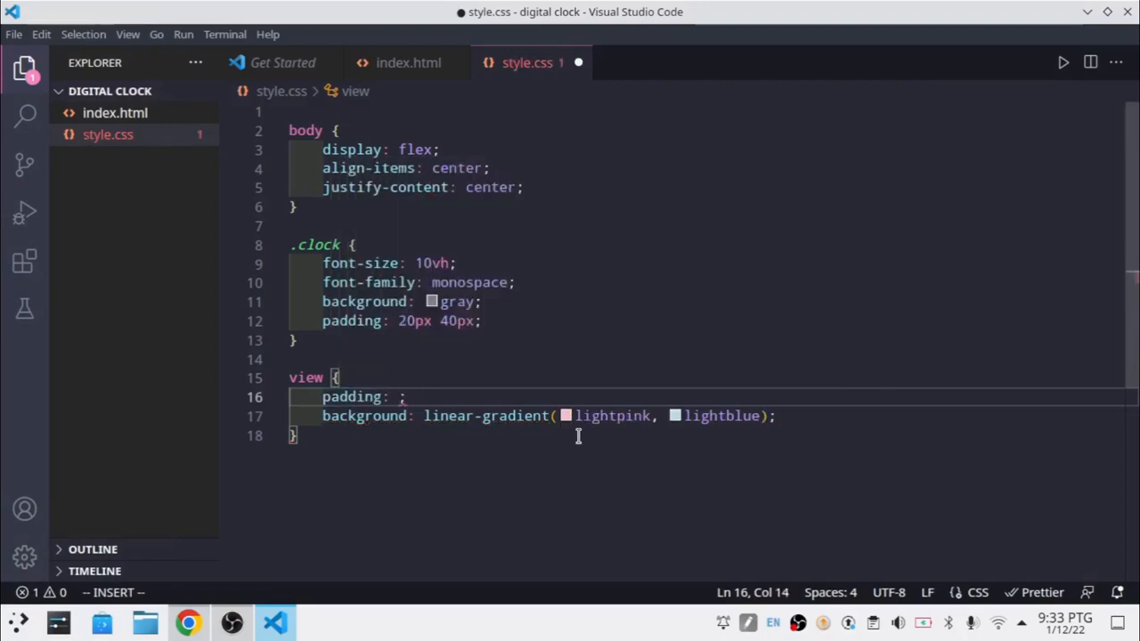
{"action": "type", "text": "10px"}
{"action": "left_click", "coordinate": [709, 378]}
{"action": "type", "text": "."}
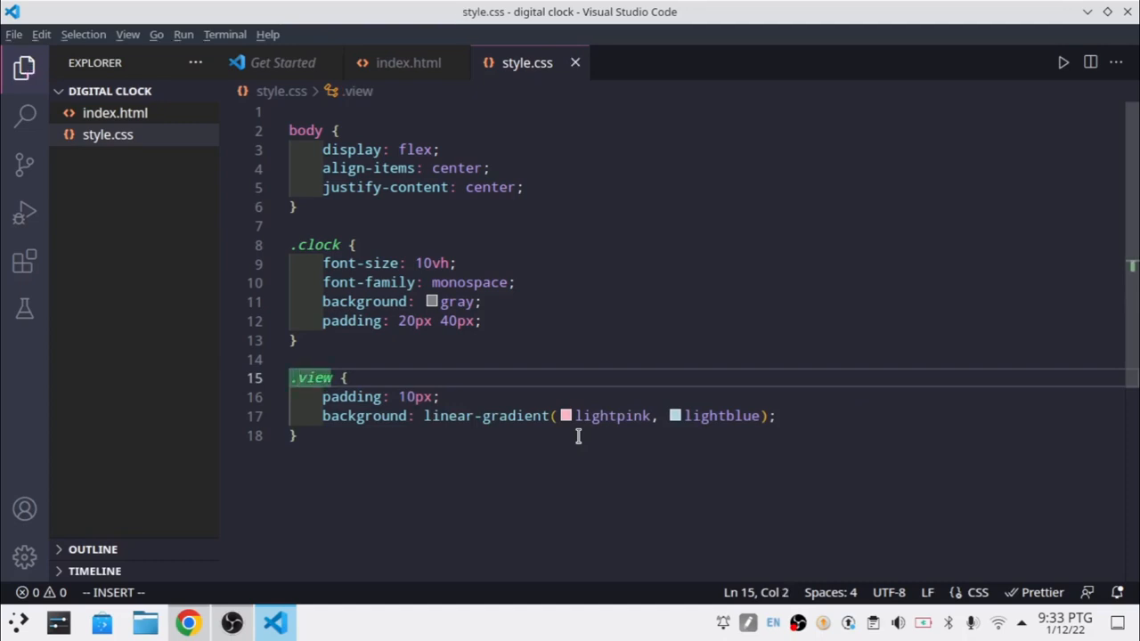
{"action": "left_click", "coordinate": [189, 623]}
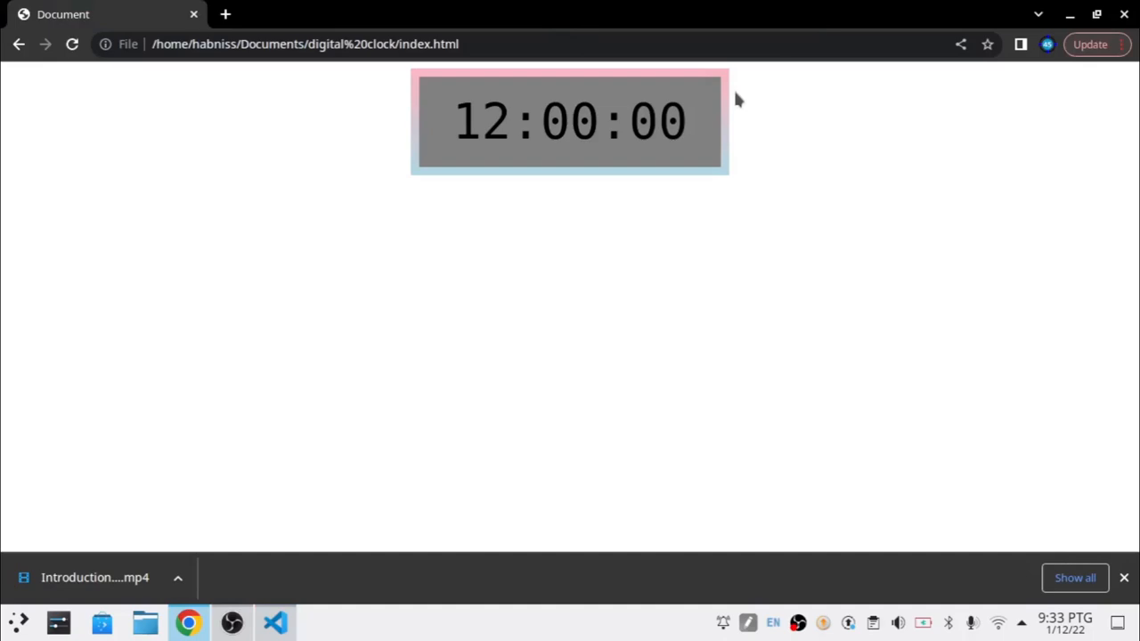
- Add border-radius to .view, trying 5px then settling on 10px, previewing the rounded corners in Chrome
{"action": "left_click", "coordinate": [274, 624]}
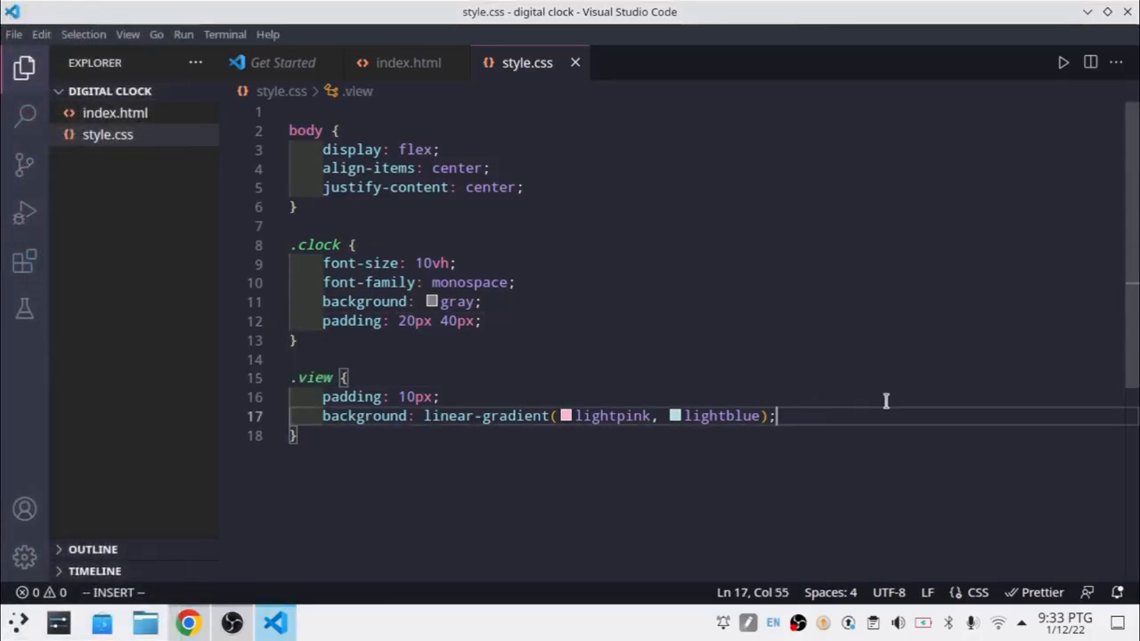
{"action": "type", "text": "borde"}
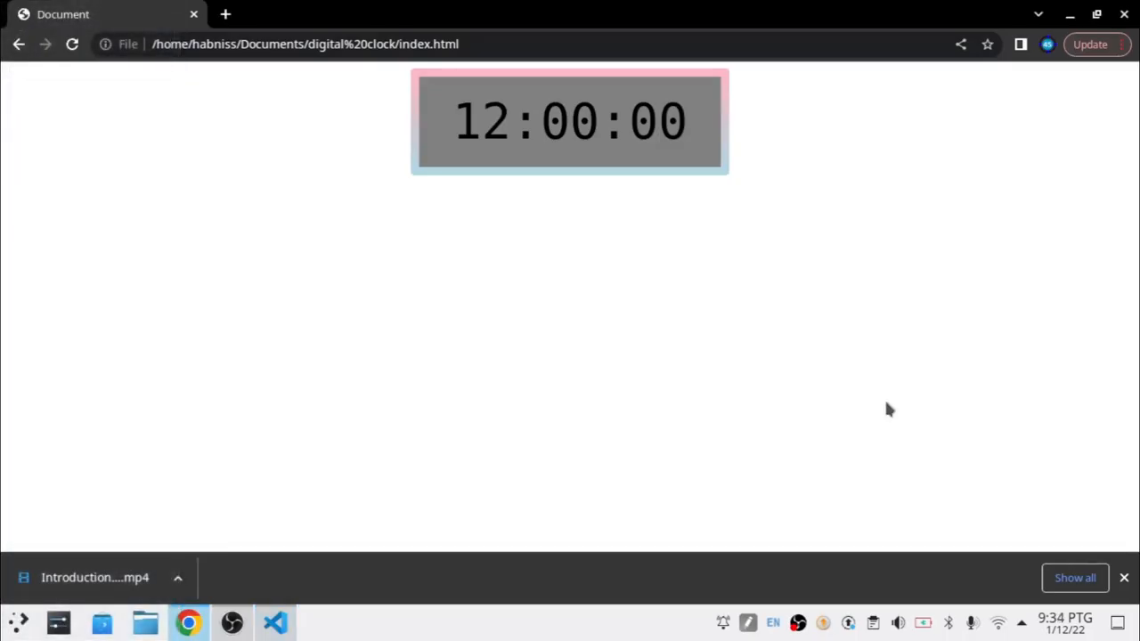
{"action": "left_click", "coordinate": [275, 623]}
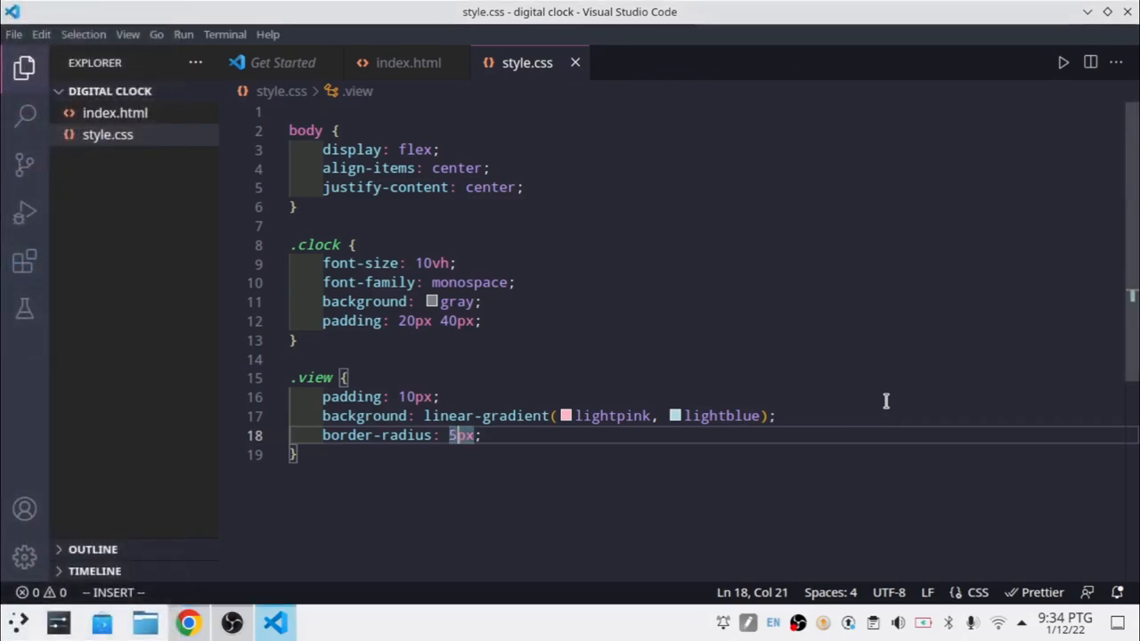
{"action": "left_click", "coordinate": [189, 623]}
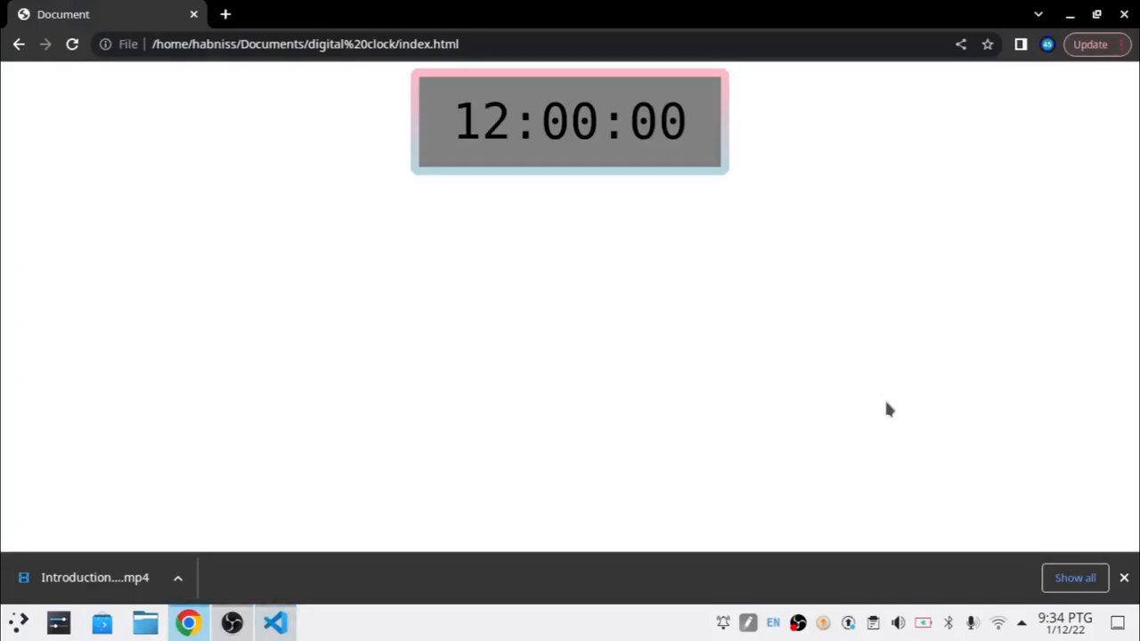
{"action": "left_click", "coordinate": [275, 623]}
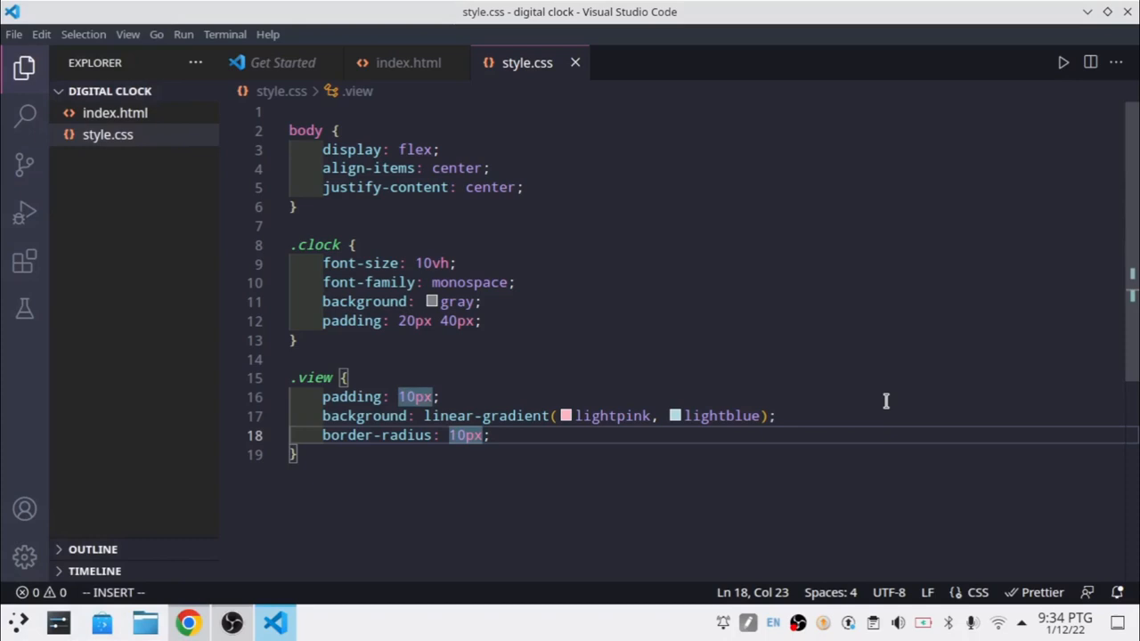
{"action": "left_click", "coordinate": [756, 417]}
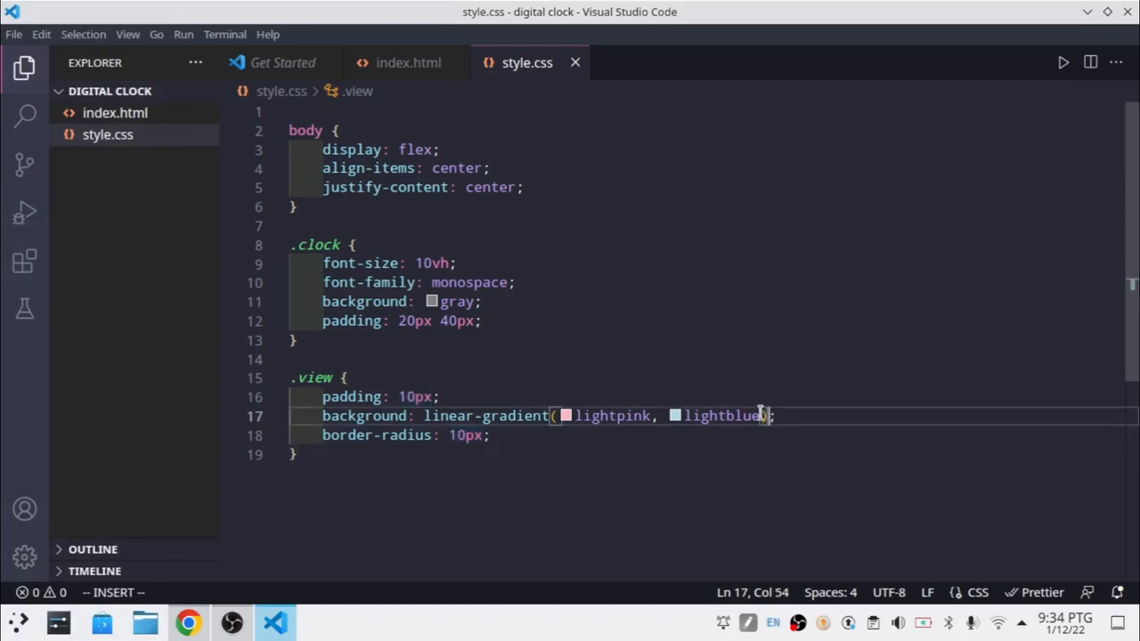
- Extend the .view gradient to lightpink, lightblue, lightgreen, white, pink (lightcoral dropped) and preview it
{"action": "type", "text": ", l"}
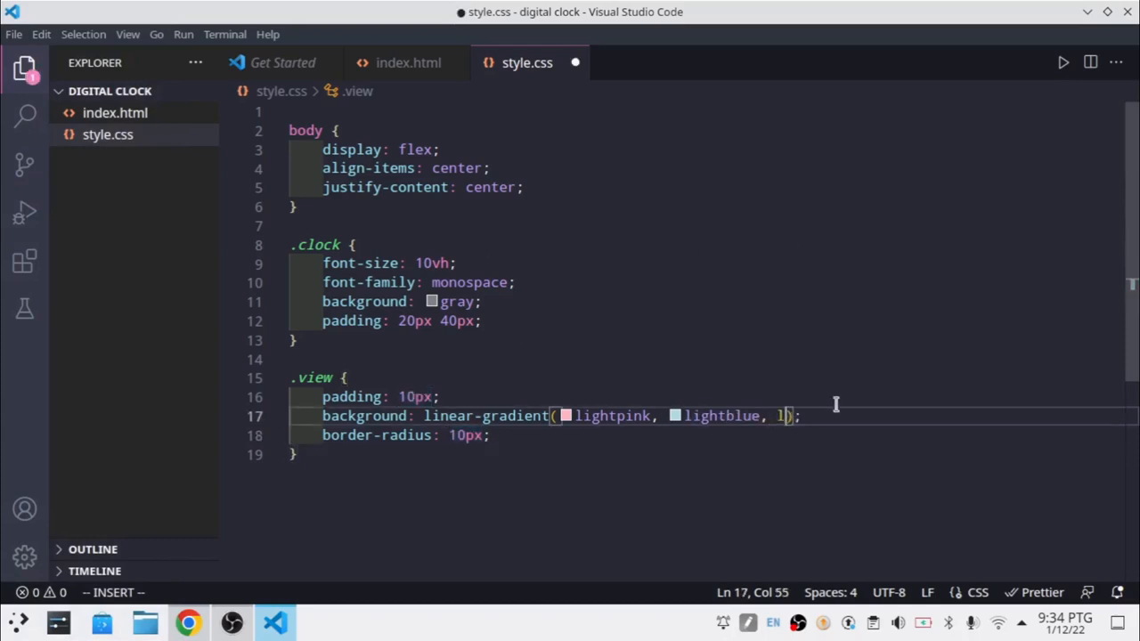
{"action": "type", "text": "lightcoral, lightg"}
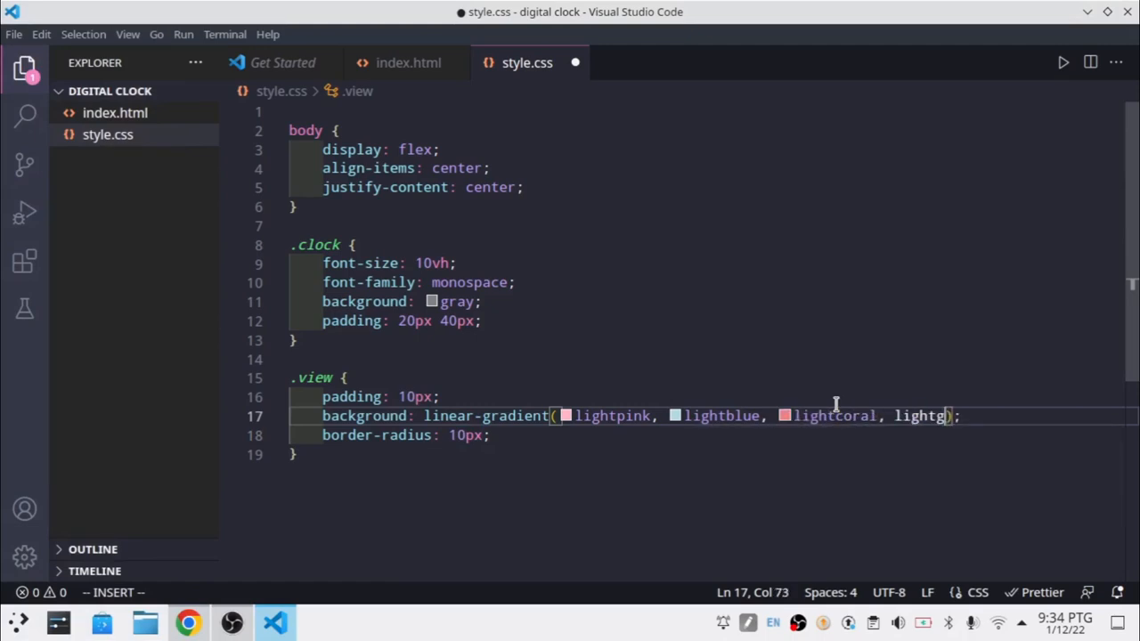
{"action": "type", "text": "reen,"}
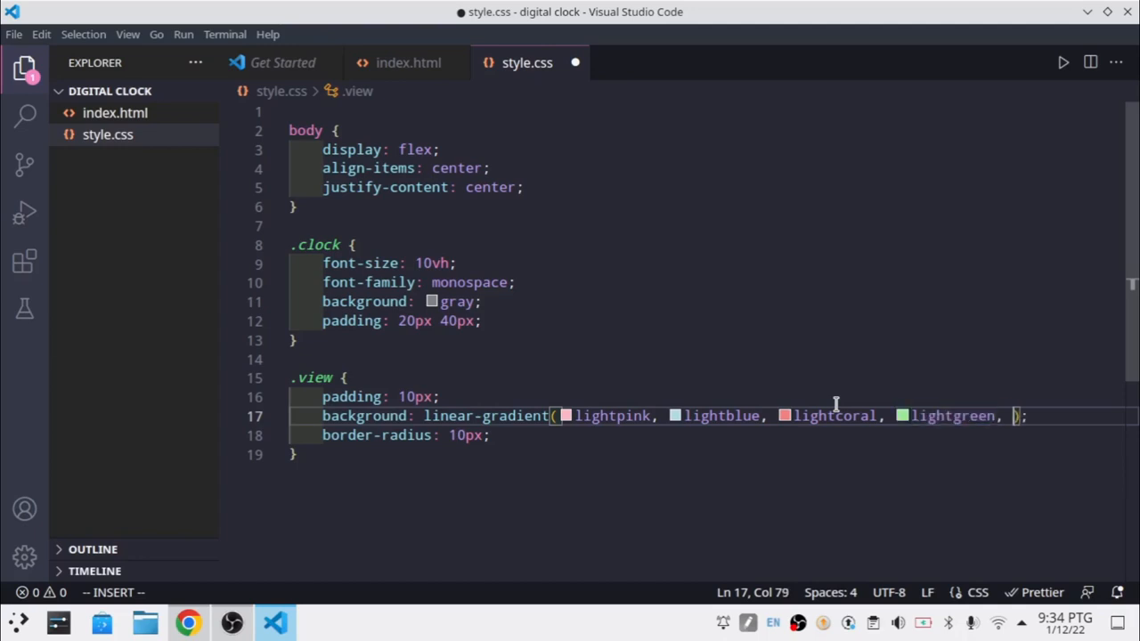
{"action": "type", "text": "white,"}
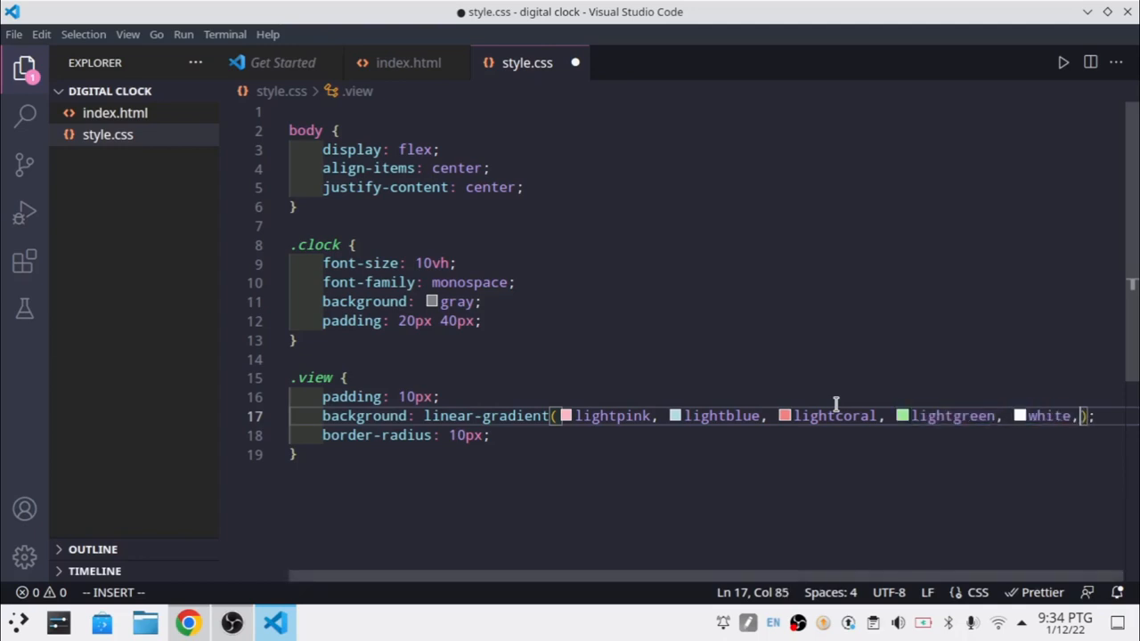
{"action": "type", "text": "pink"}
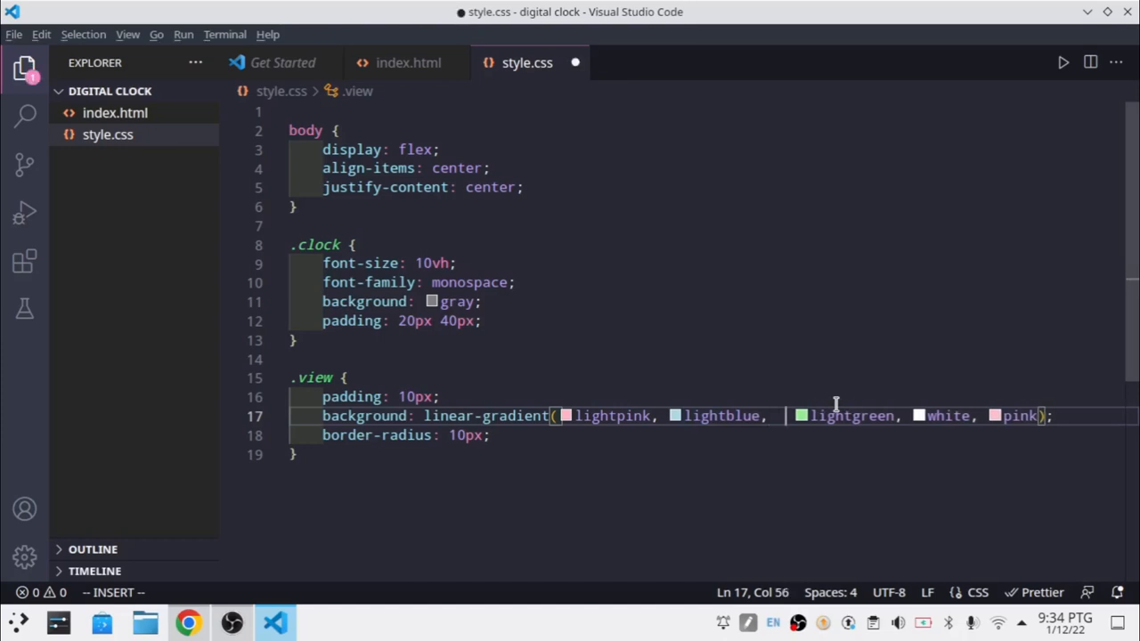
{"action": "left_click", "coordinate": [189, 624]}
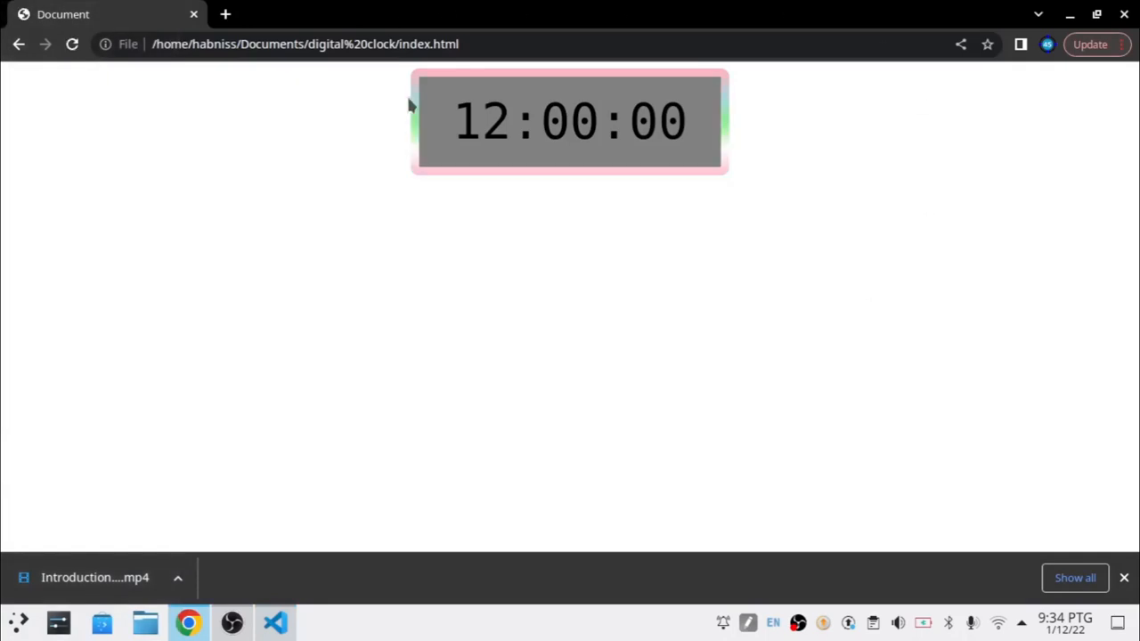
{"action": "left_click", "coordinate": [274, 623]}
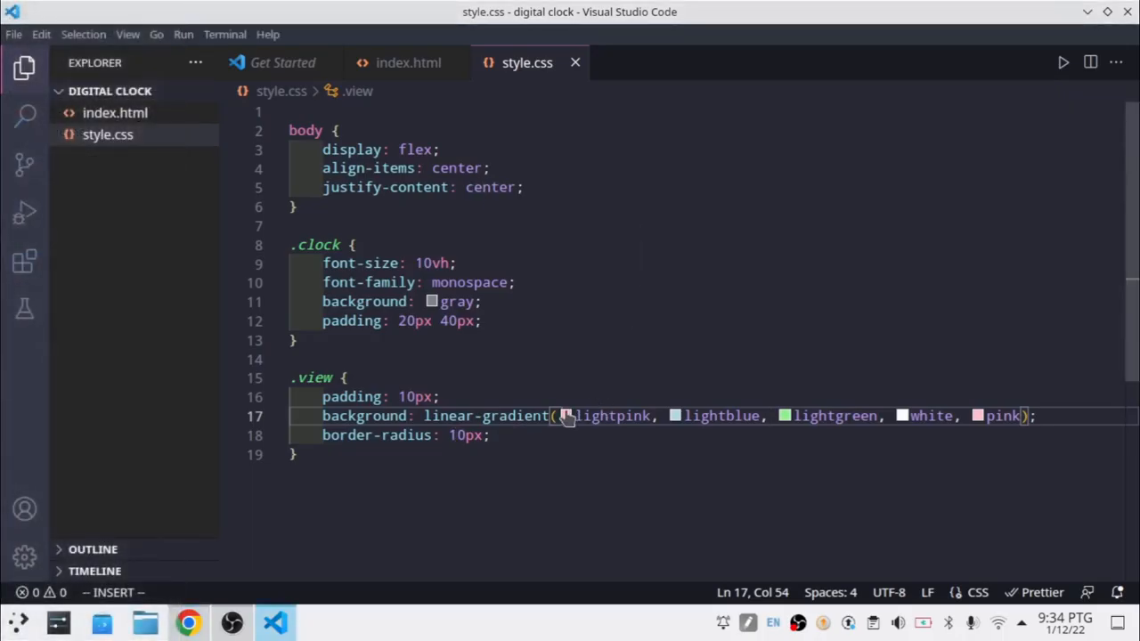
- Insert 135deg as the gradient's first argument and delete the gray background from .clock
{"action": "type", "text": "135"}
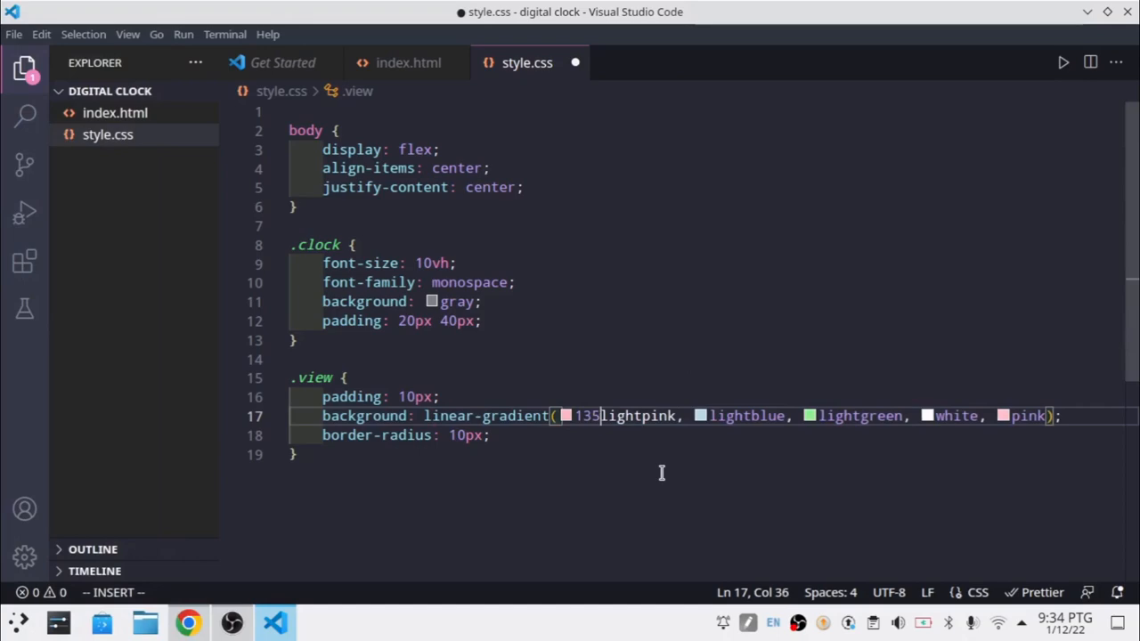
{"action": "type", "text": "deg,"}
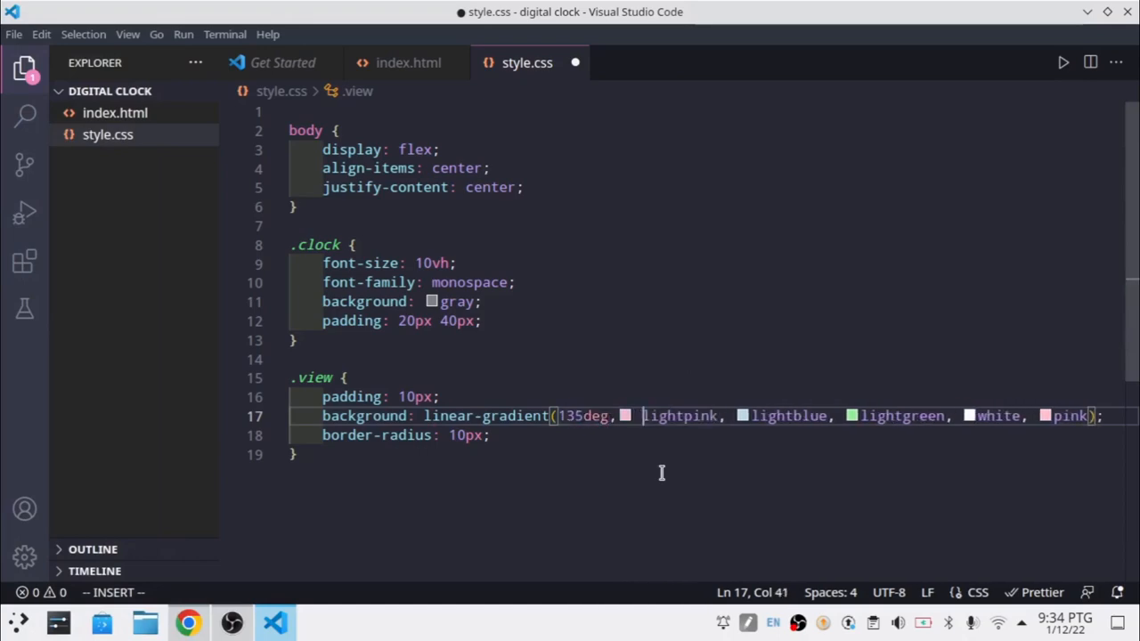
{"action": "double_click", "coordinate": [681, 417]}
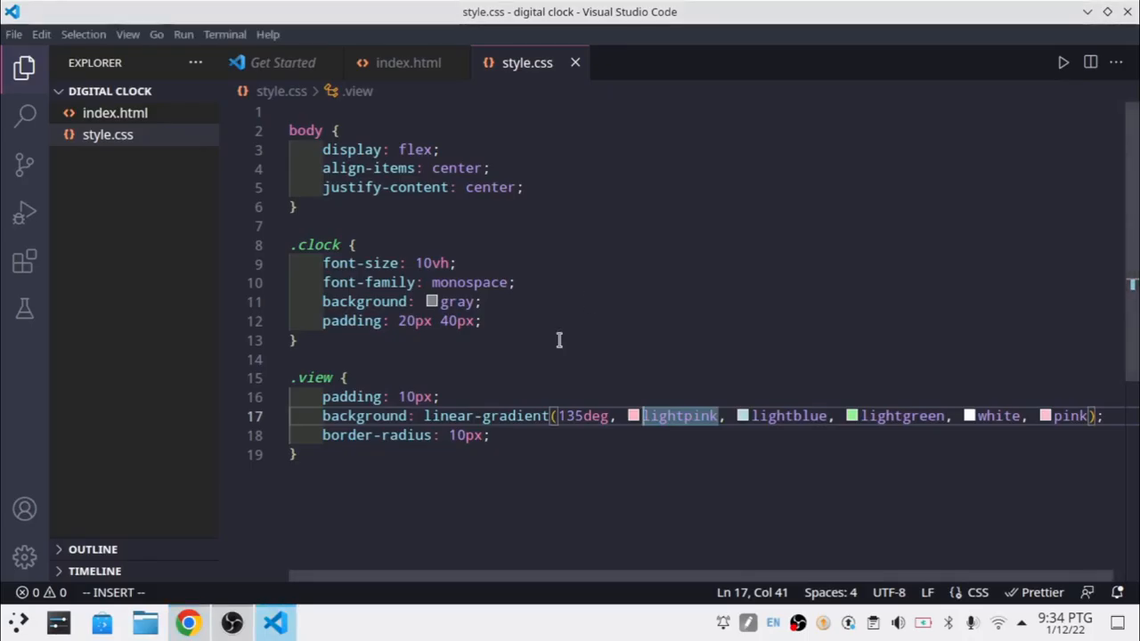
{"action": "left_click", "coordinate": [556, 301]}
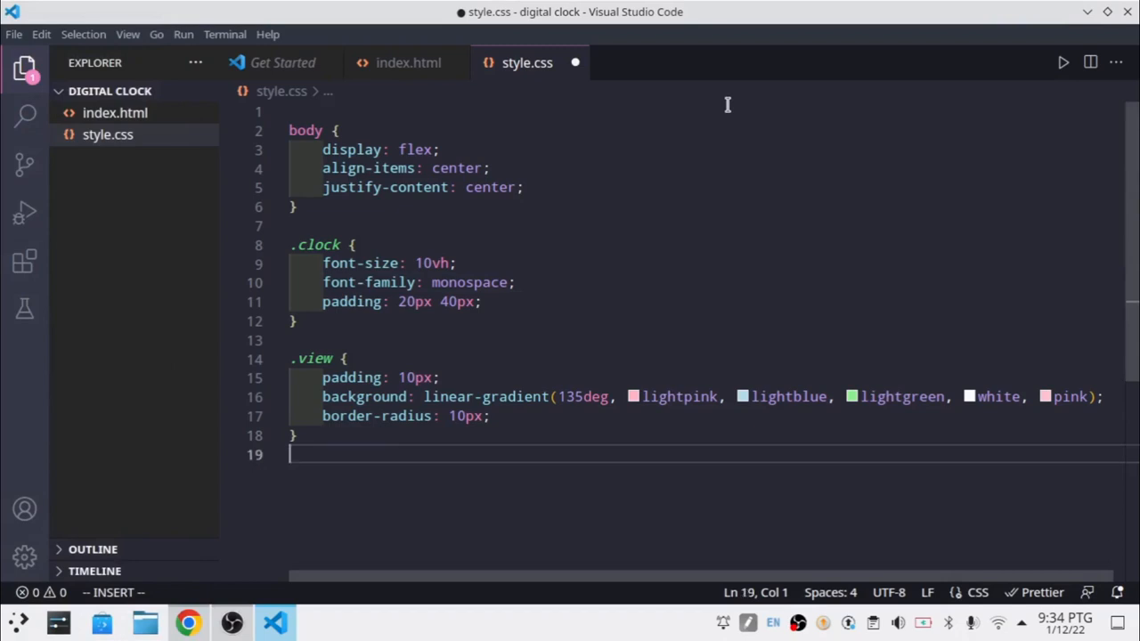
{"action": "type", "text": "@ey"}
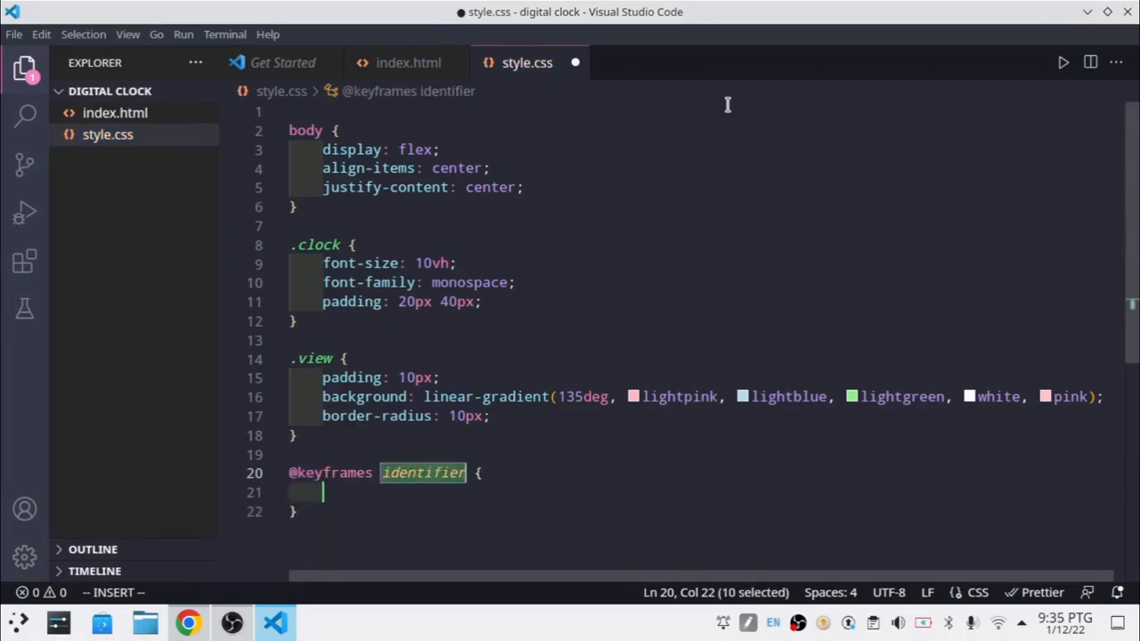
{"action": "type", "text": "anim"}
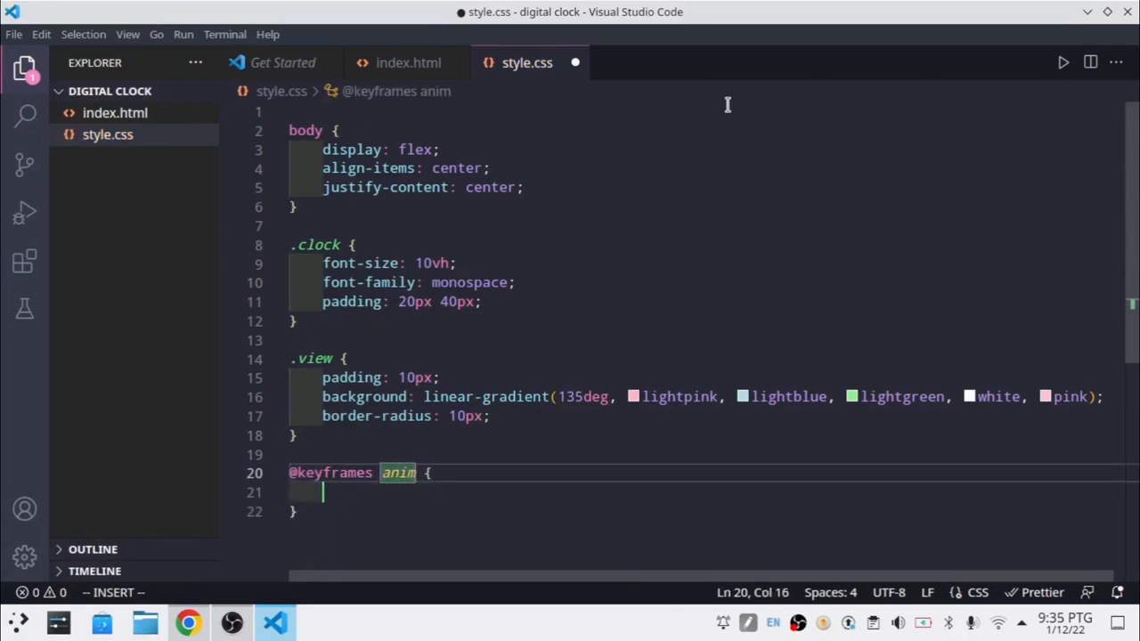
{"action": "type", "text": "10"}
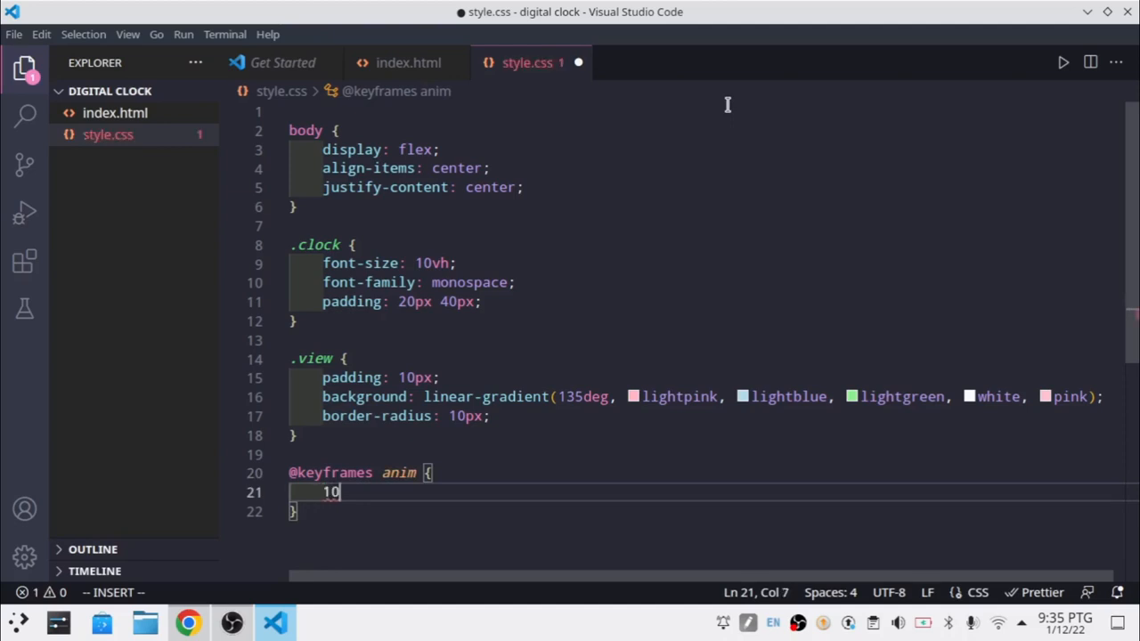
{"action": "type", "text": "0"}
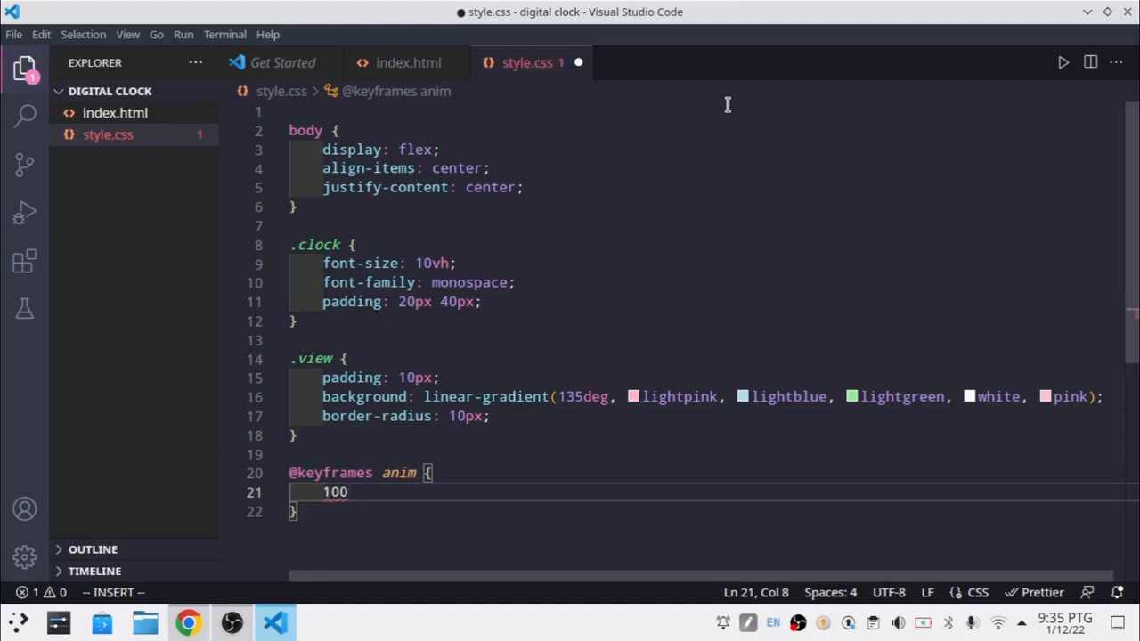
{"action": "type", "text": "%"}
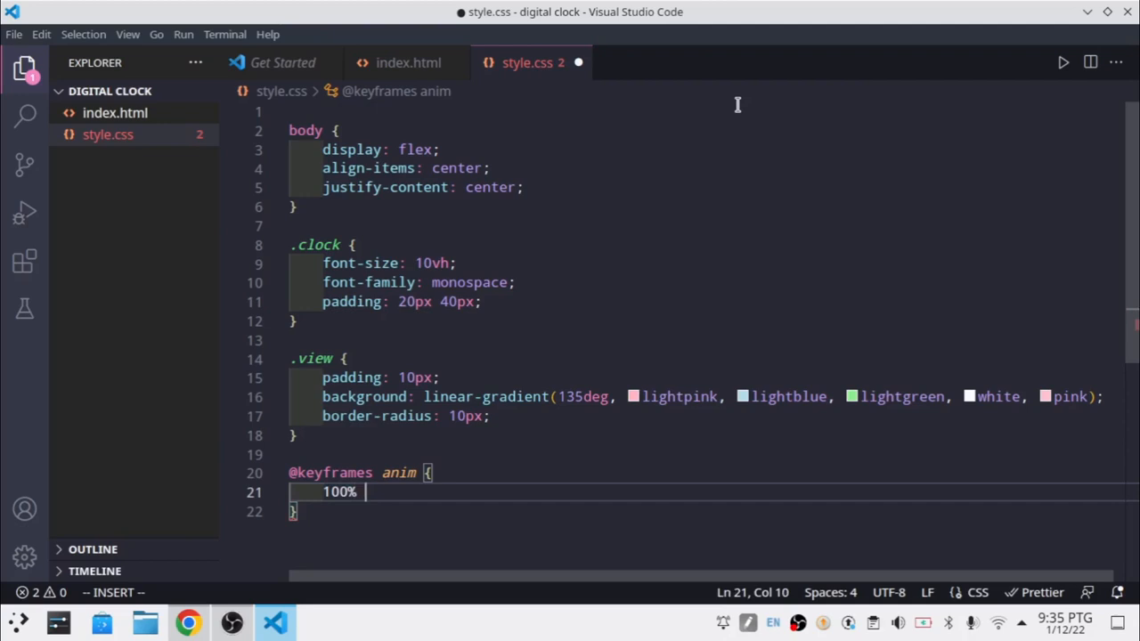
{"action": "type", "text": "{"}
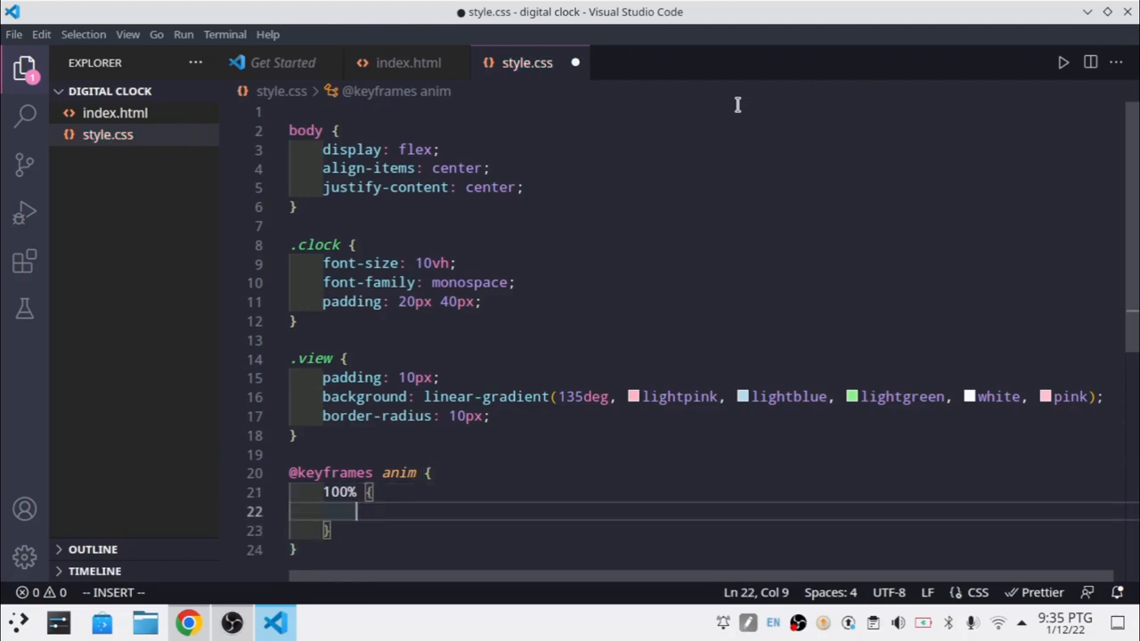
{"action": "type", "text": "filter: hue-rotate();"}
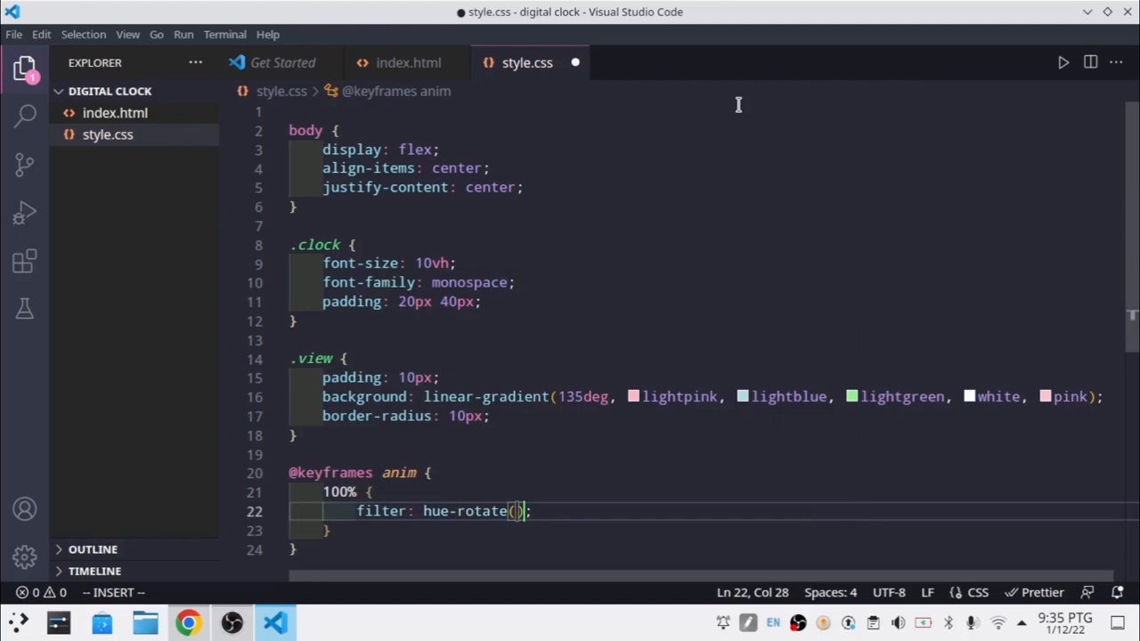
{"action": "type", "text": "360deg"}
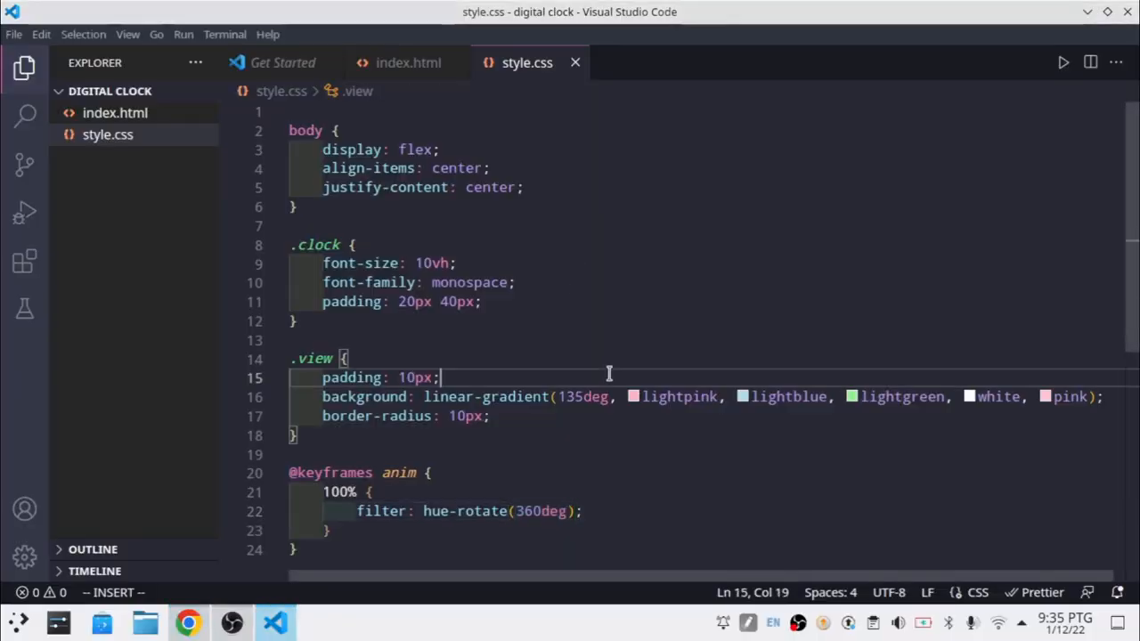
- Give .view animation: 1s infinite anim linear, preview it, and remove white from the gradient
{"action": "key", "text": "Enter"}
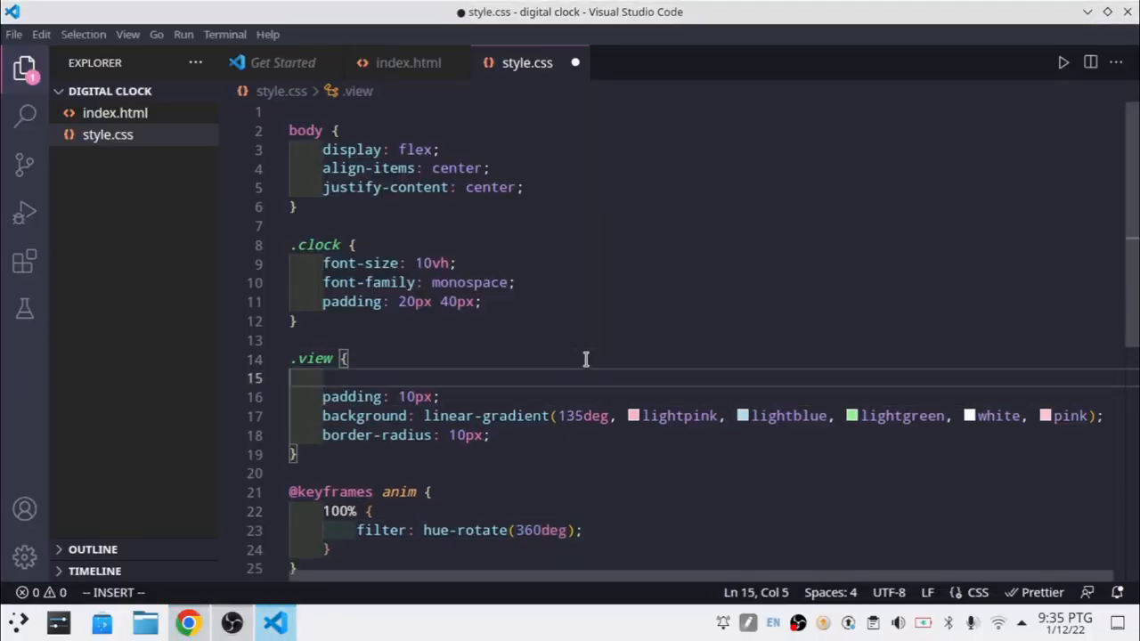
{"action": "type", "text": "animation: 1;"}
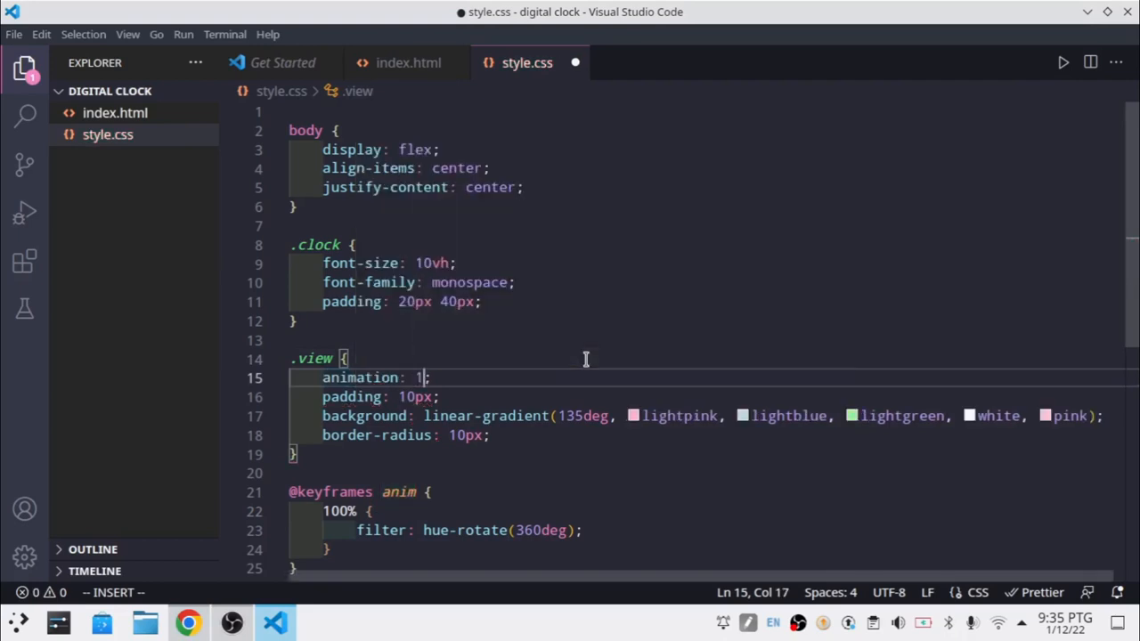
{"action": "type", "text": "s infinite"}
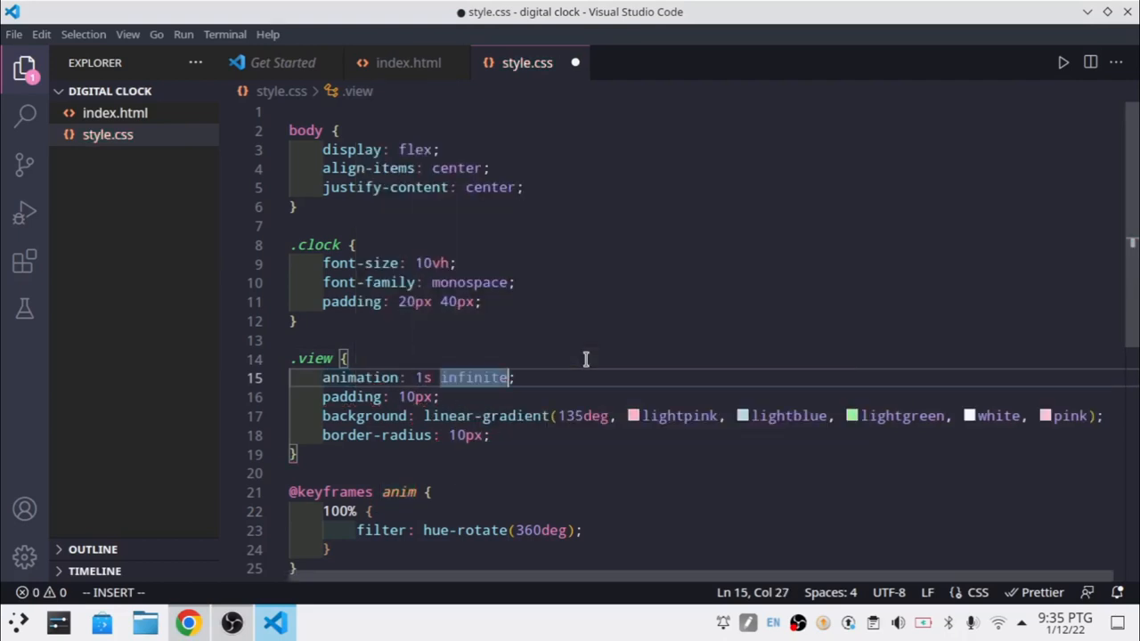
{"action": "type", "text": "anim"}
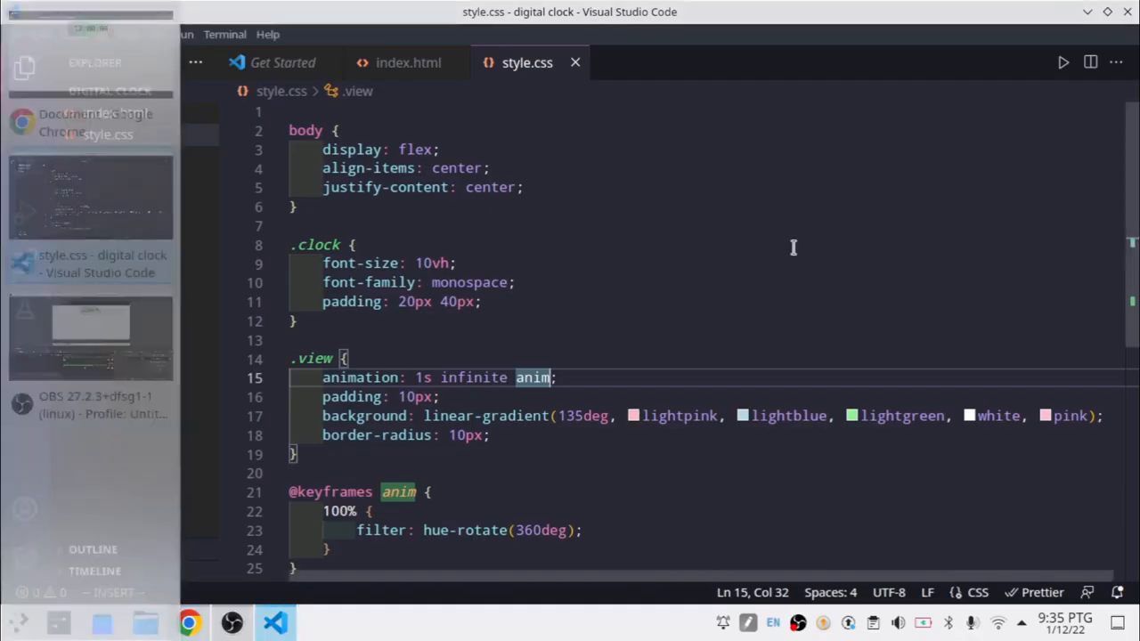
{"action": "type", "text": "li"}
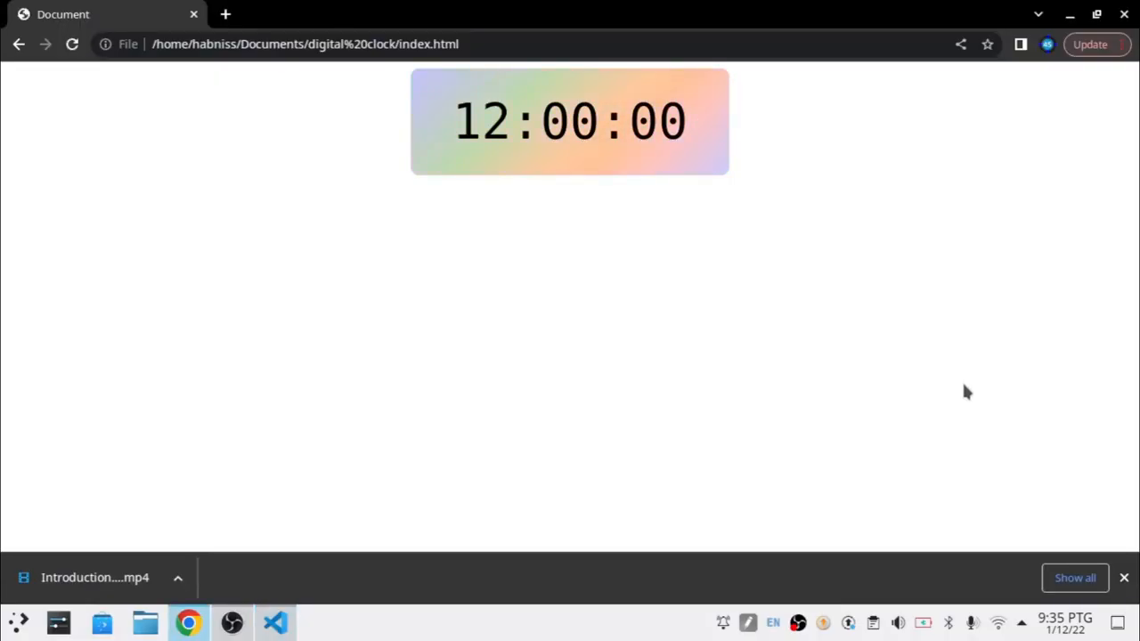
{"action": "left_click", "coordinate": [274, 623]}
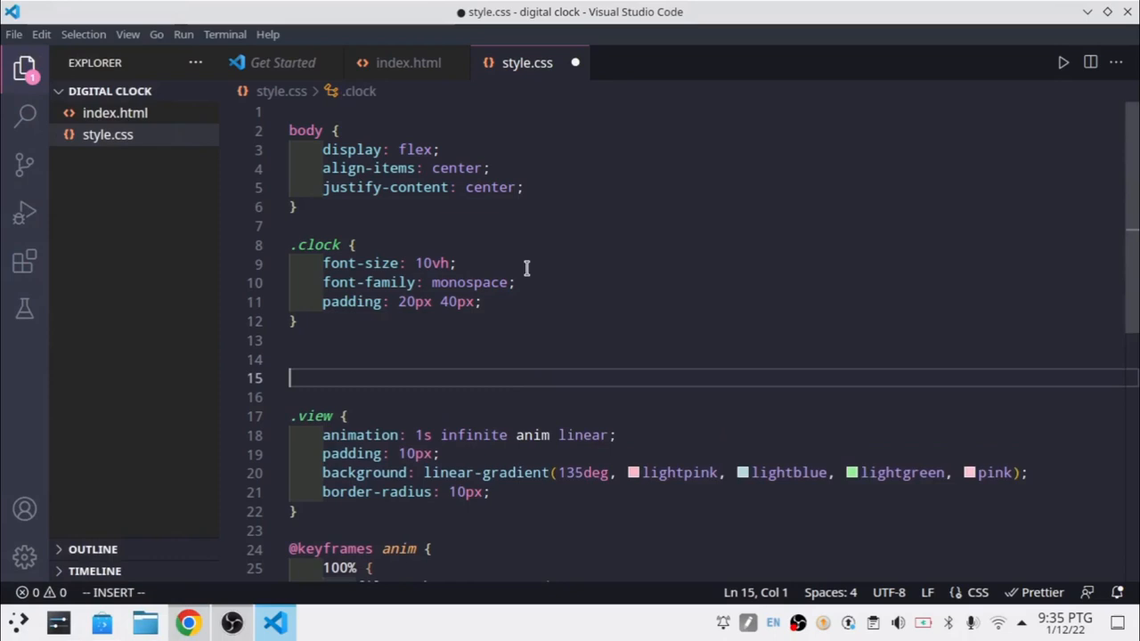
- Write a #clockText rule in style.css setting color: red
{"action": "type", "text": "#"}
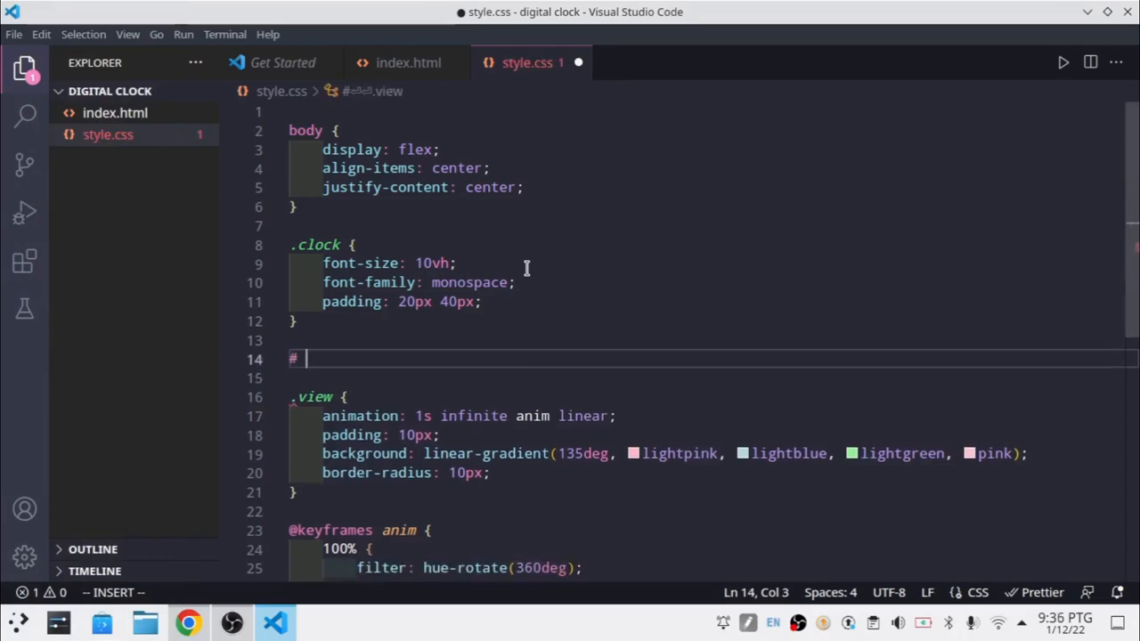
{"action": "type", "text": "clockT"}
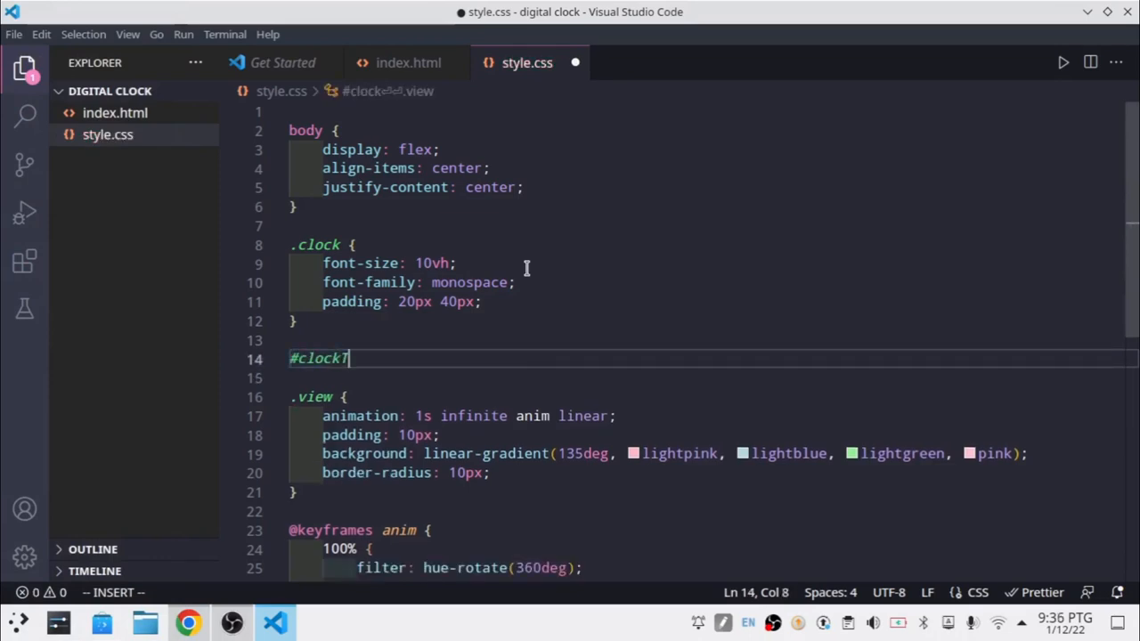
{"action": "type", "text": "e"}
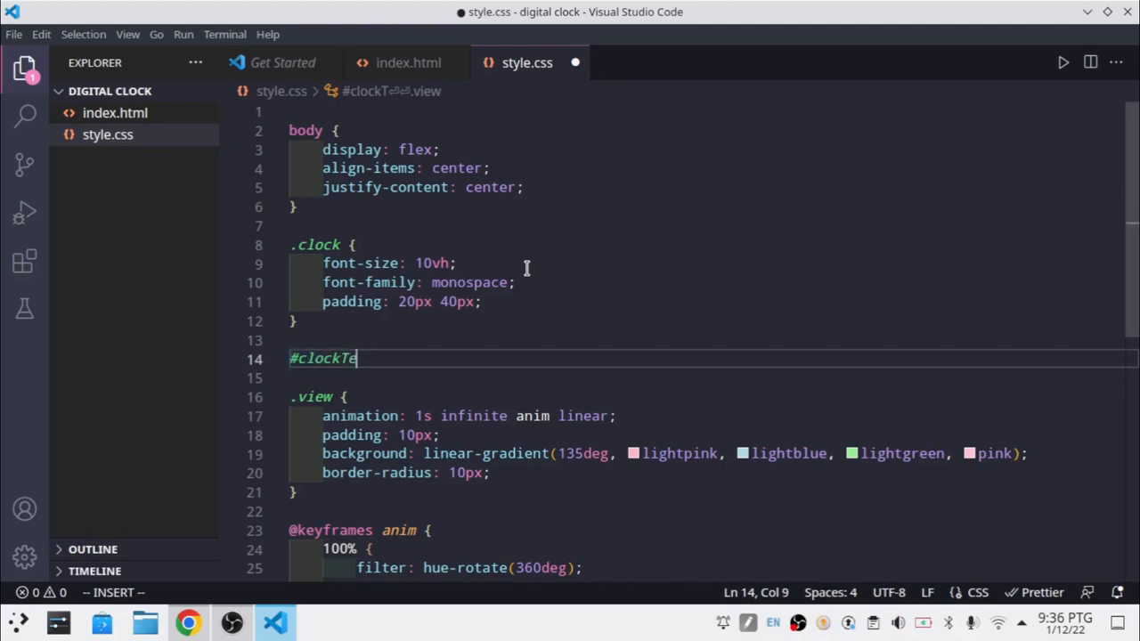
{"action": "type", "text": "xt {"}
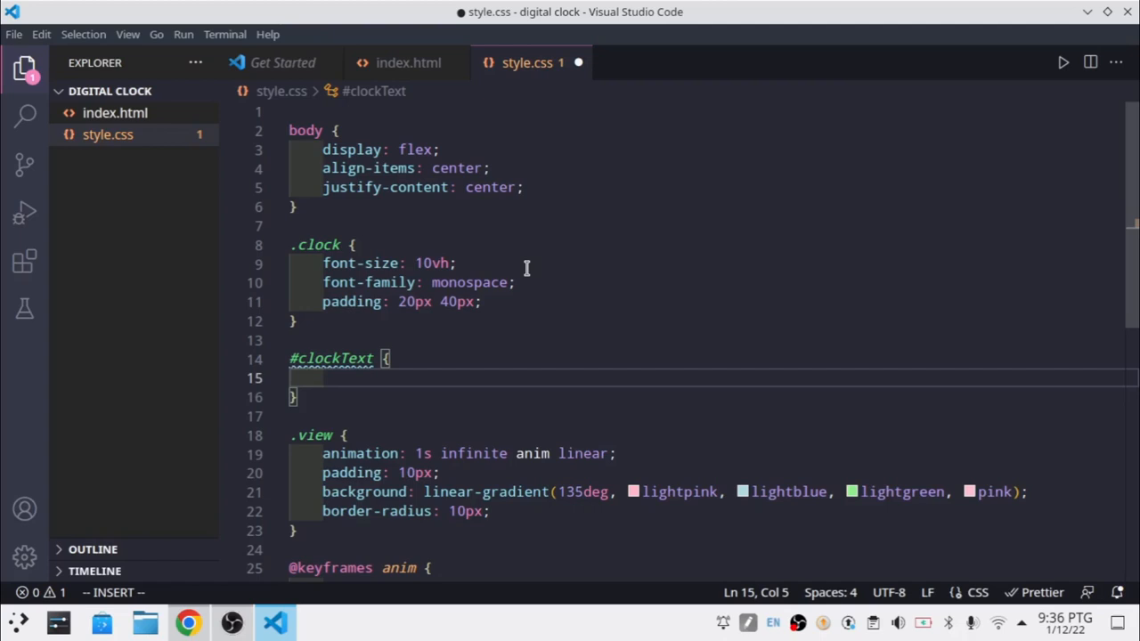
{"action": "type", "text": "color: ;"}
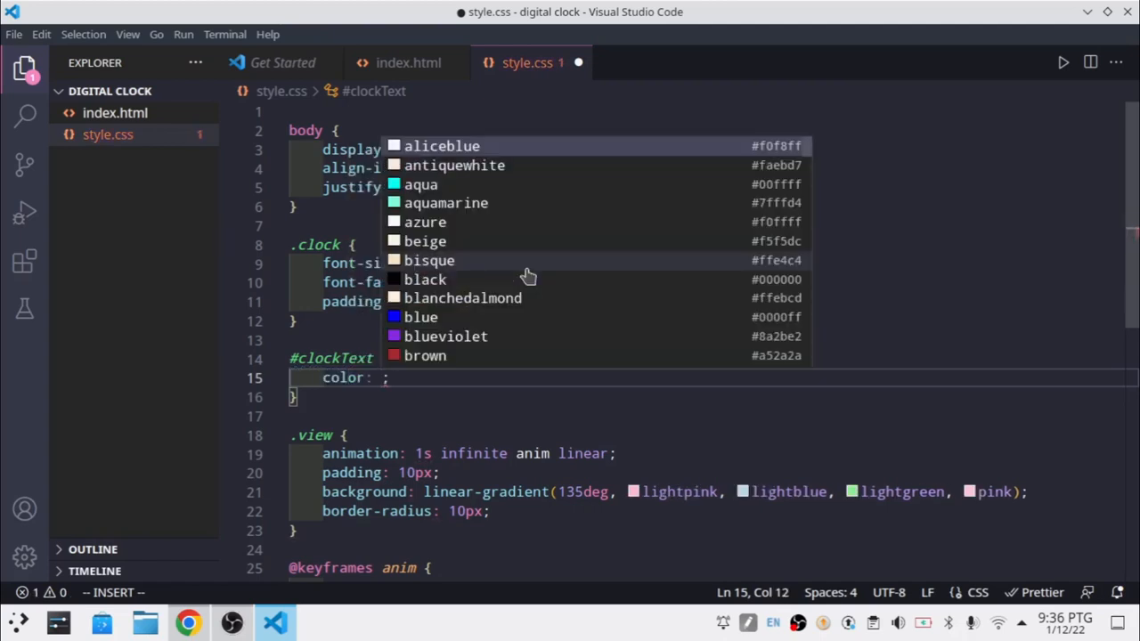
{"action": "type", "text": "red"}
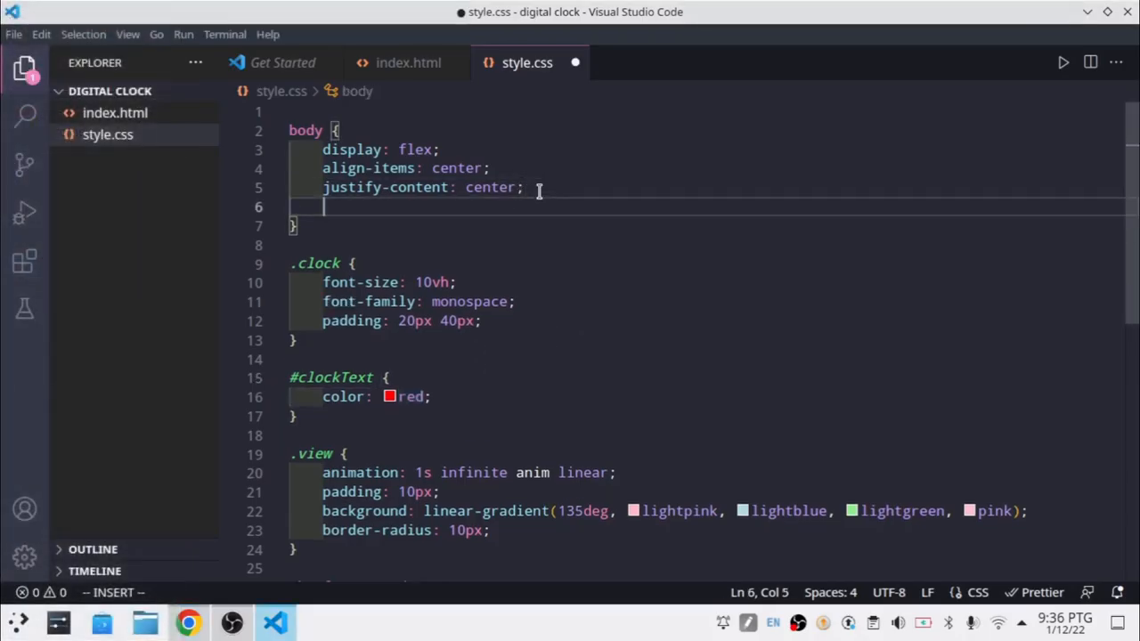
- Finish the black body background, check the clock page in maximized Chrome, and return to the editor
{"action": "type", "text": "background: black;"}
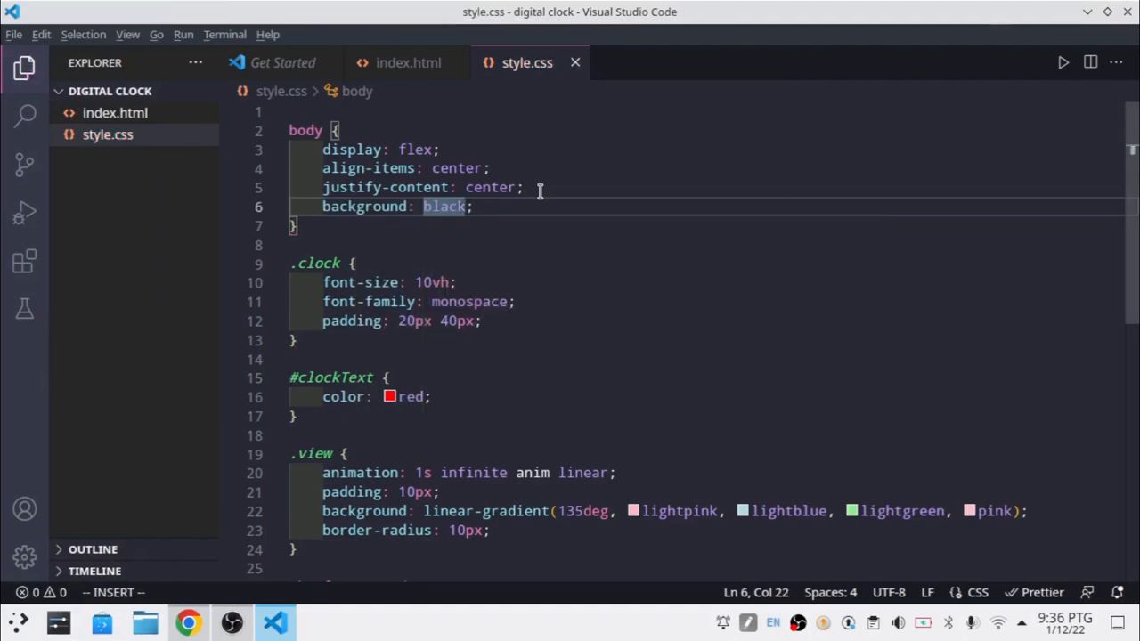
{"action": "left_click", "coordinate": [189, 624]}
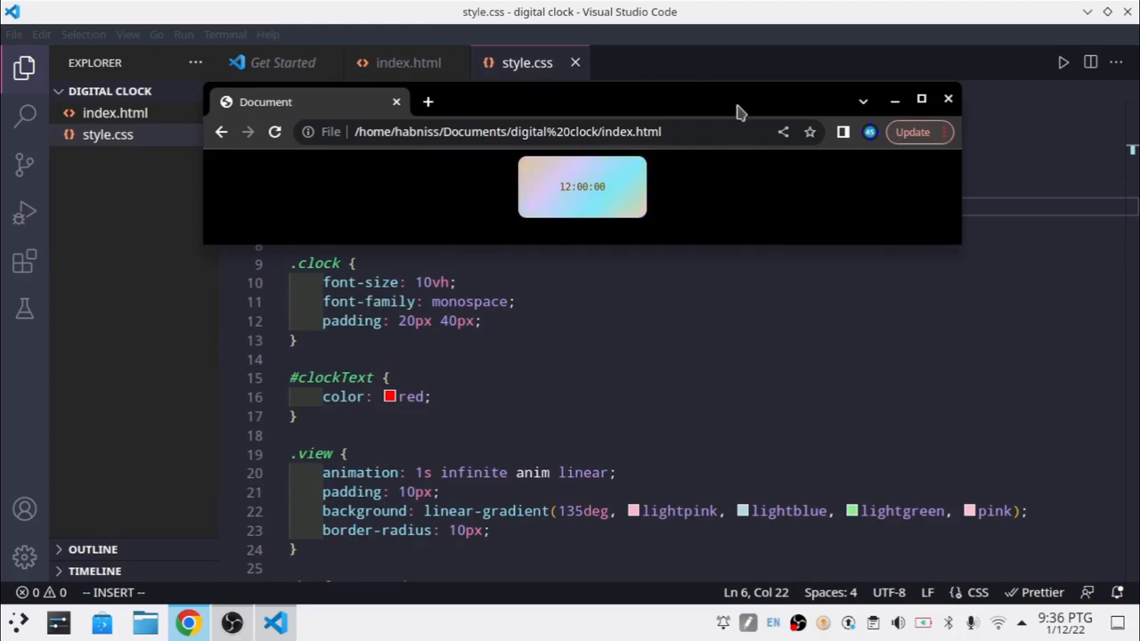
{"action": "left_click", "coordinate": [921, 98]}
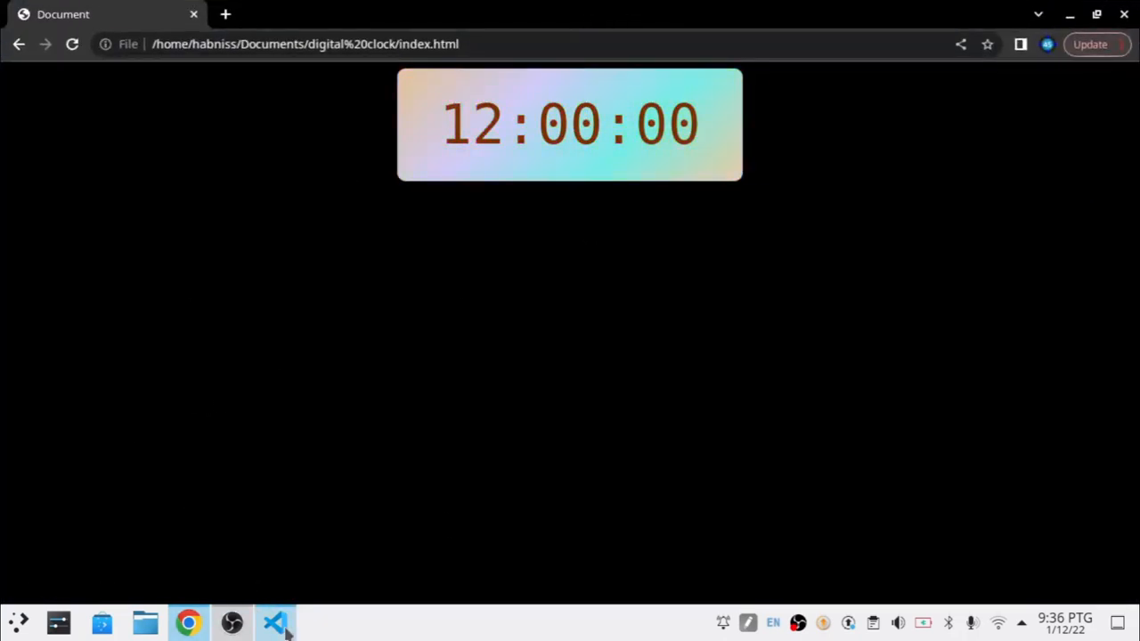
{"action": "left_click", "coordinate": [274, 624]}
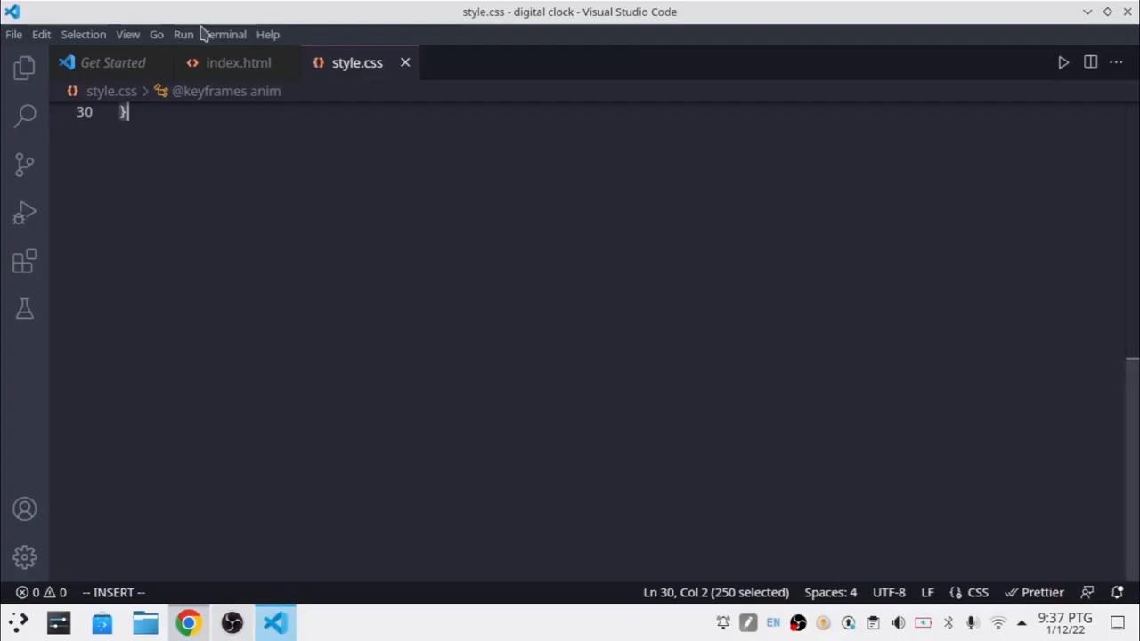
- In index.html add a script block declaring const clock = document.getElementById("clockText")
{"action": "left_click", "coordinate": [239, 63]}
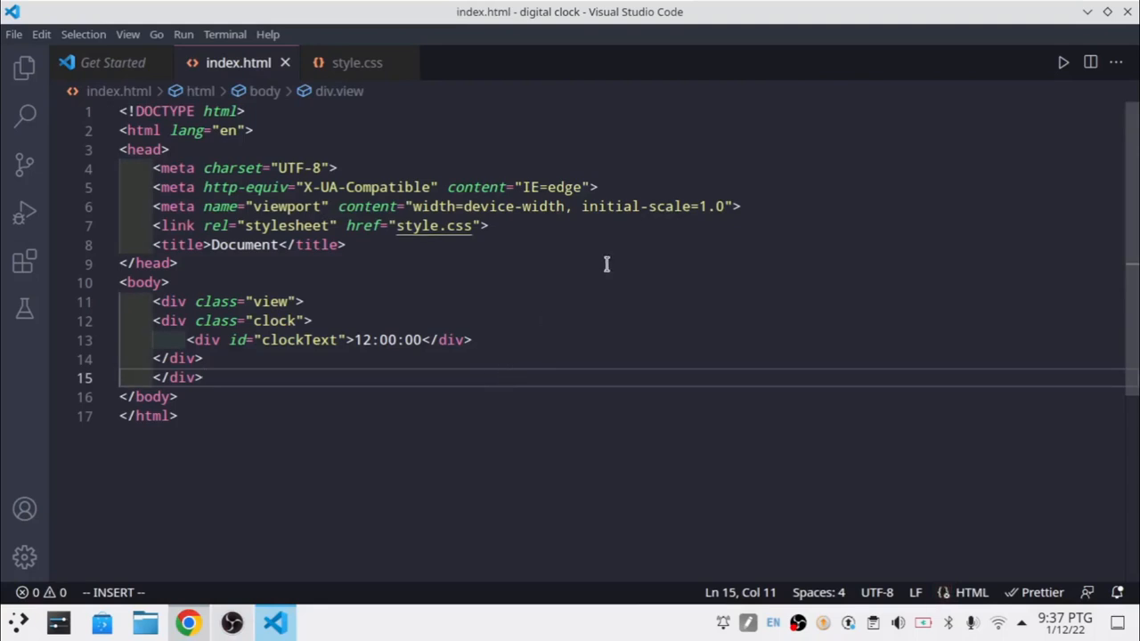
{"action": "type", "text": "<script></script>"}
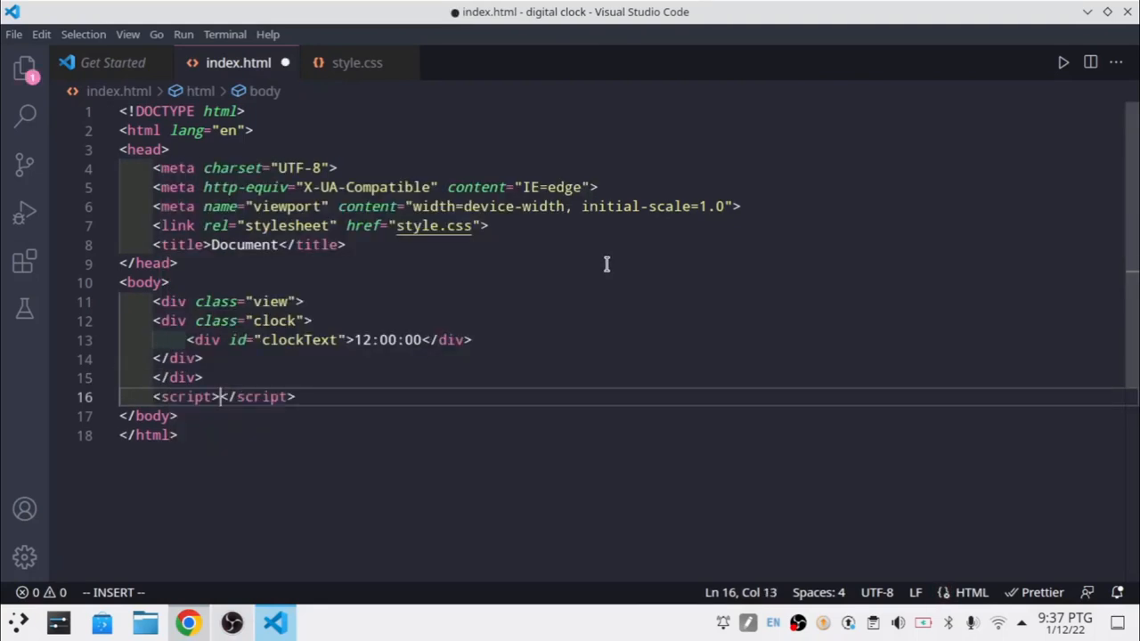
{"action": "key", "text": "Enter"}
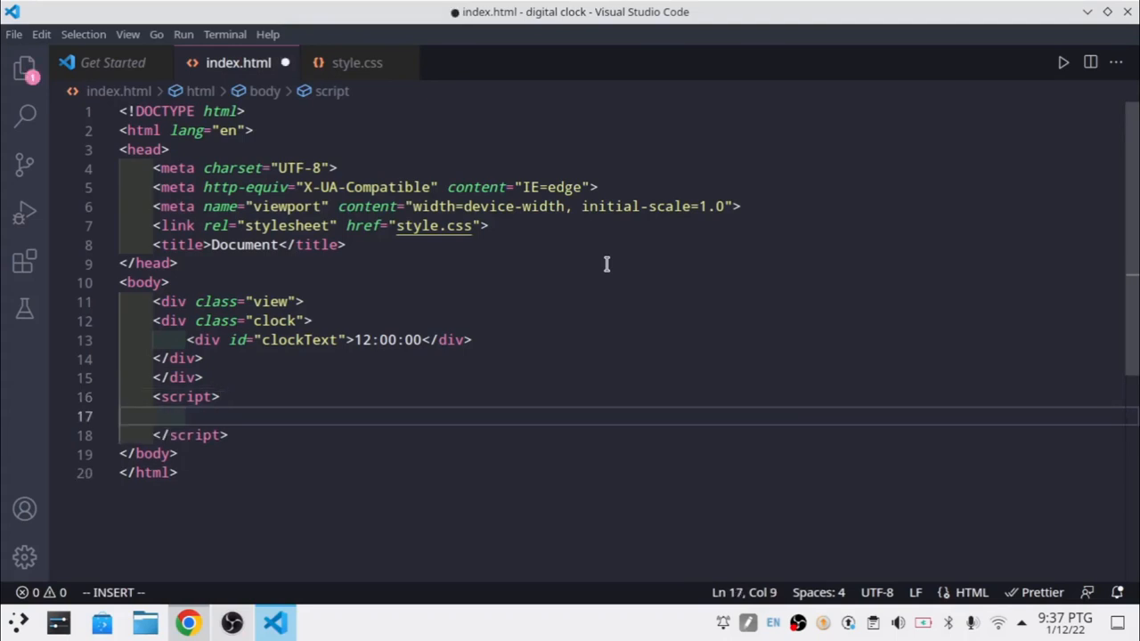
{"action": "type", "text": "const ti"}
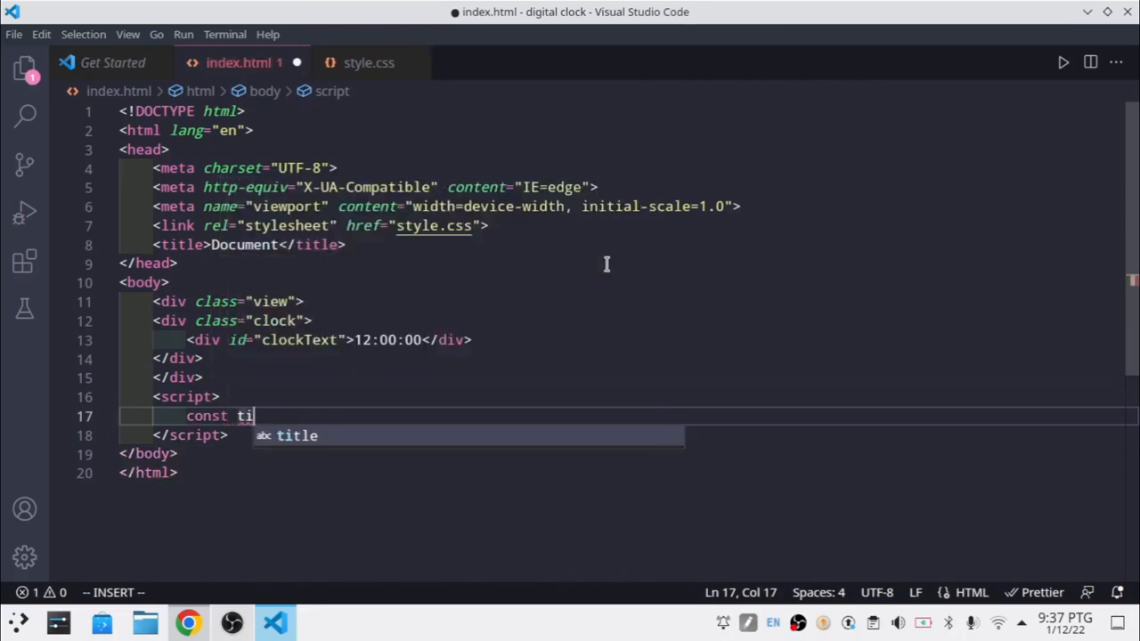
{"action": "type", "text": "clo"}
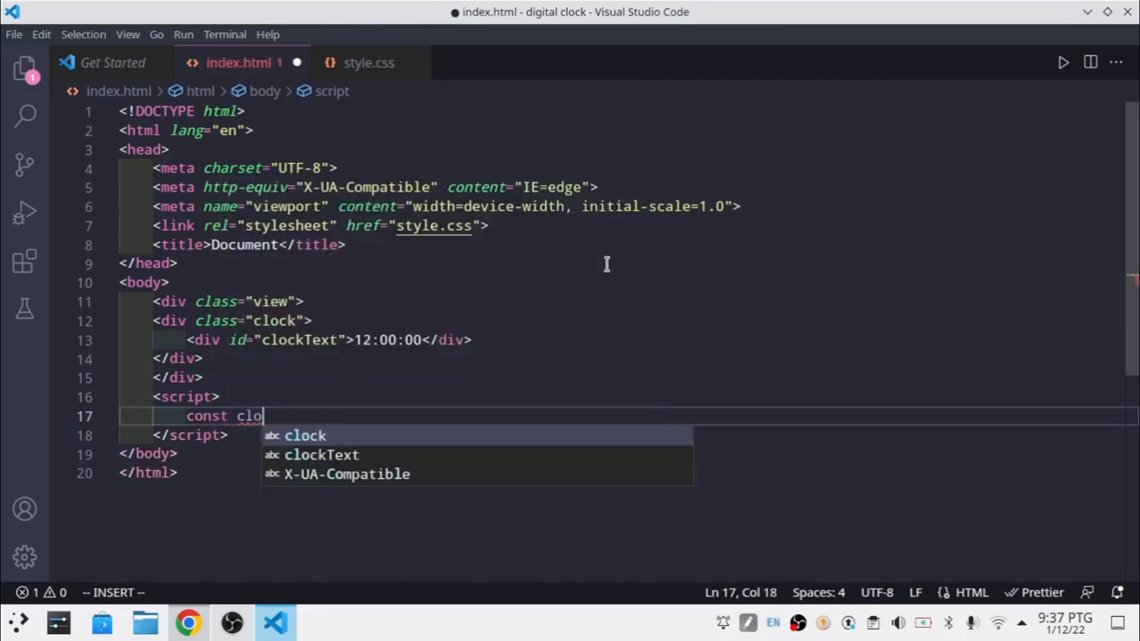
{"action": "type", "text": "= d"}
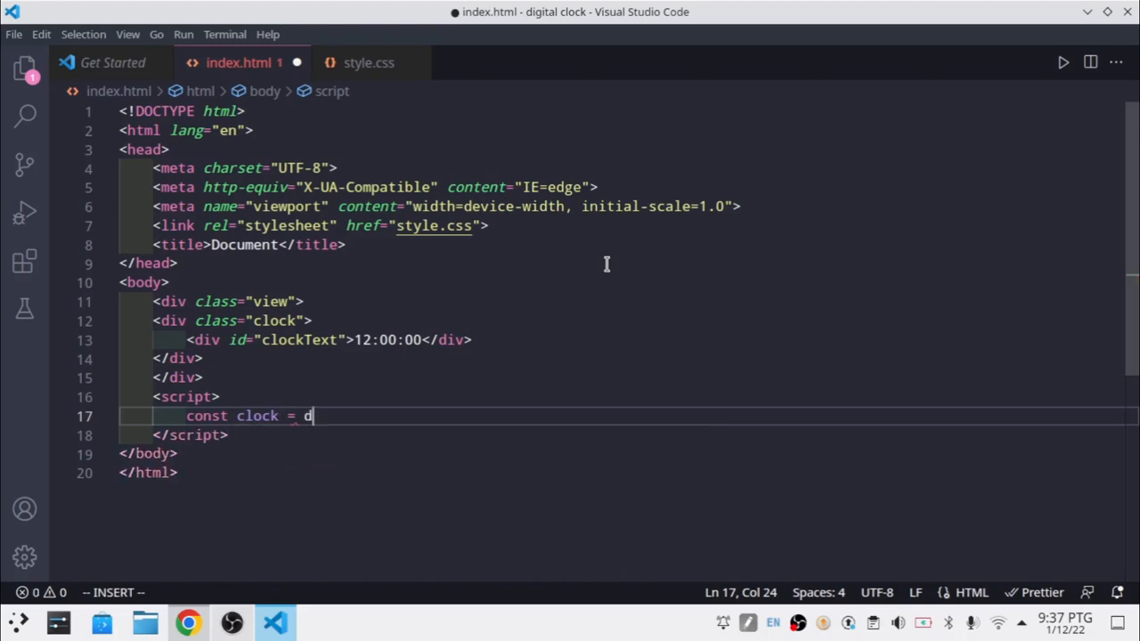
{"action": "type", "text": "cument.g"}
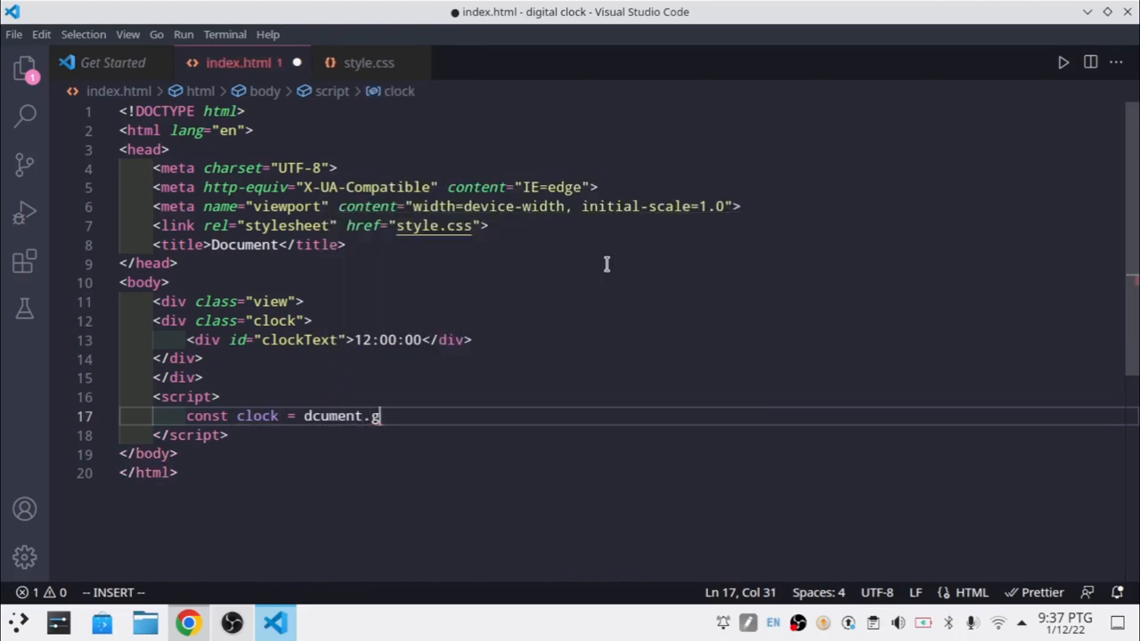
{"action": "type", "text": "etE"}
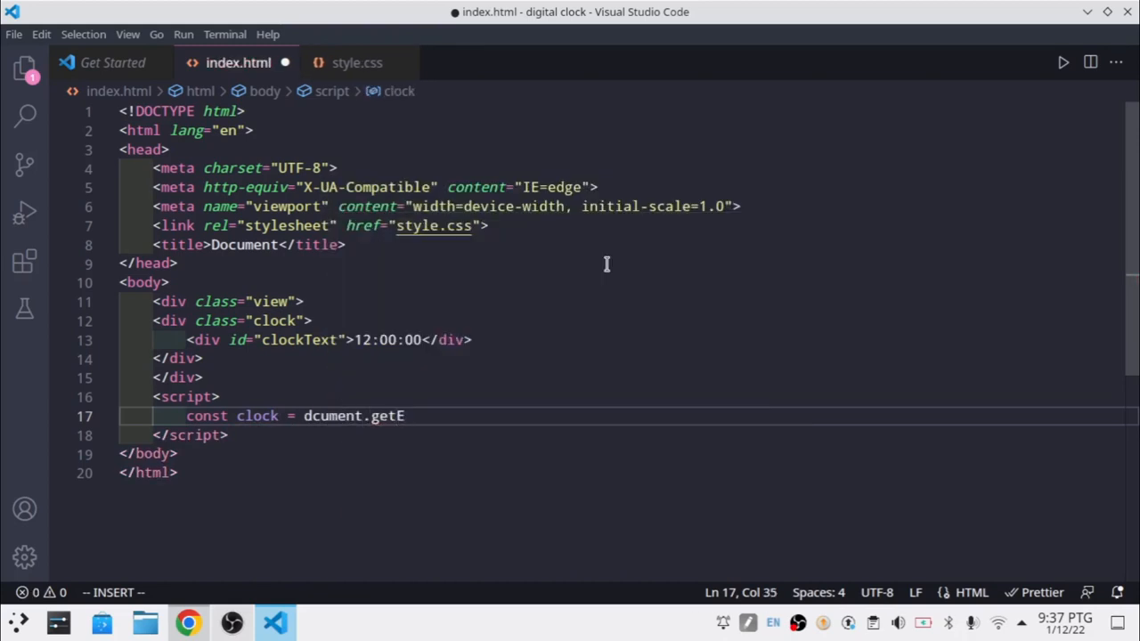
{"action": "type", "text": "lementB"}
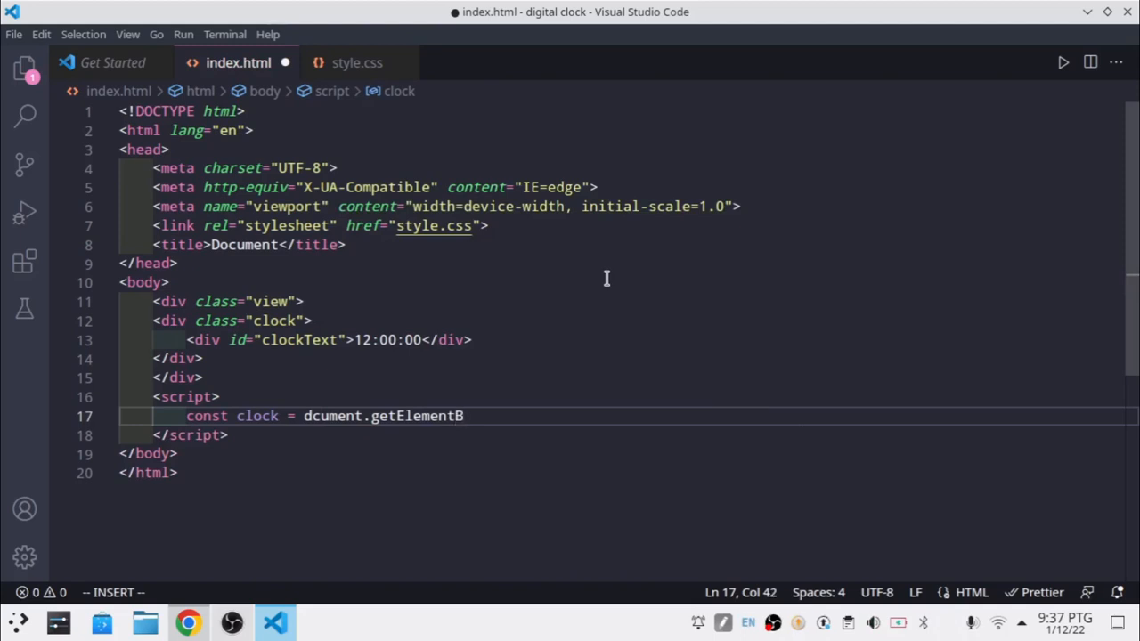
{"action": "type", "text": "yId(\""}
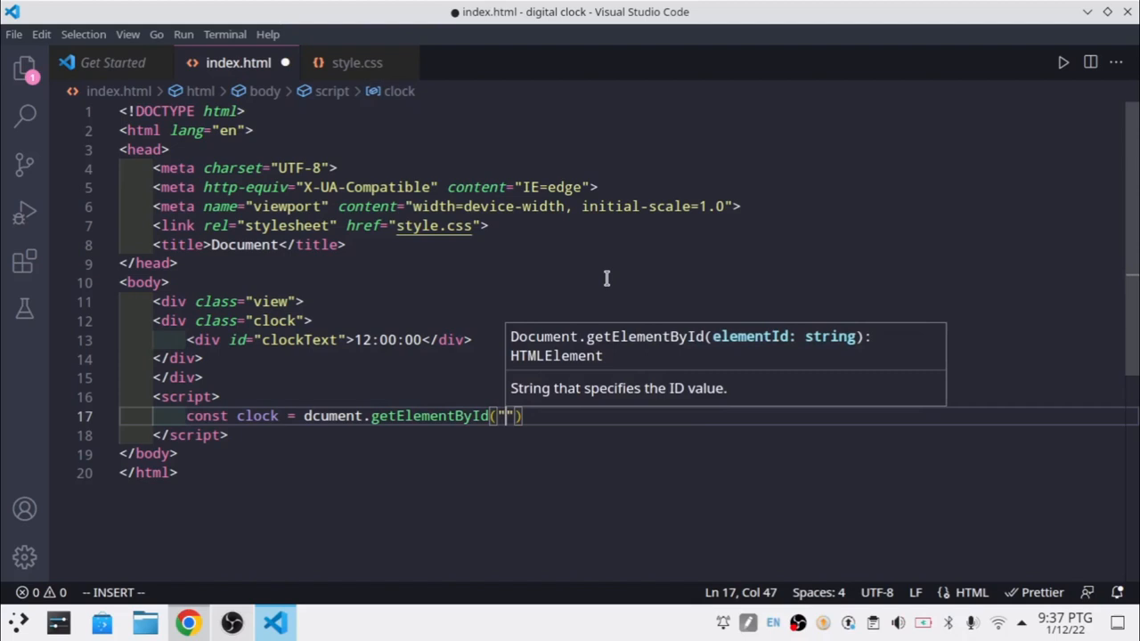
{"action": "type", "text": "clokT"}
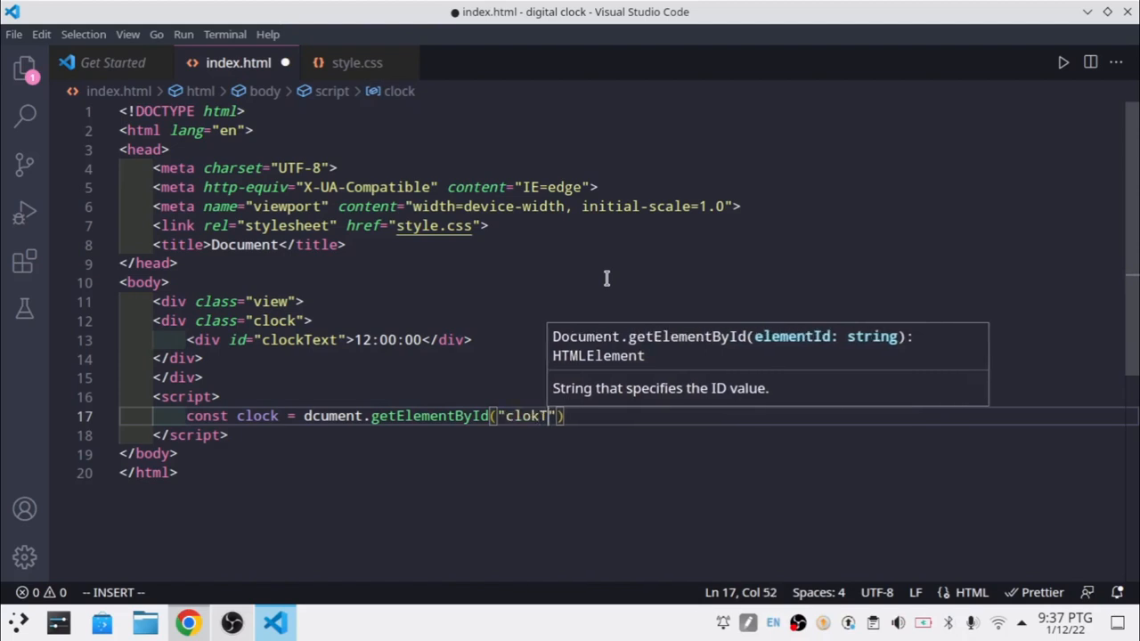
{"action": "type", "text": "ext"}
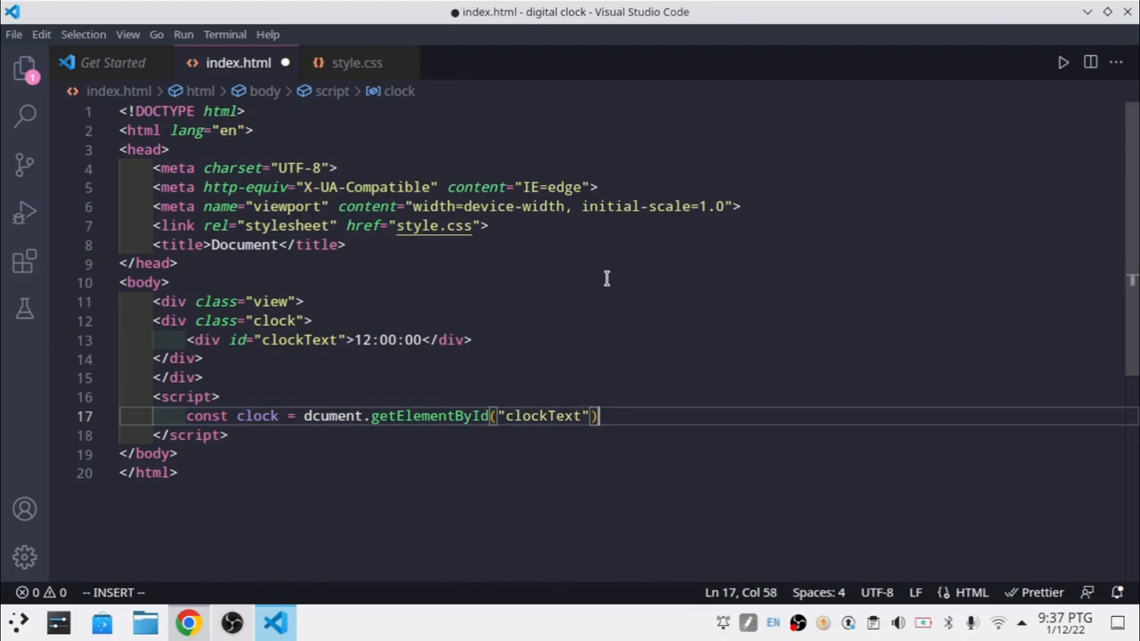
- Declare let date = new Date() below it, accepting Date from suggestions
{"action": "type", "text": "co"}
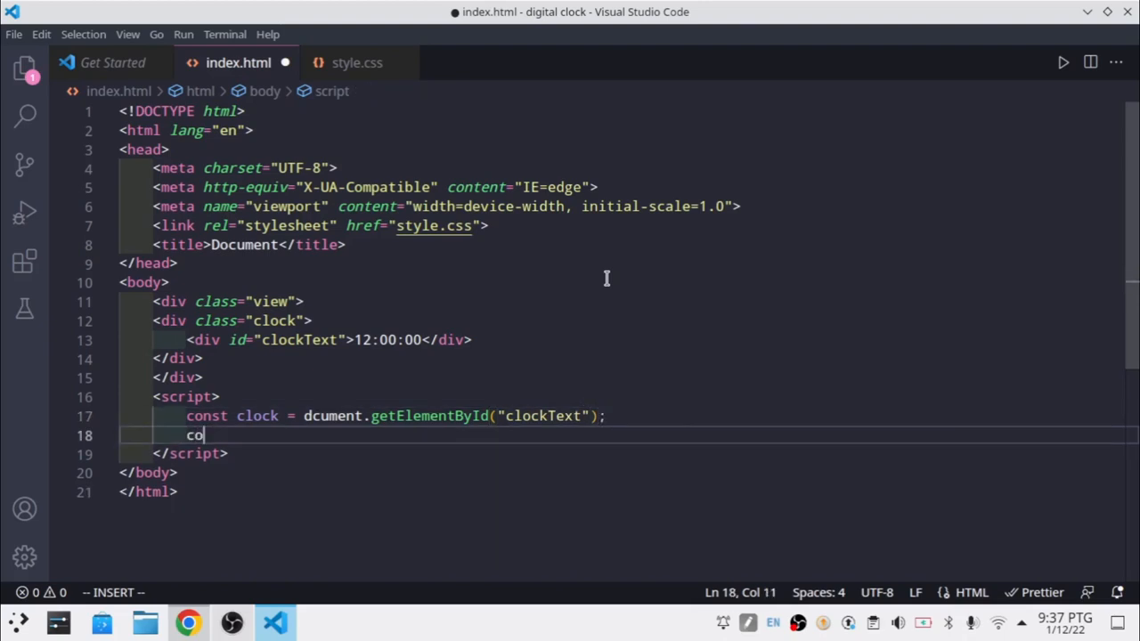
{"action": "type", "text": "let time ="}
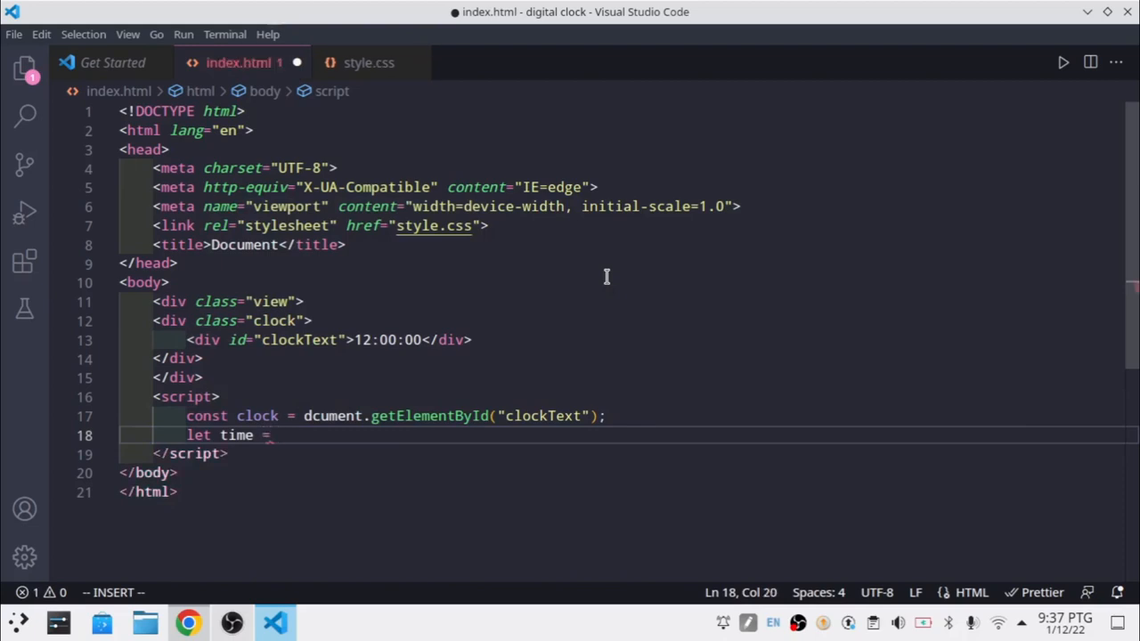
{"action": "key", "text": "BackSpace"}
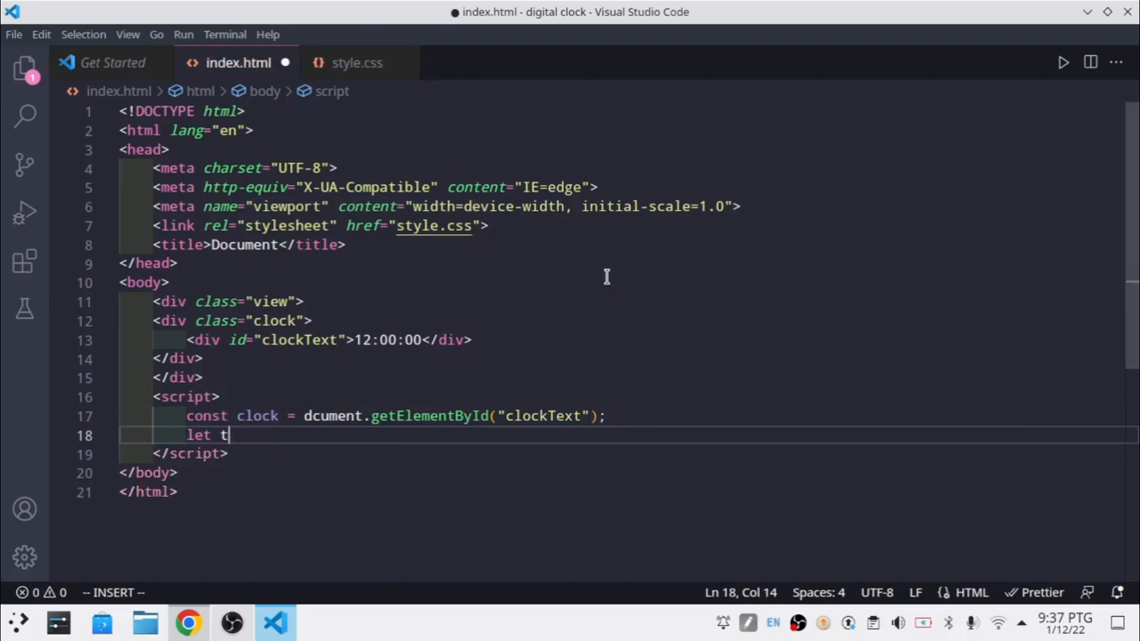
{"action": "type", "text": "date ="}
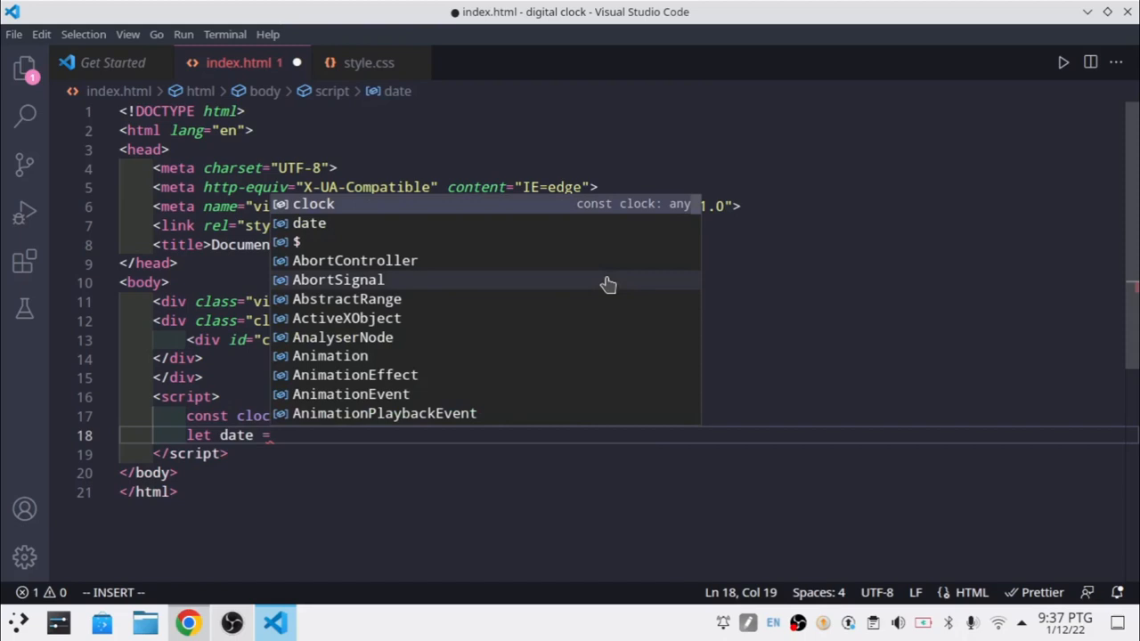
{"action": "type", "text": "new DA"}
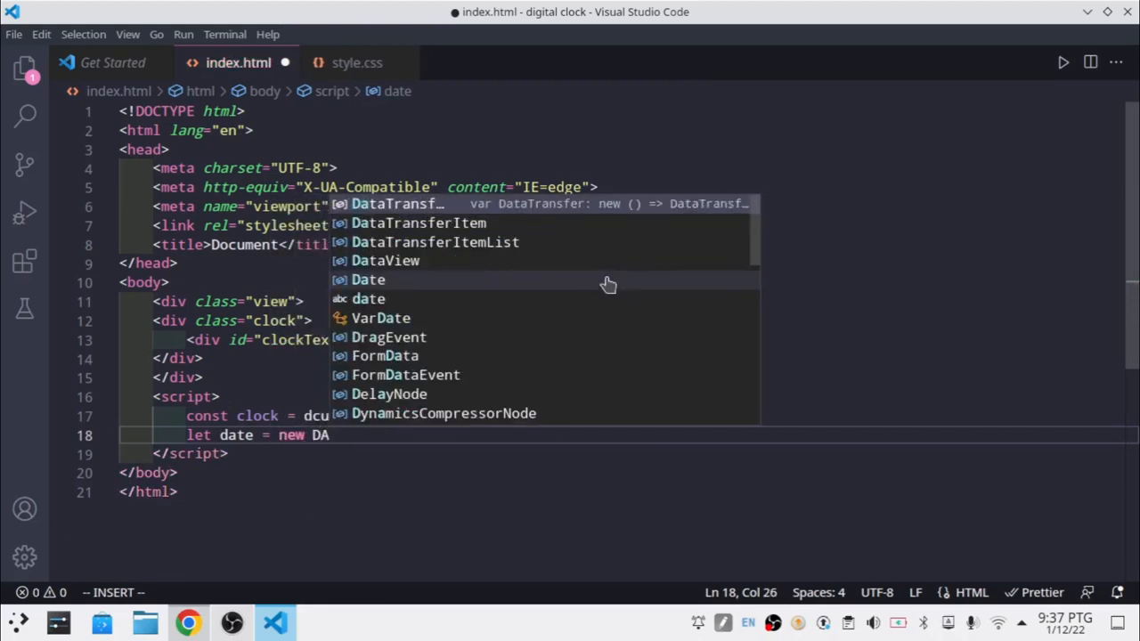
{"action": "left_click", "coordinate": [367, 280]}
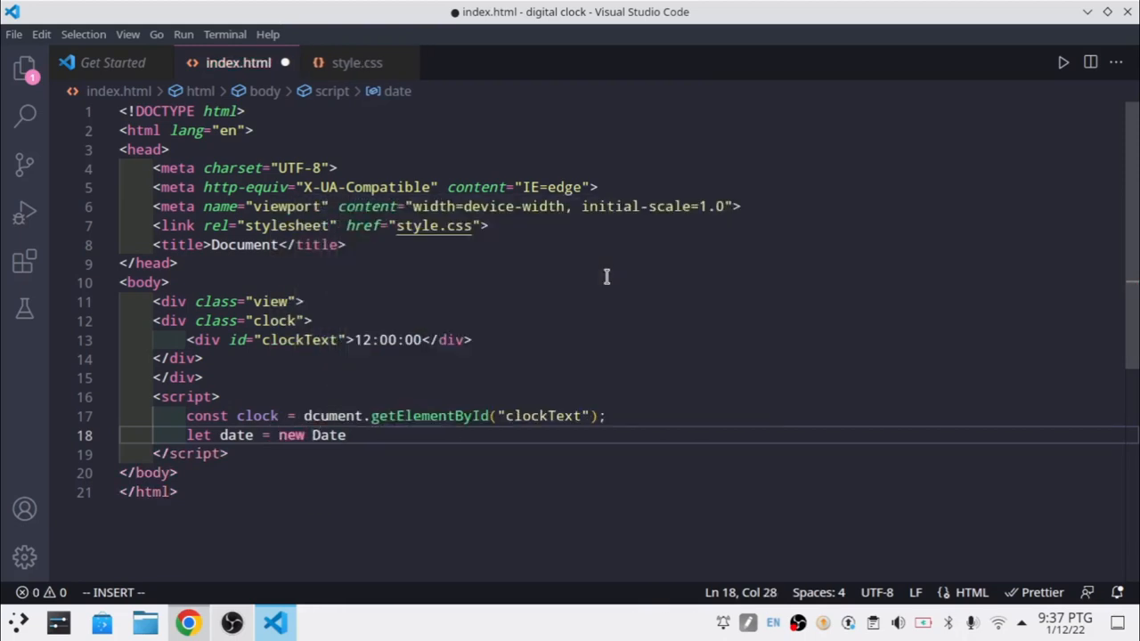
{"action": "type", "text": "();"}
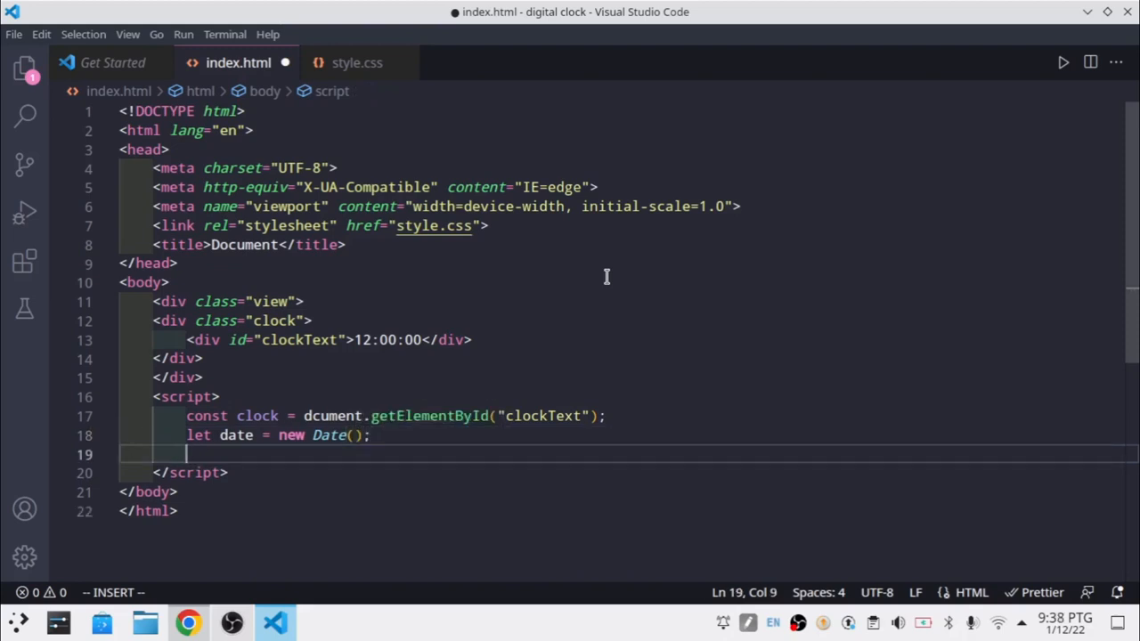
{"action": "mouse_move", "coordinate": [477, 478]}
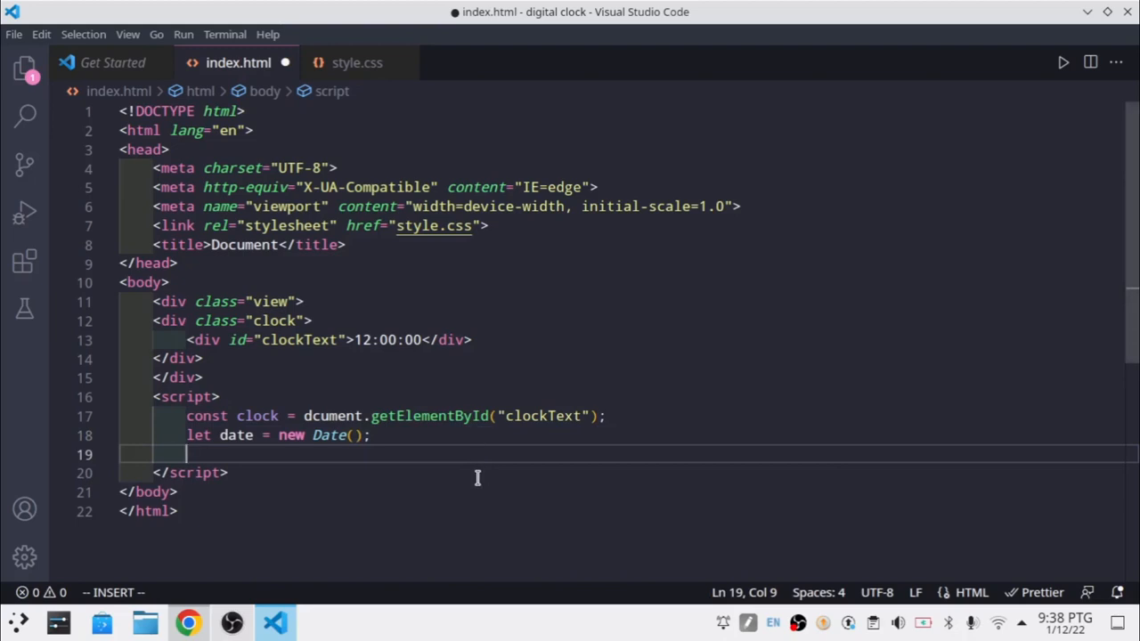
- Add the line clock.innerText = date.getHours();
{"action": "type", "text": "clock."}
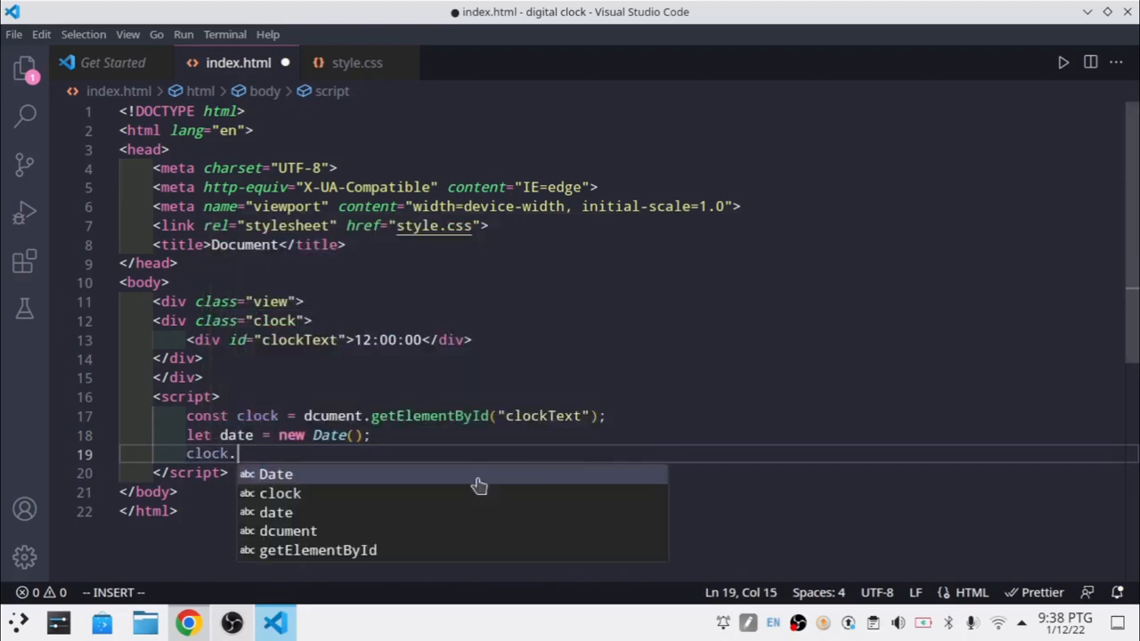
{"action": "type", "text": "innerT"}
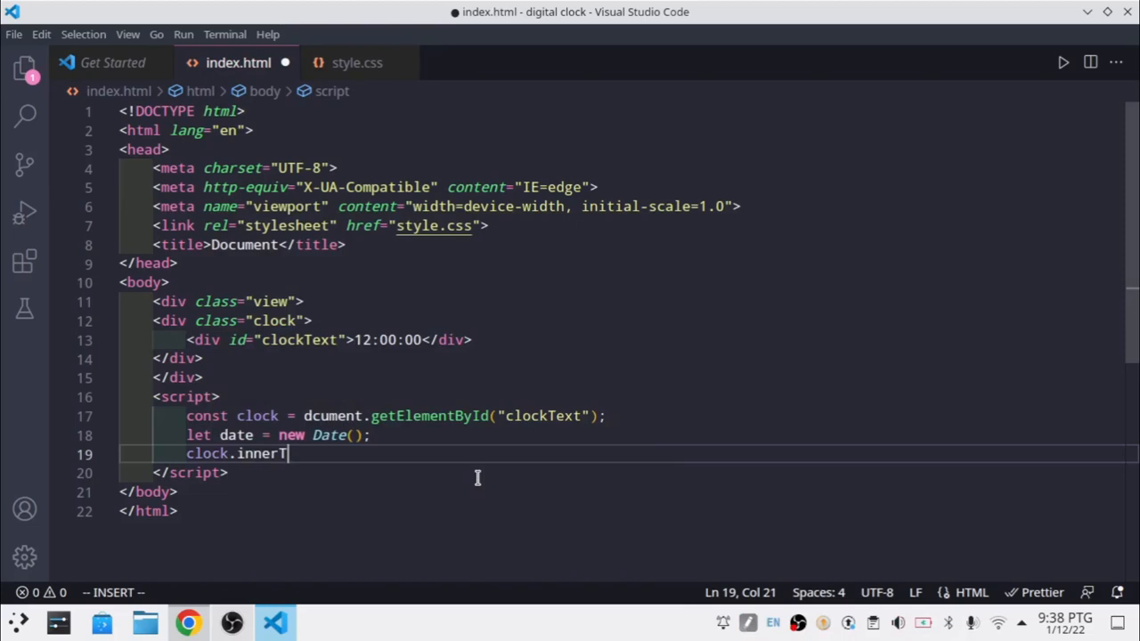
{"action": "type", "text": "ext = d"}
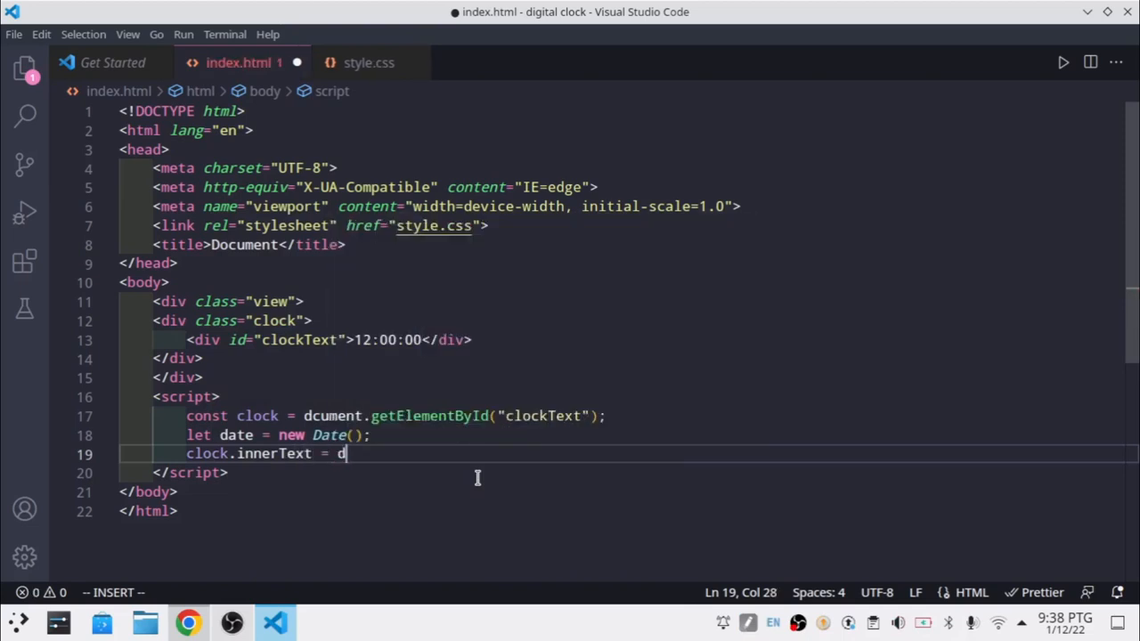
{"action": "type", "text": "ate.hour"}
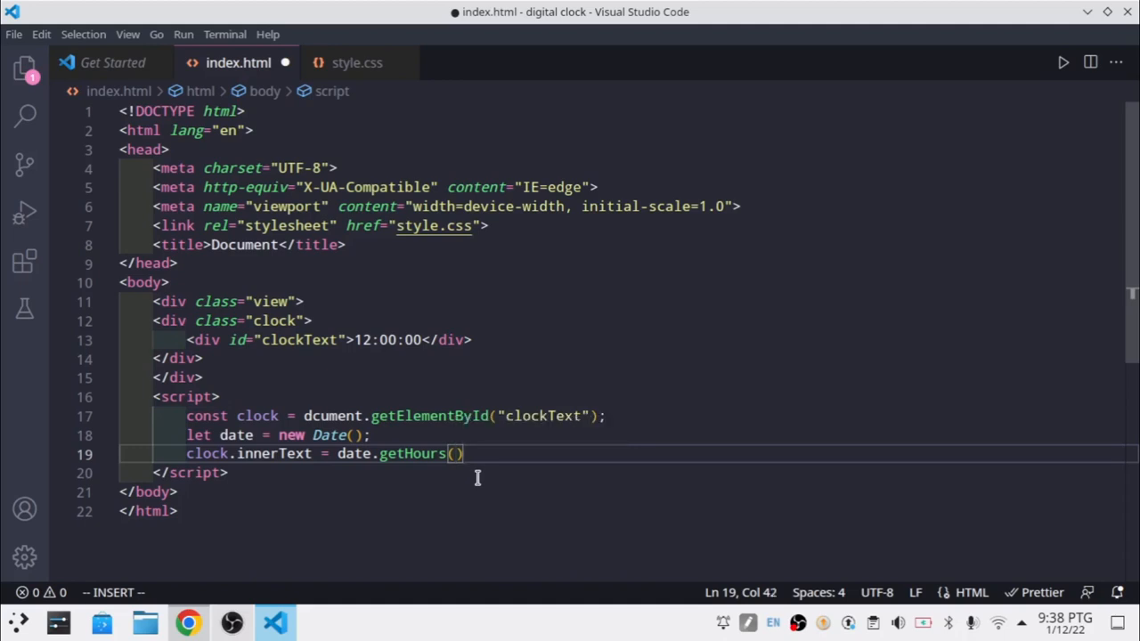
{"action": "type", "text": ";"}
{"action": "type", "text": "let"}
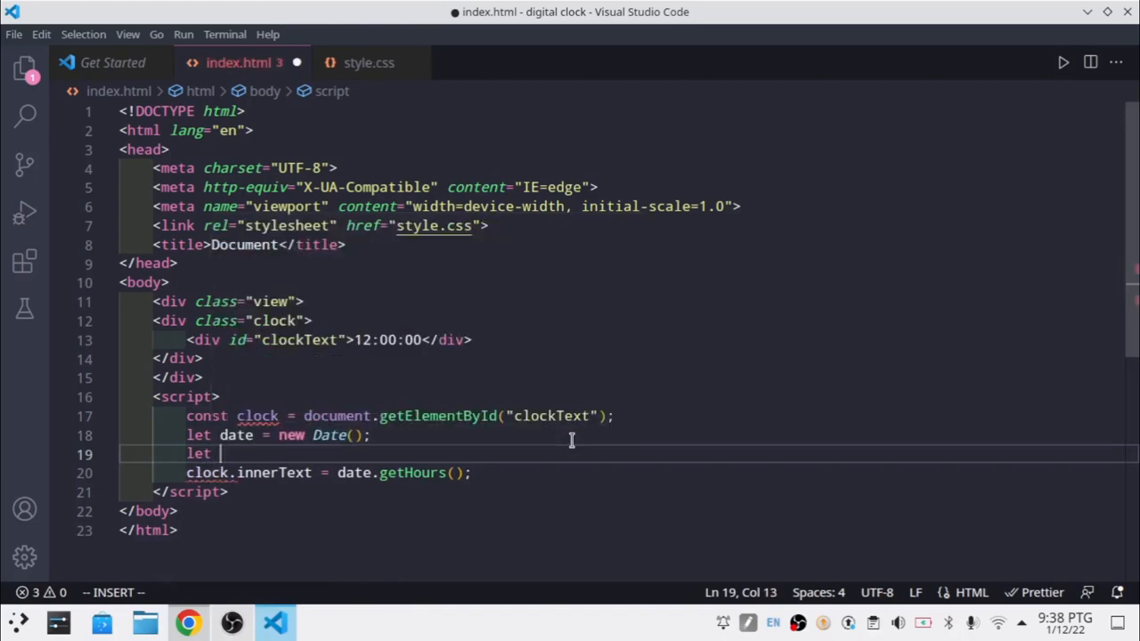
- Store date.getHours() in an hours variable
{"action": "type", "text": "hours"}
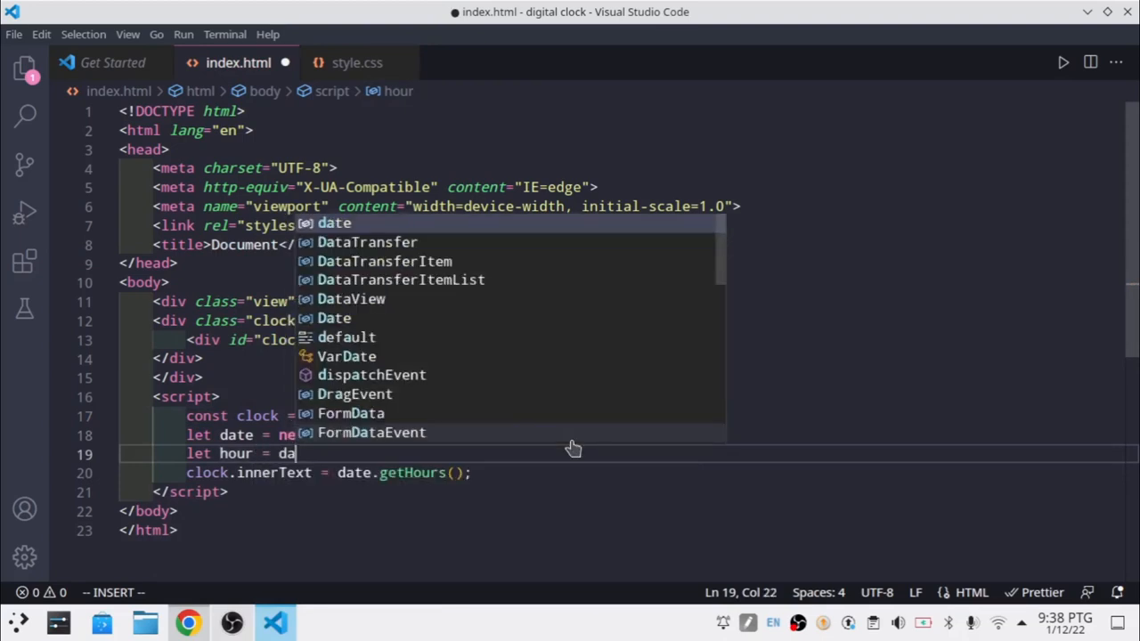
{"action": "type", "text": ".getHours("}
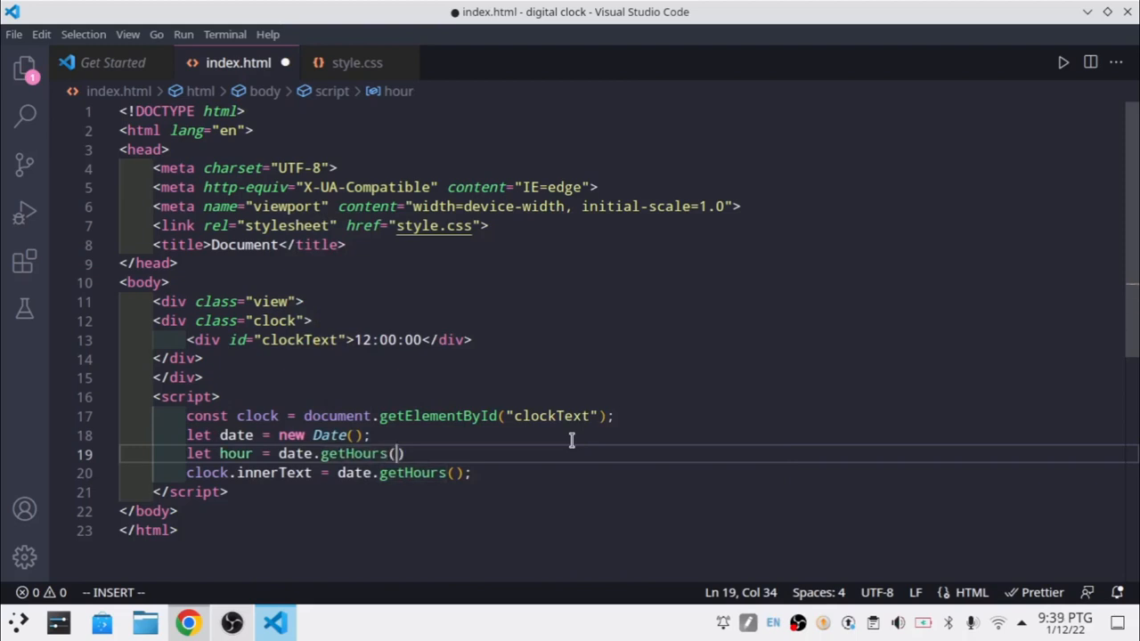
{"action": "type", "text": ");"}
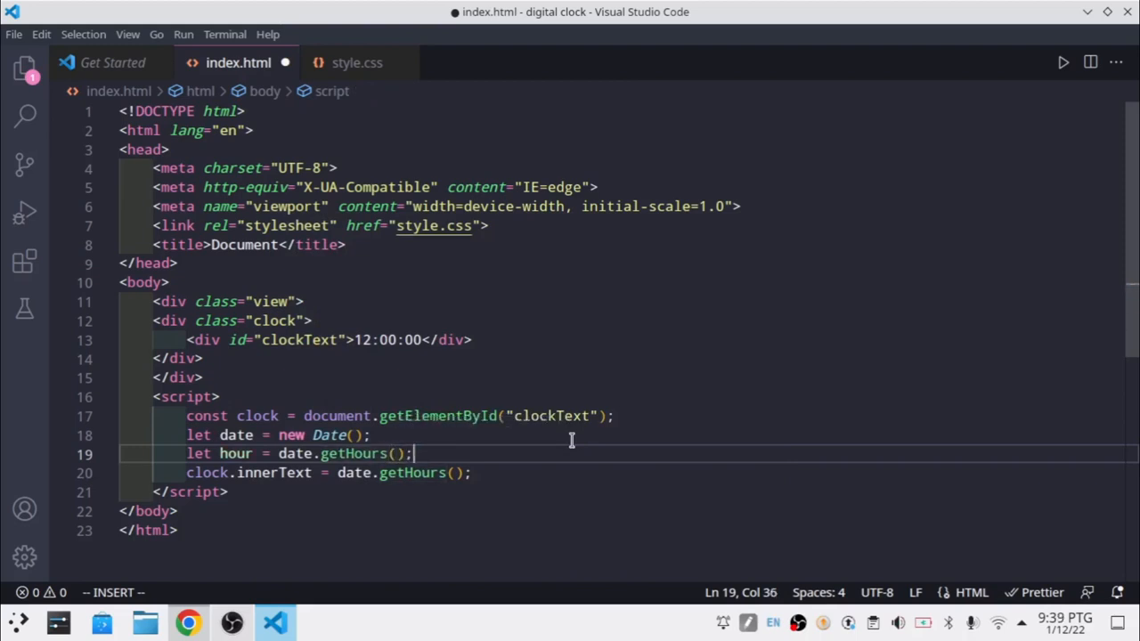
- Declare let minuites = date.getMinutes() using autocomplete
{"action": "type", "text": "le"}
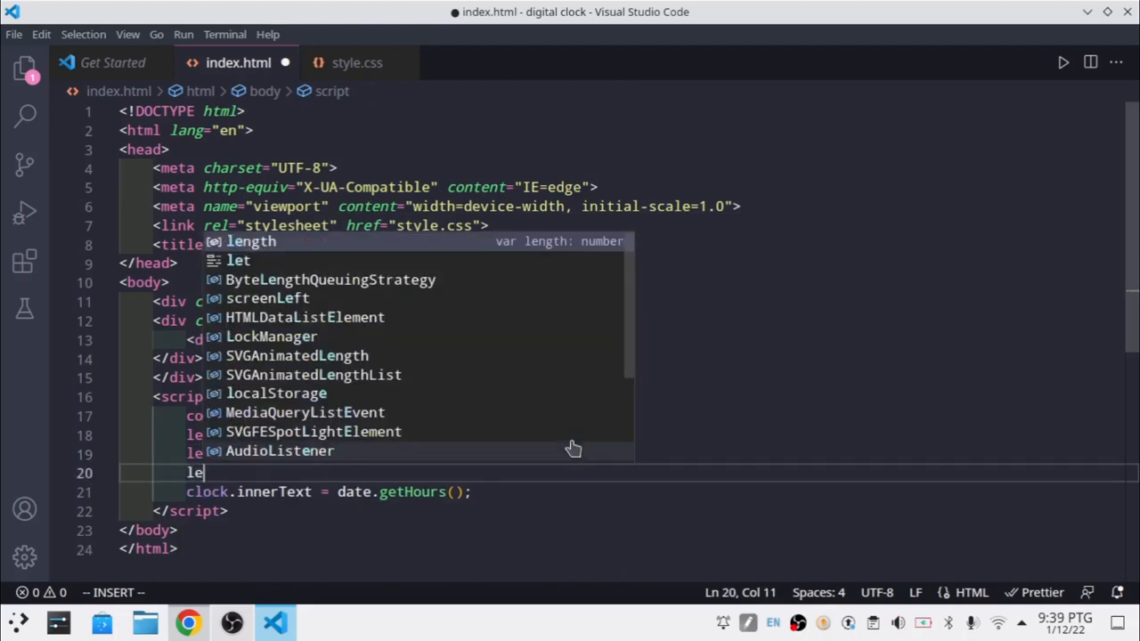
{"action": "type", "text": "mi"}
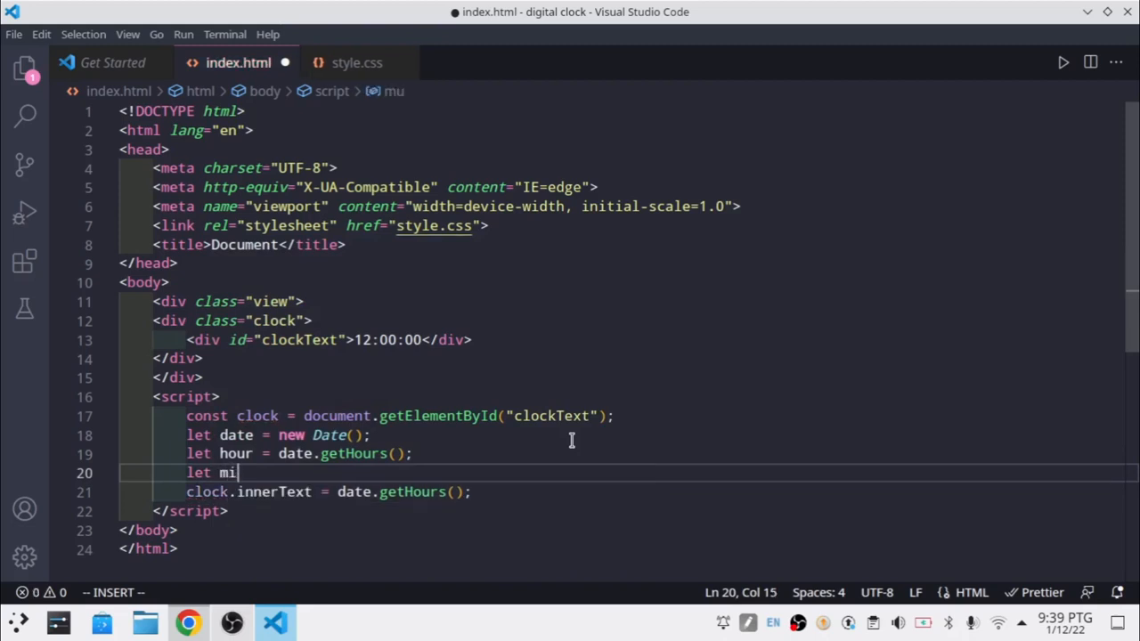
{"action": "type", "text": "nuites ="}
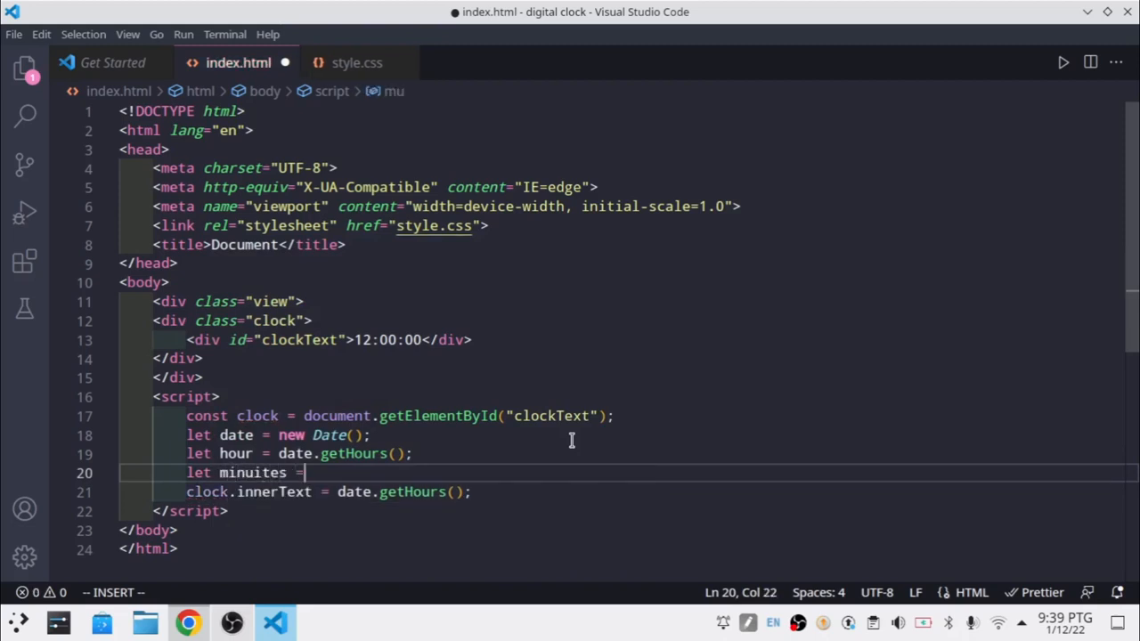
{"action": "type", "text": "dat"}
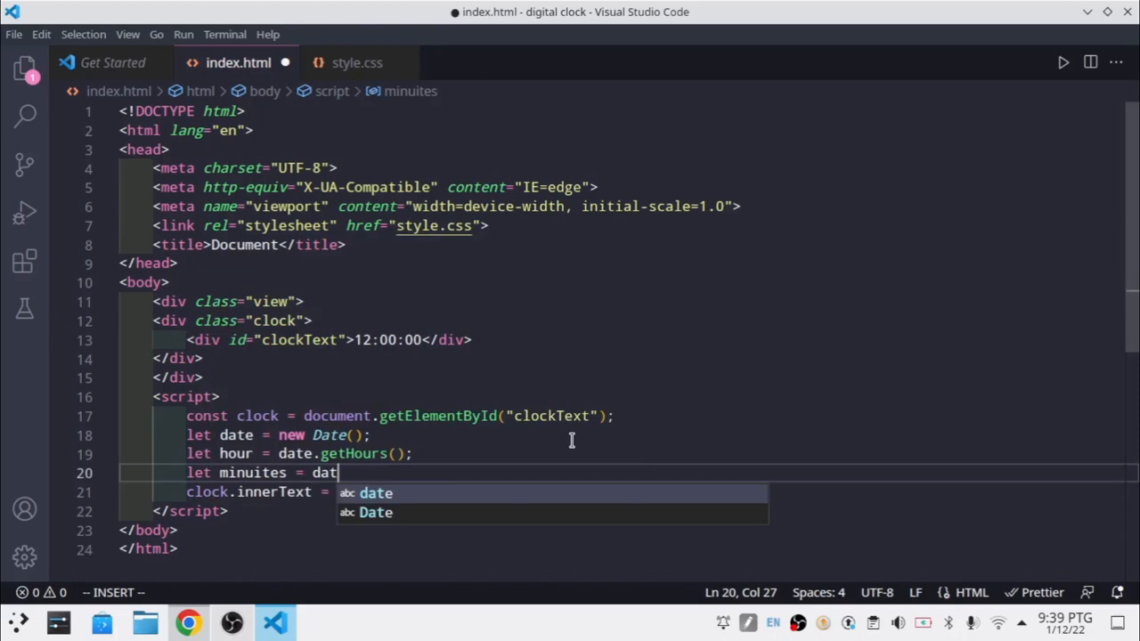
{"action": "type", "text": "e.ge"}
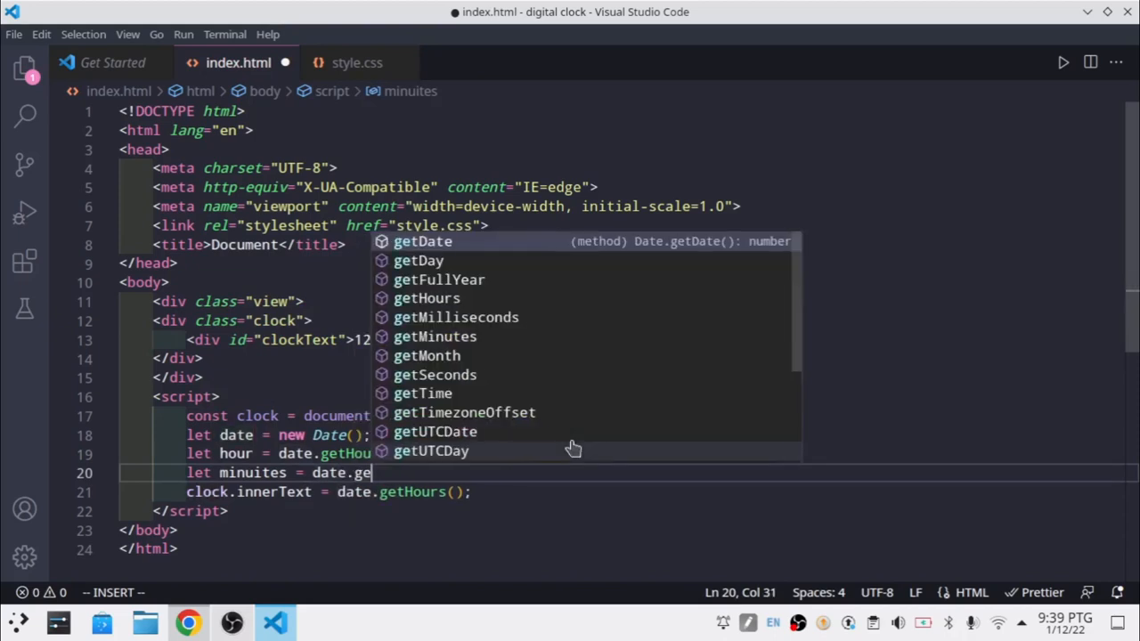
{"action": "type", "text": "tMinutes()"}
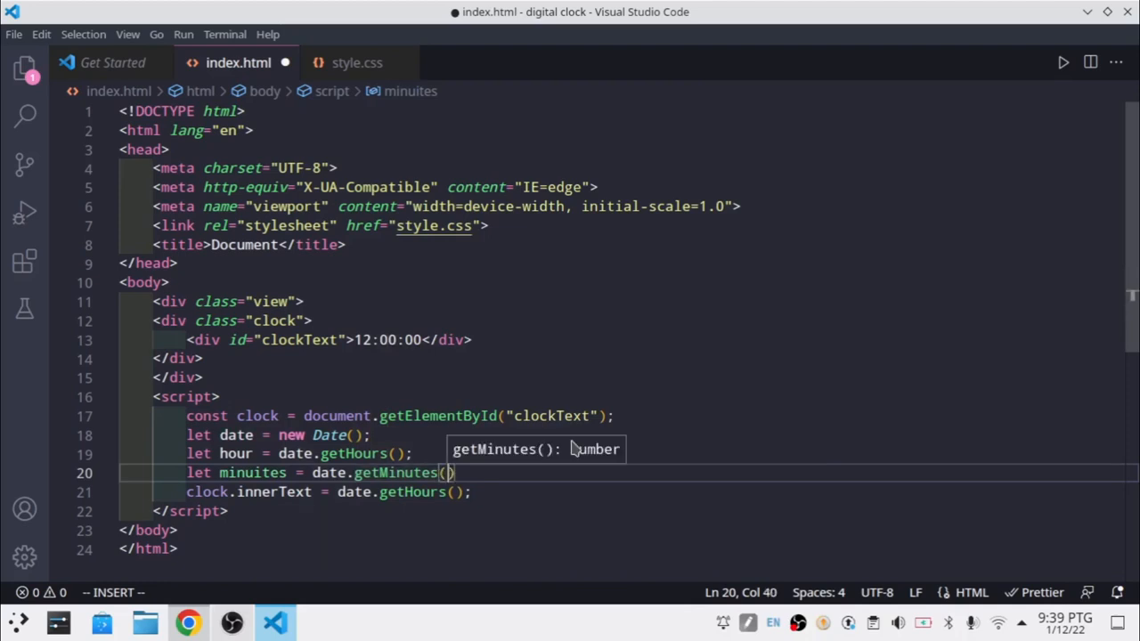
- Declare let seconds = date.getSeconds() on the next line
{"action": "key", "text": "Enter"}
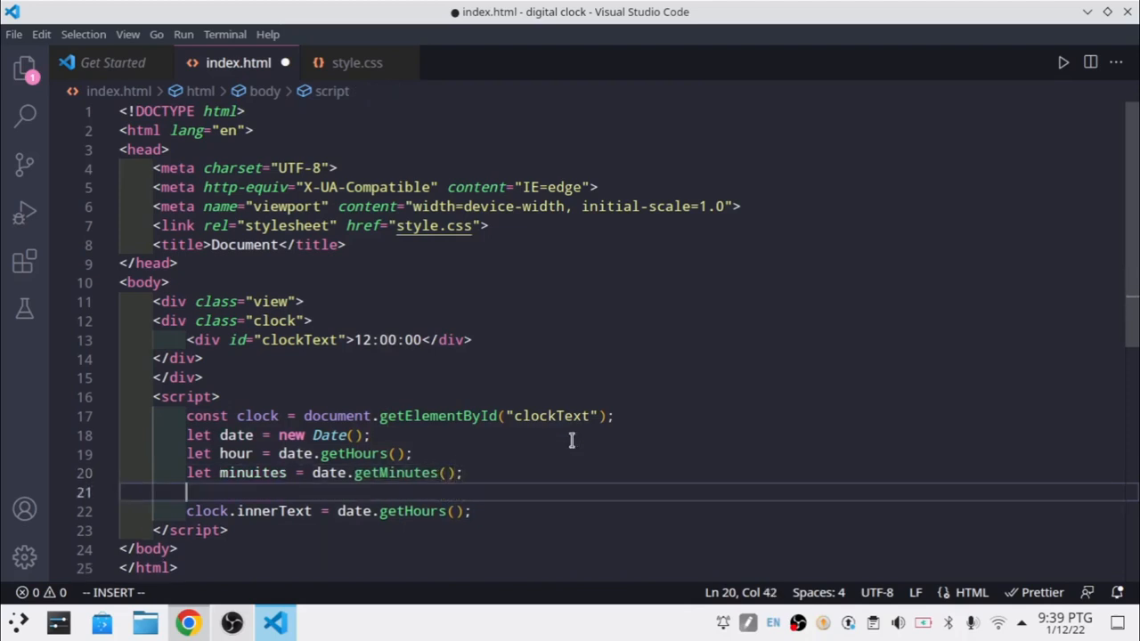
{"action": "type", "text": "let seconds"}
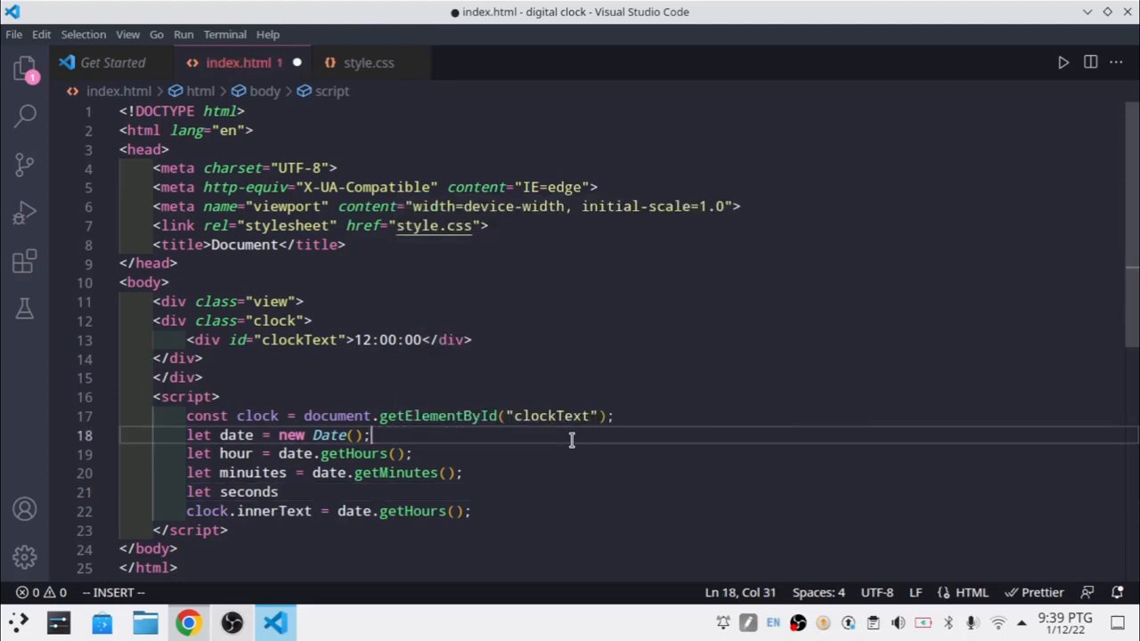
{"action": "type", "text": "="}
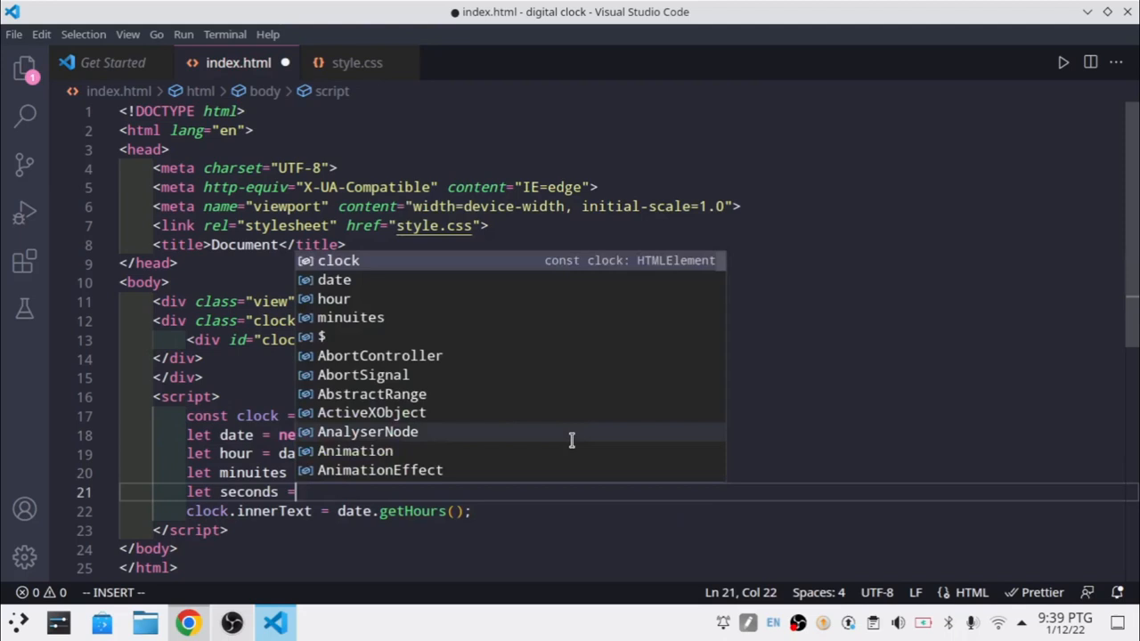
{"action": "type", "text": "date.getSeconds"}
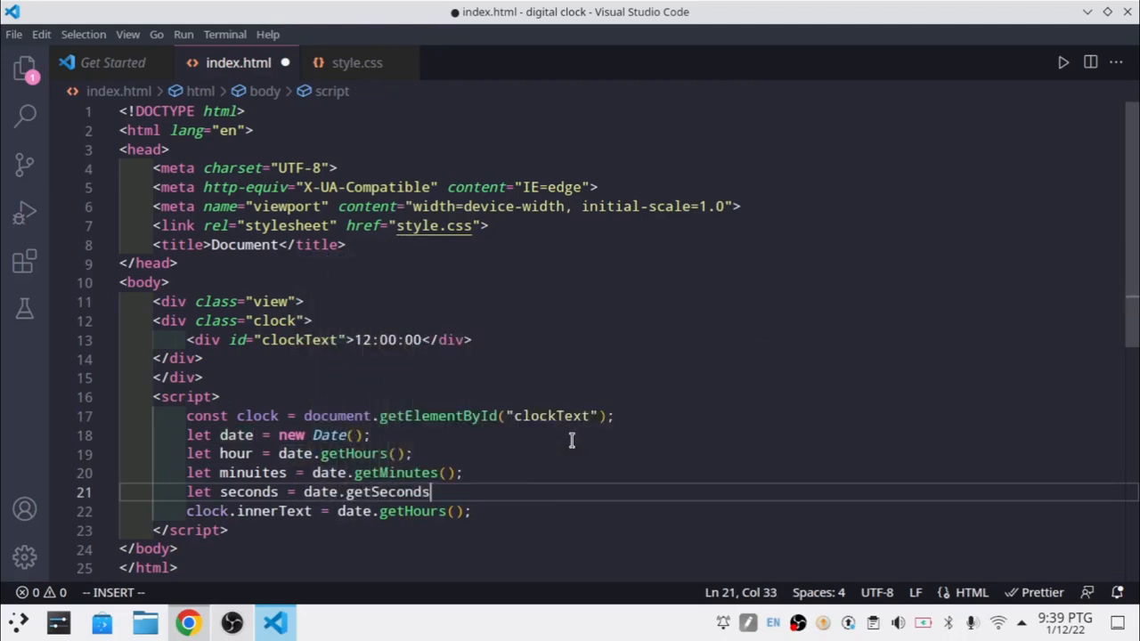
{"action": "type", "text": "();"}
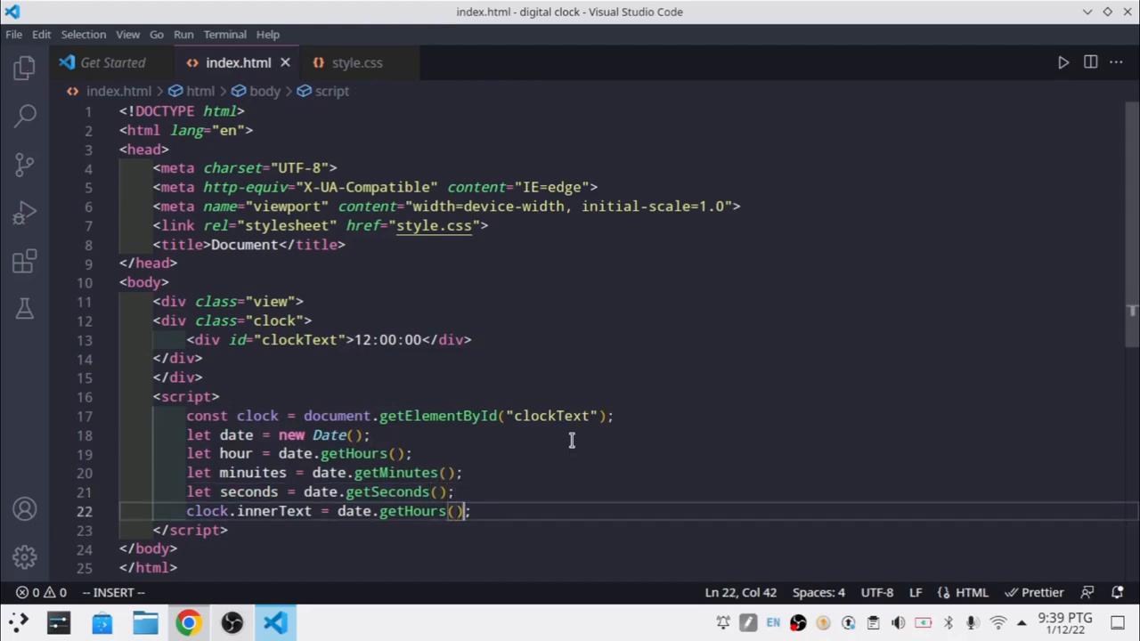
- Rewrite the innerText value as hour + ":" + minuites in place of getHours()
{"action": "key", "text": "Backspace"}
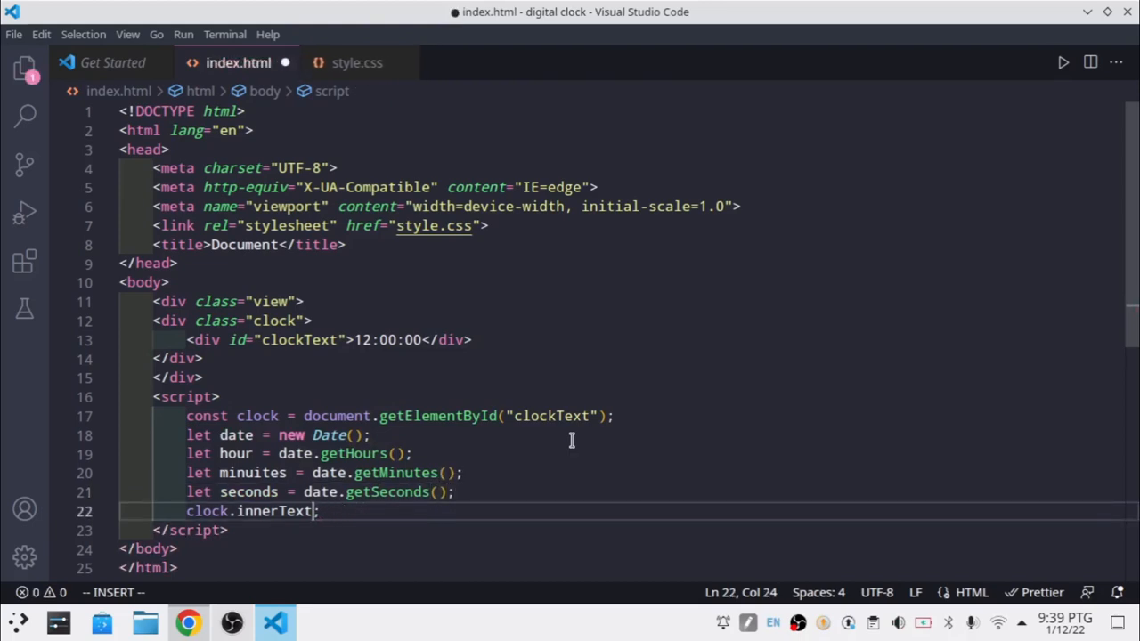
{"action": "type", "text": "="}
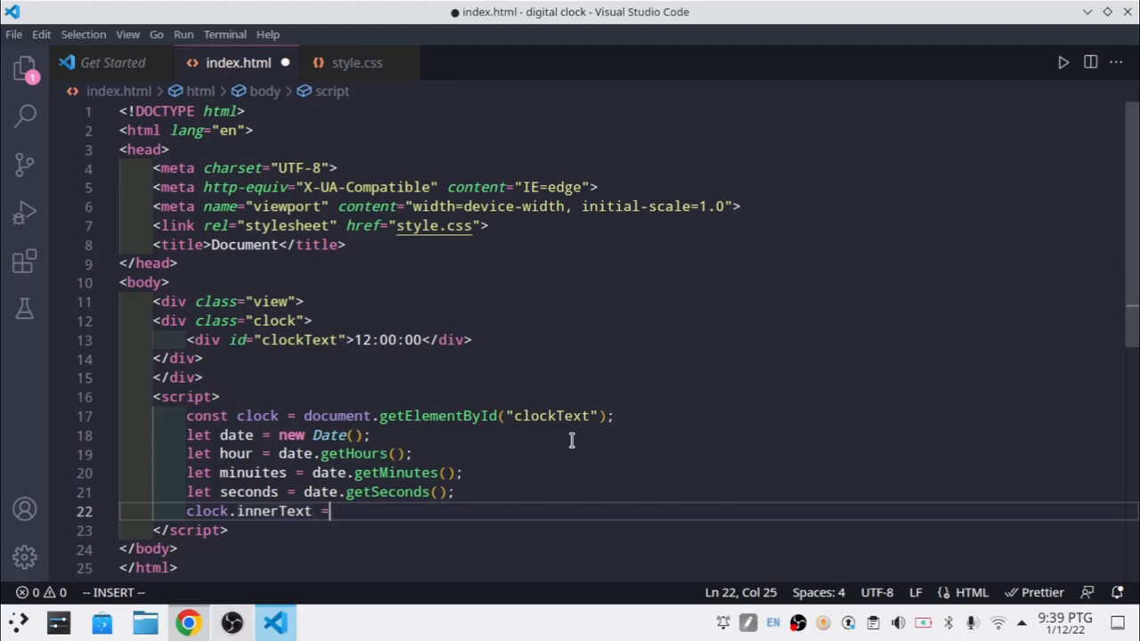
{"action": "type", "text": ";"}
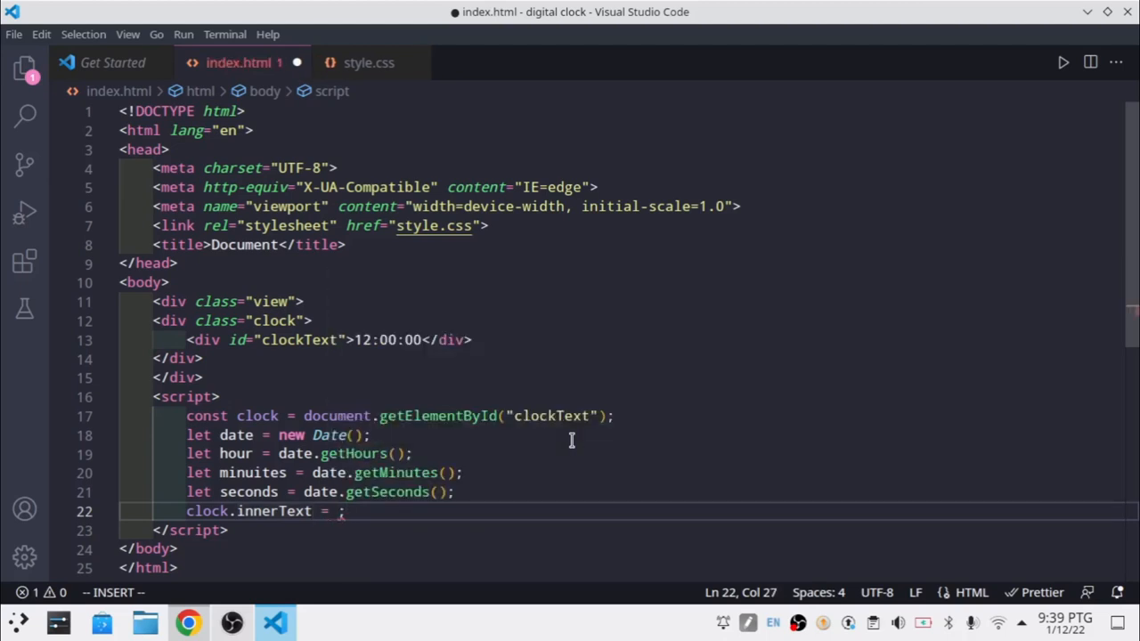
{"action": "type", "text": "hour"}
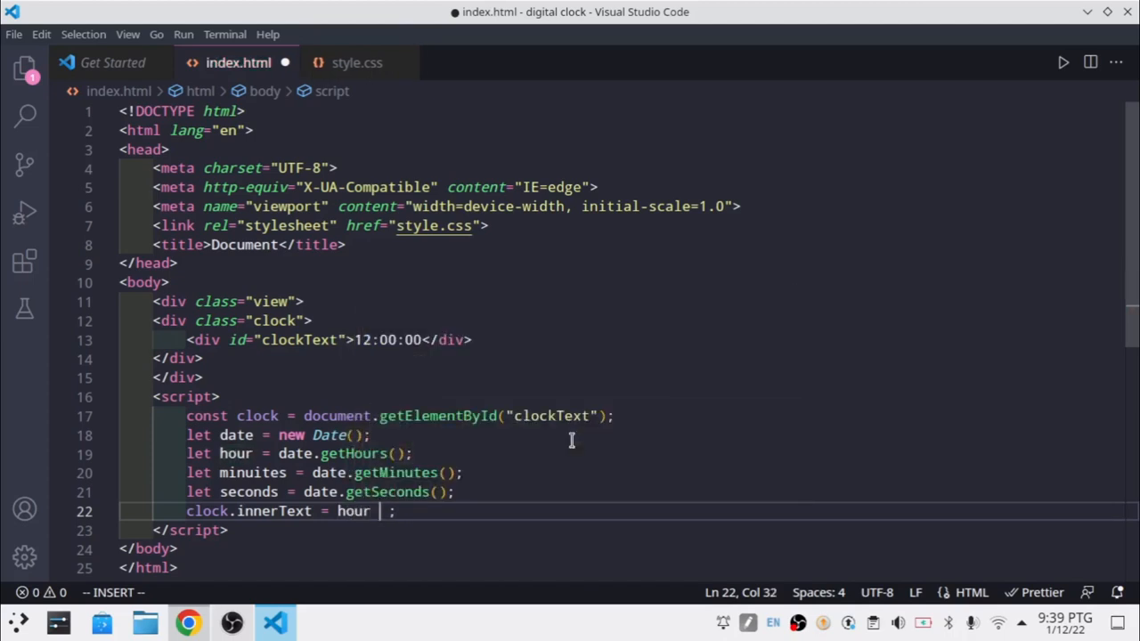
{"action": "type", "text": "+ \":\""}
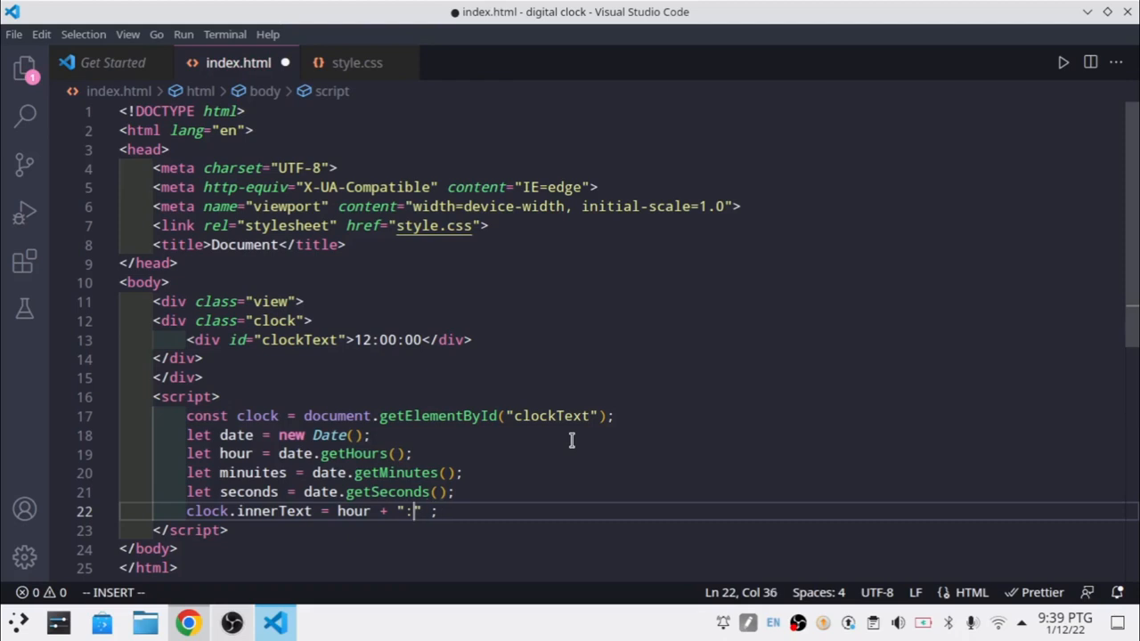
{"action": "type", "text": "+ \"\""}
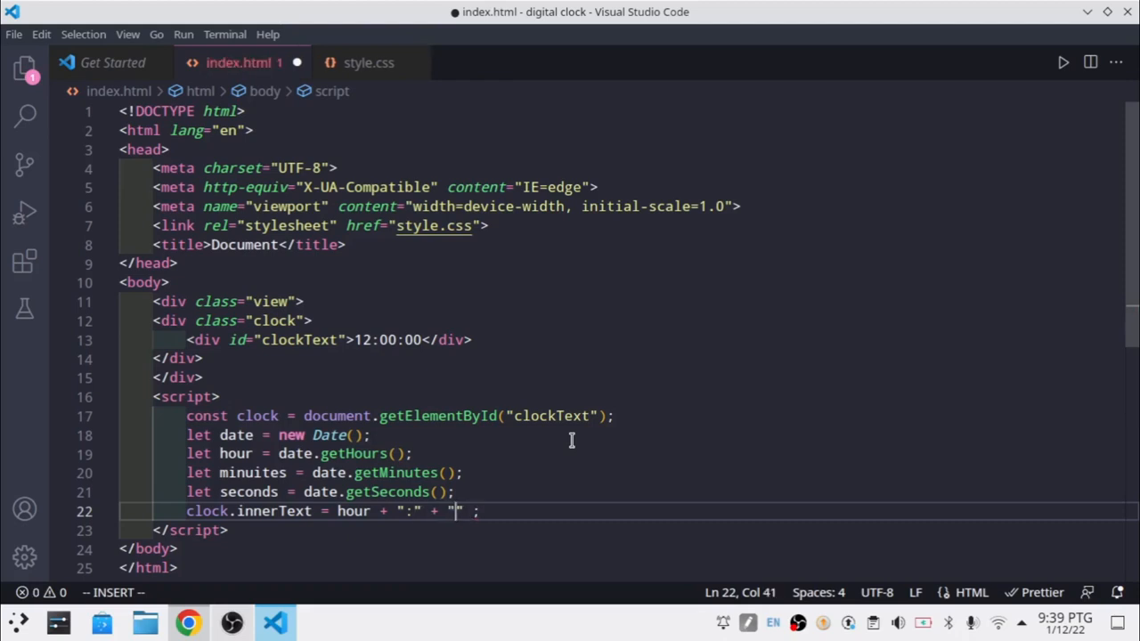
{"action": "type", "text": "minuites +"}
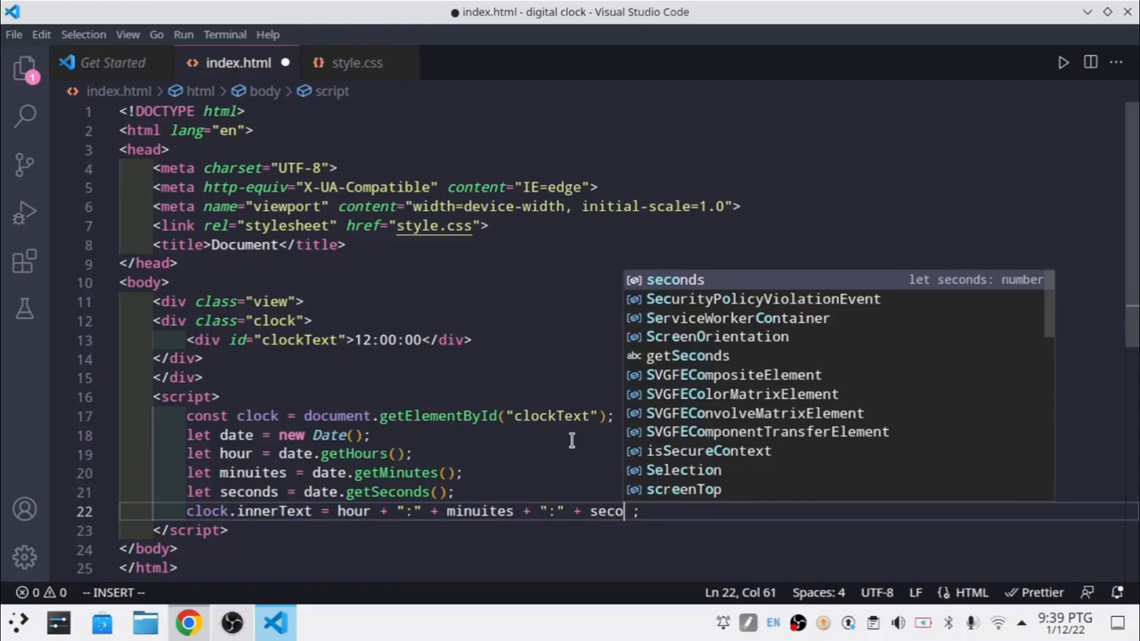
- Reload the clock page in Chrome to see the live time 21:40:5, then return to the editor
{"action": "left_click", "coordinate": [187, 623]}
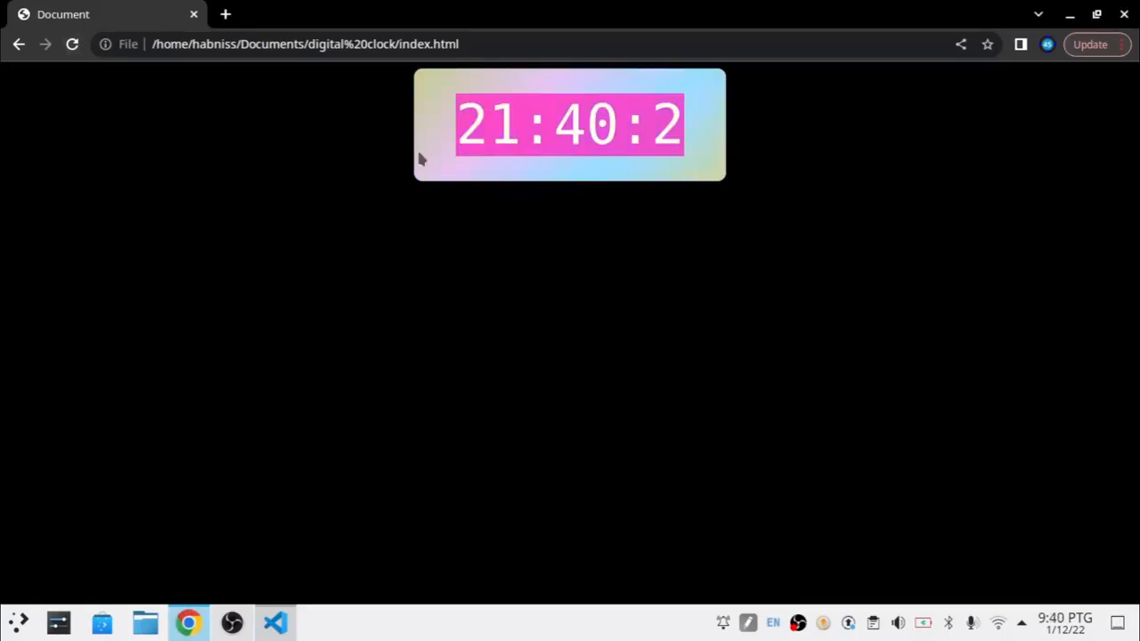
{"action": "left_click", "coordinate": [71, 42]}
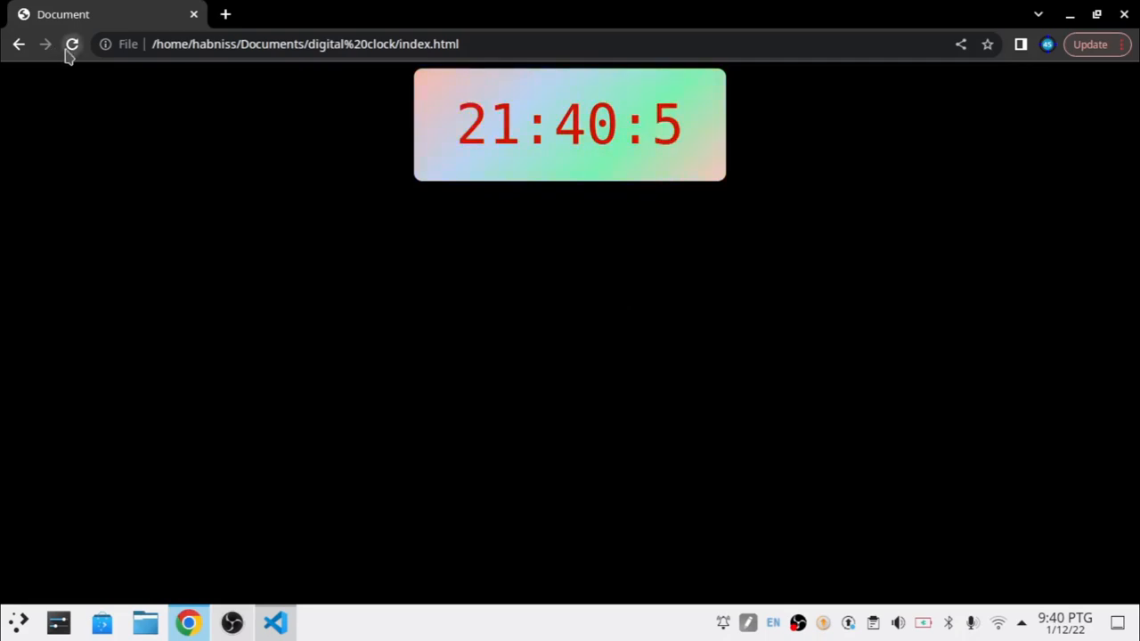
{"action": "left_click", "coordinate": [274, 623]}
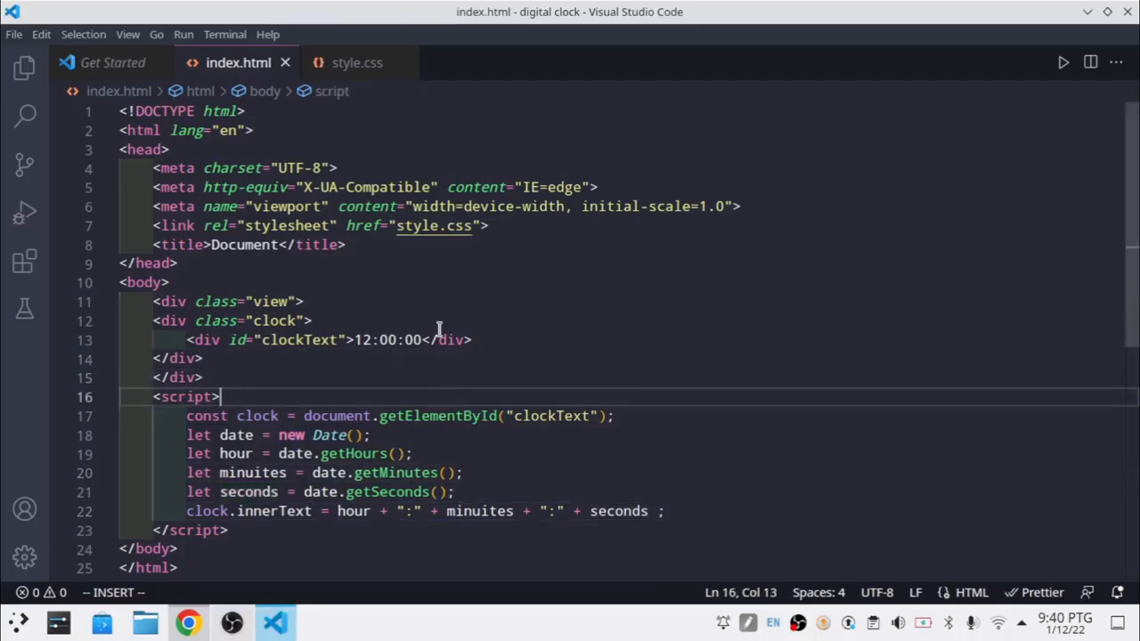
- Wrap the clock code in setInterval(() => { ... }); and run Format Document, cancelling the formatter prompt
{"action": "type", "text": "setInterval(() => {"}
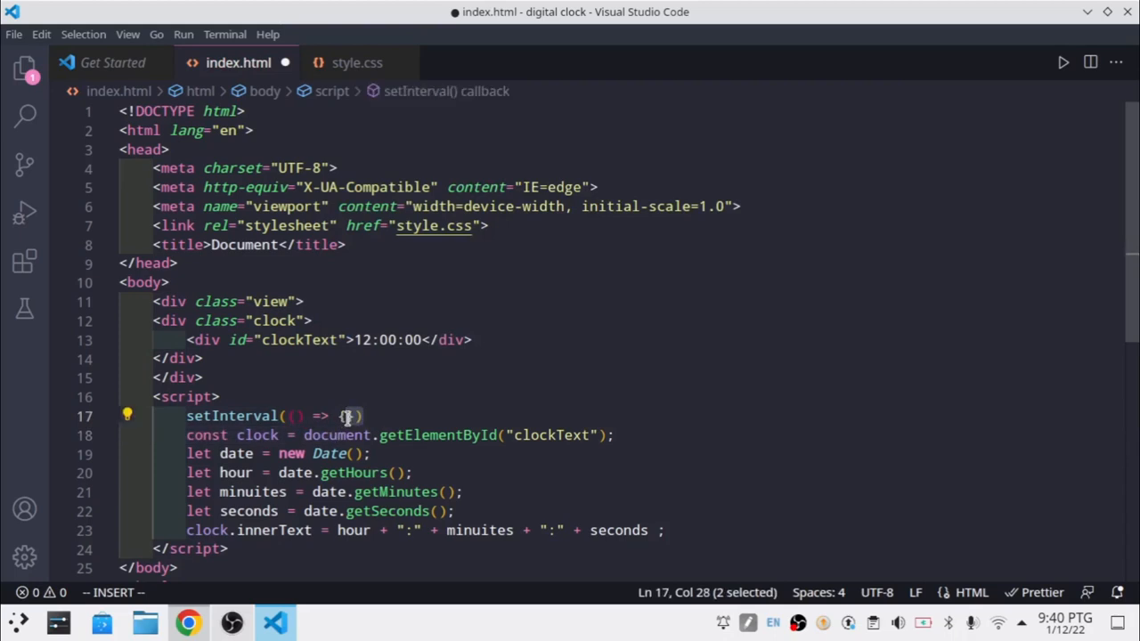
{"action": "right_click", "coordinate": [348, 417]}
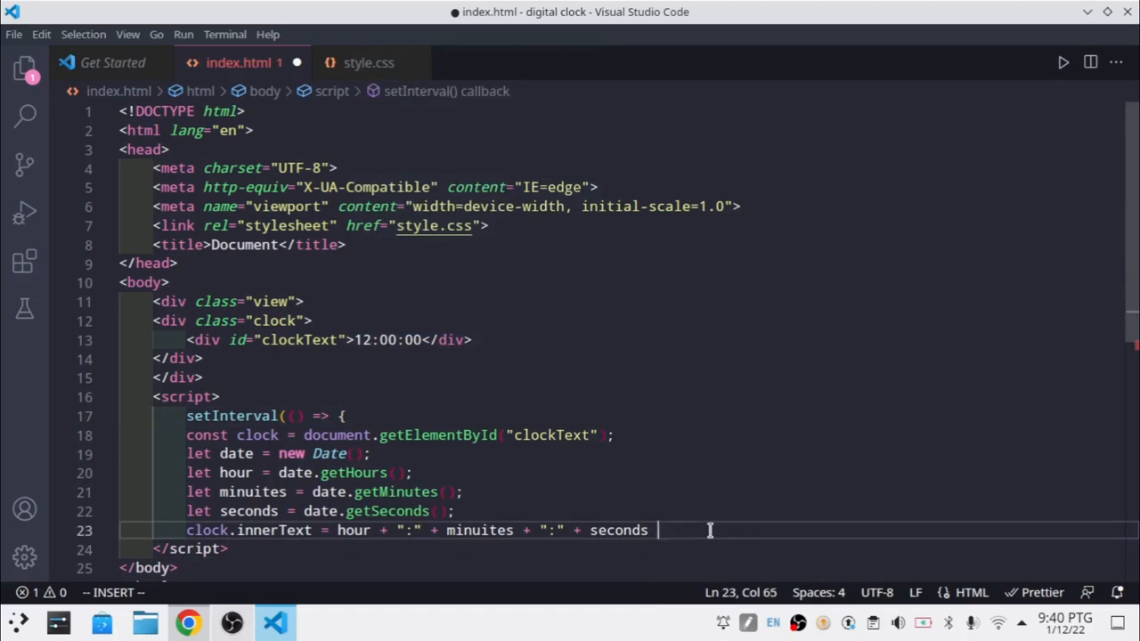
{"action": "type", "text": ";"}
{"action": "type", "text": "})"}
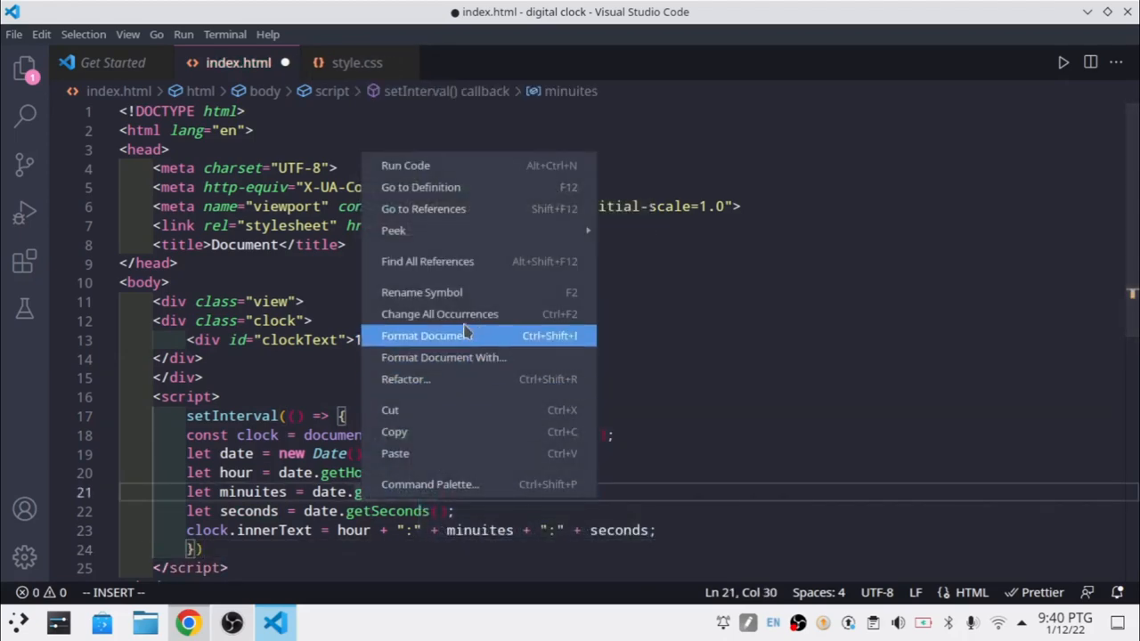
{"action": "left_click", "coordinate": [421, 335]}
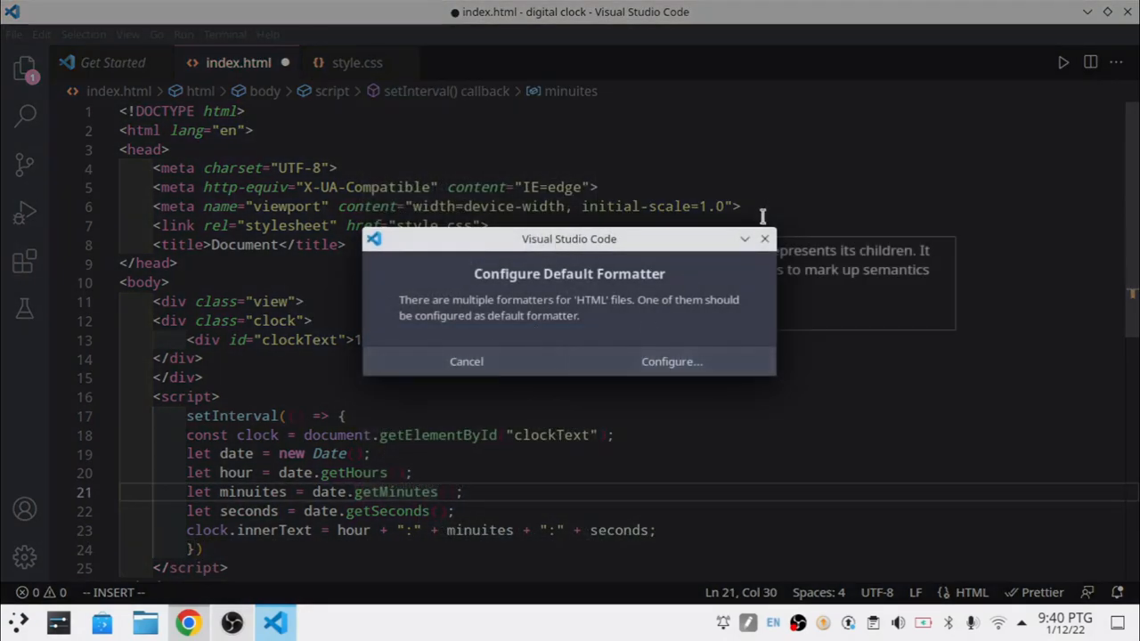
{"action": "left_click", "coordinate": [467, 360]}
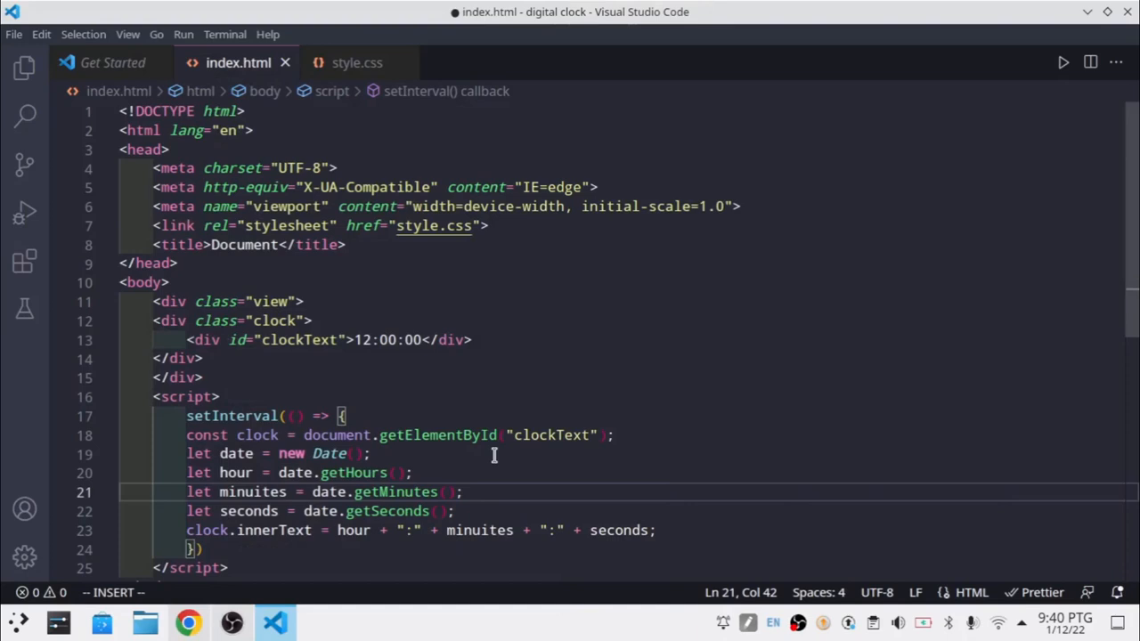
- Add if (hour > 12) { and begin the line hour = hour - inside it
{"action": "key", "text": "Enter"}
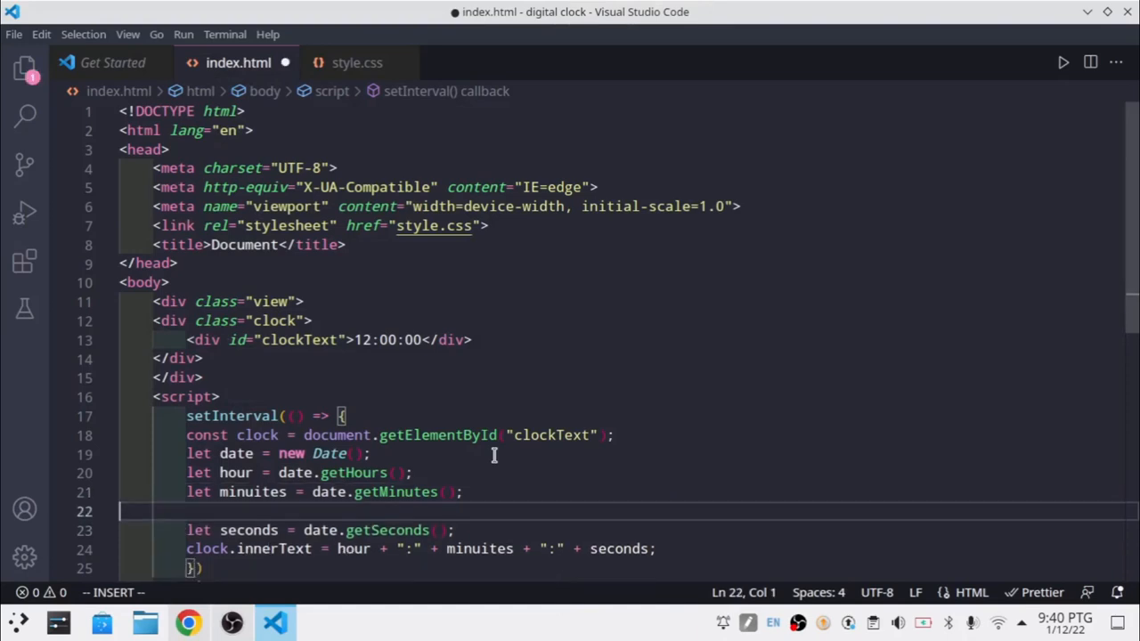
{"action": "type", "text": "if"}
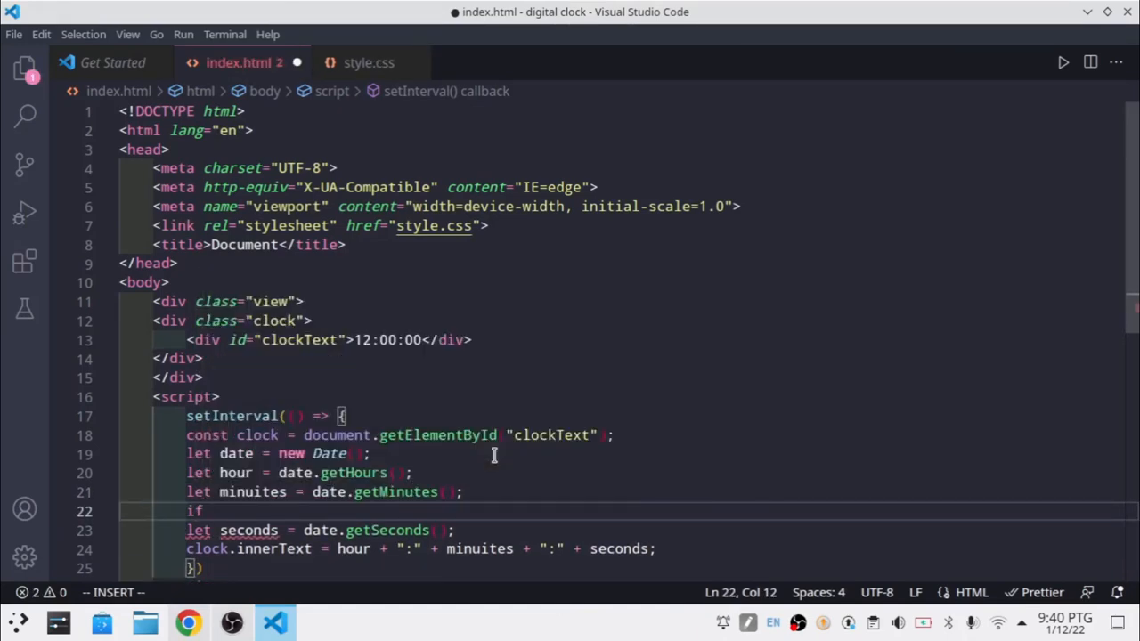
{"action": "type", "text": "hour )"}
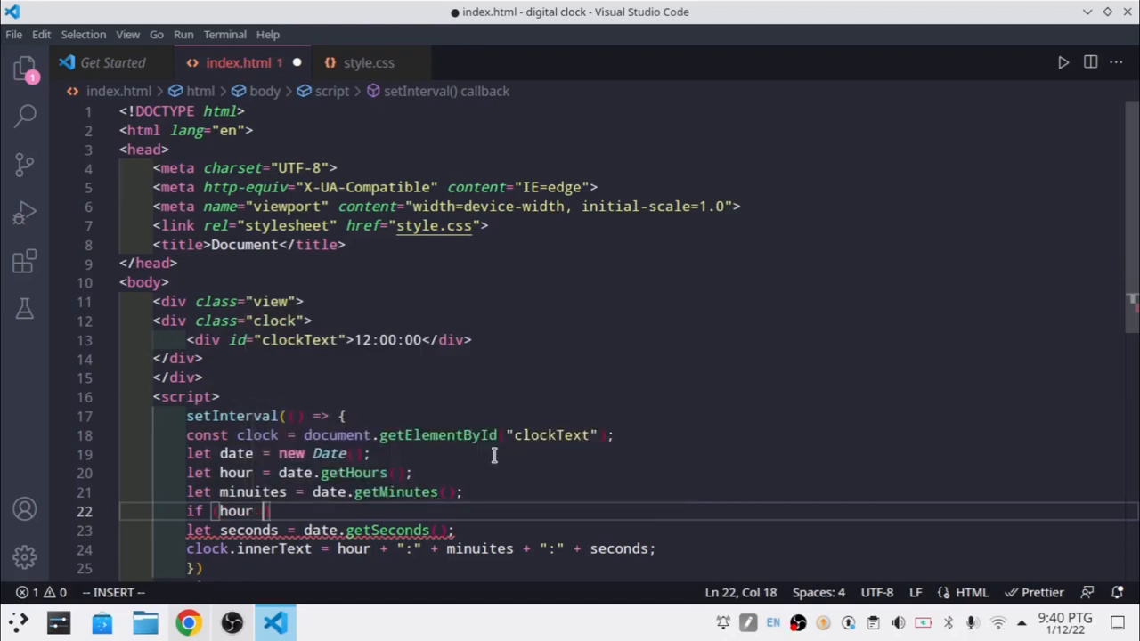
{"action": "type", "text": ">"}
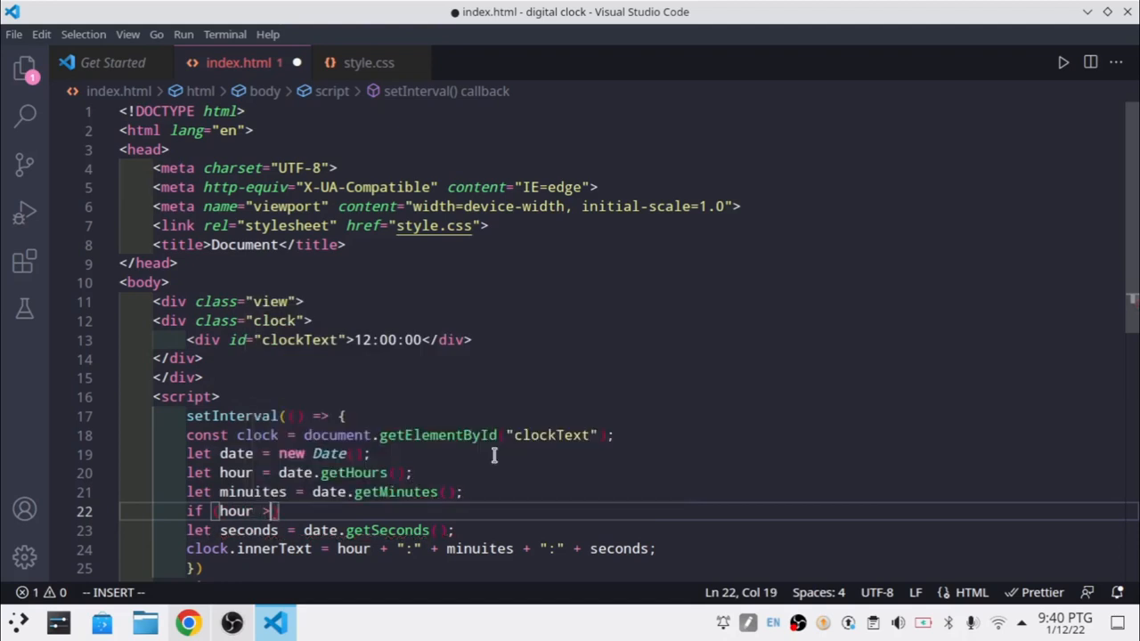
{"action": "type", "text": "1"}
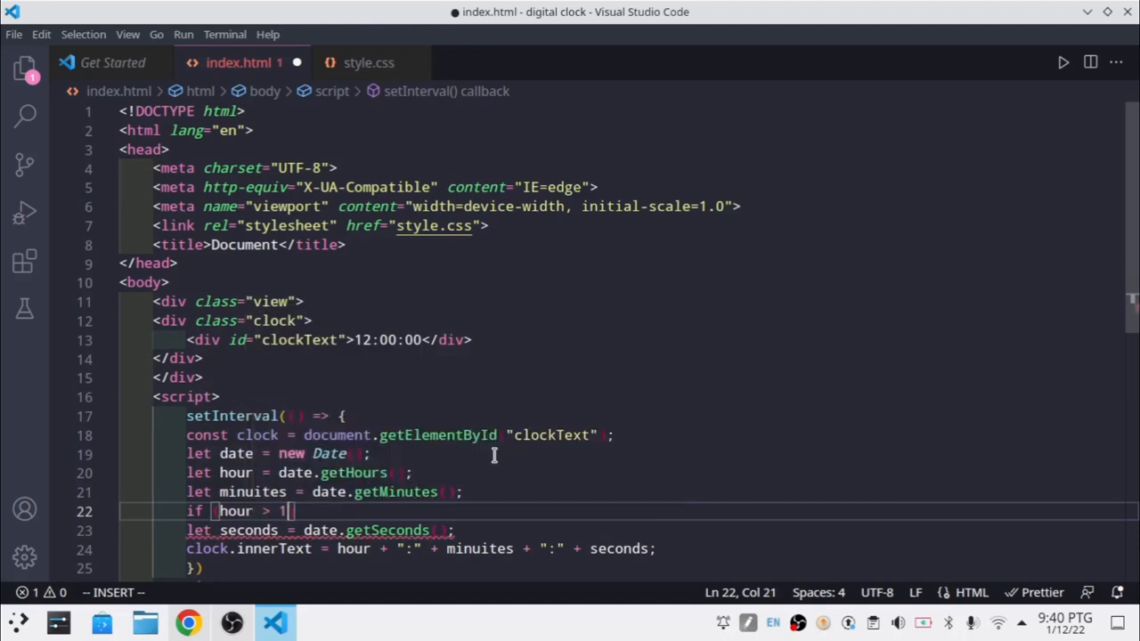
{"action": "type", "text": "2 {"}
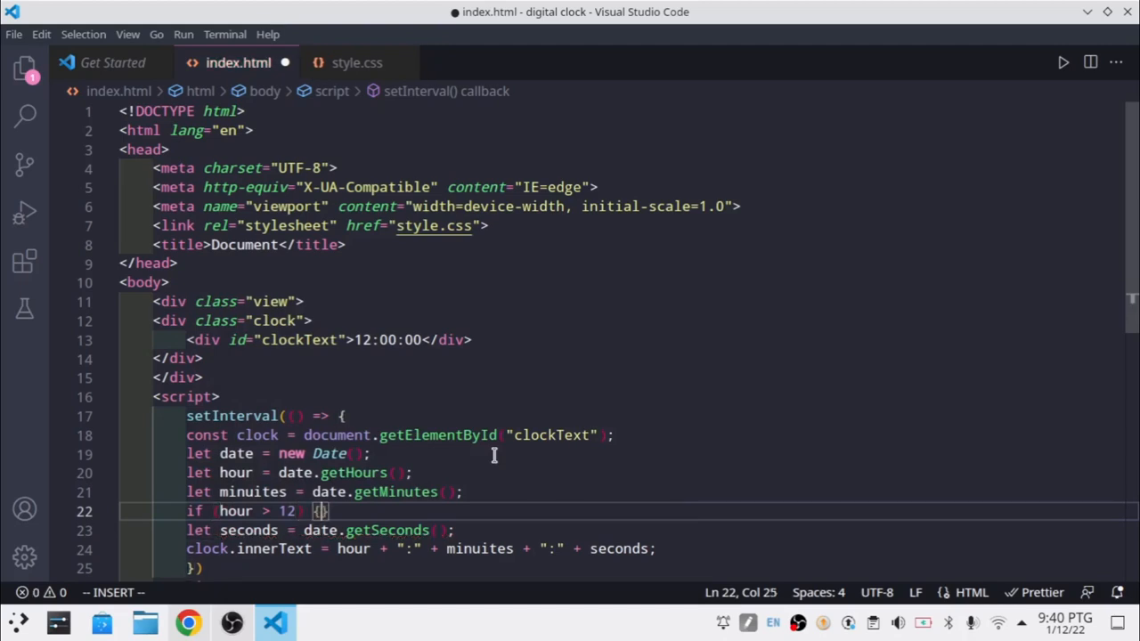
{"action": "type", "text": "hour ="}
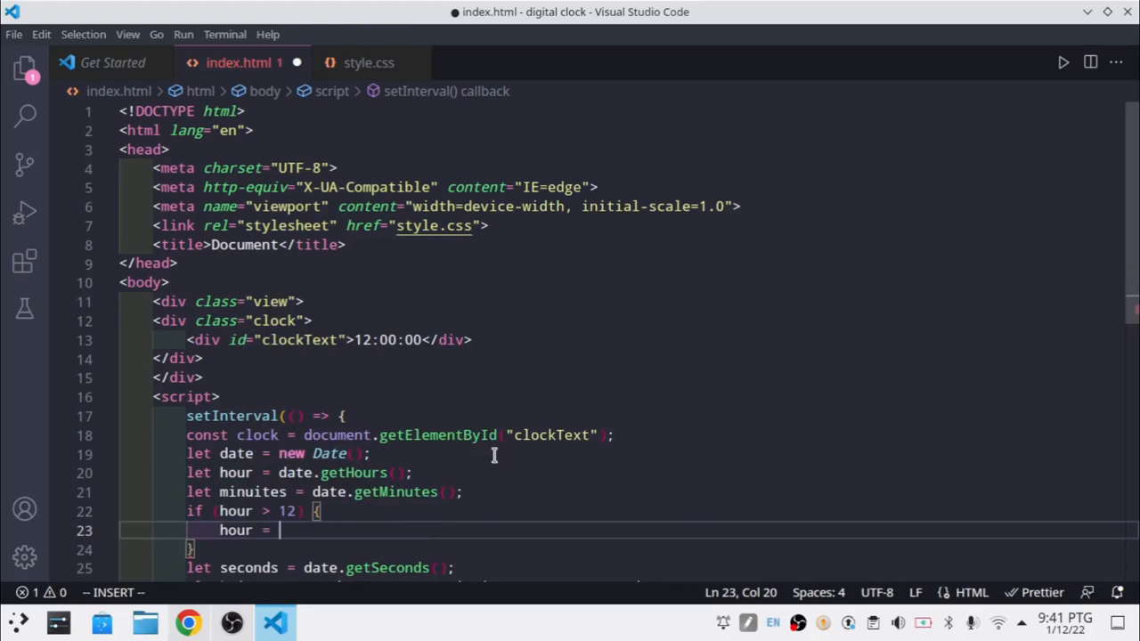
{"action": "type", "text": "hour -"}
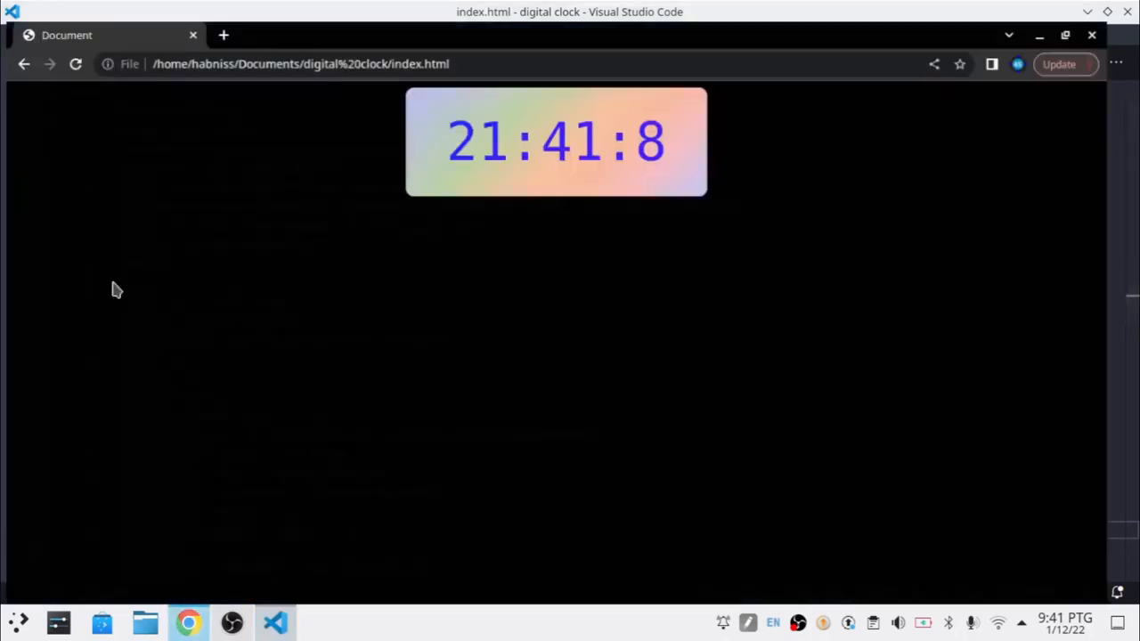
{"action": "mouse_move", "coordinate": [274, 621]}
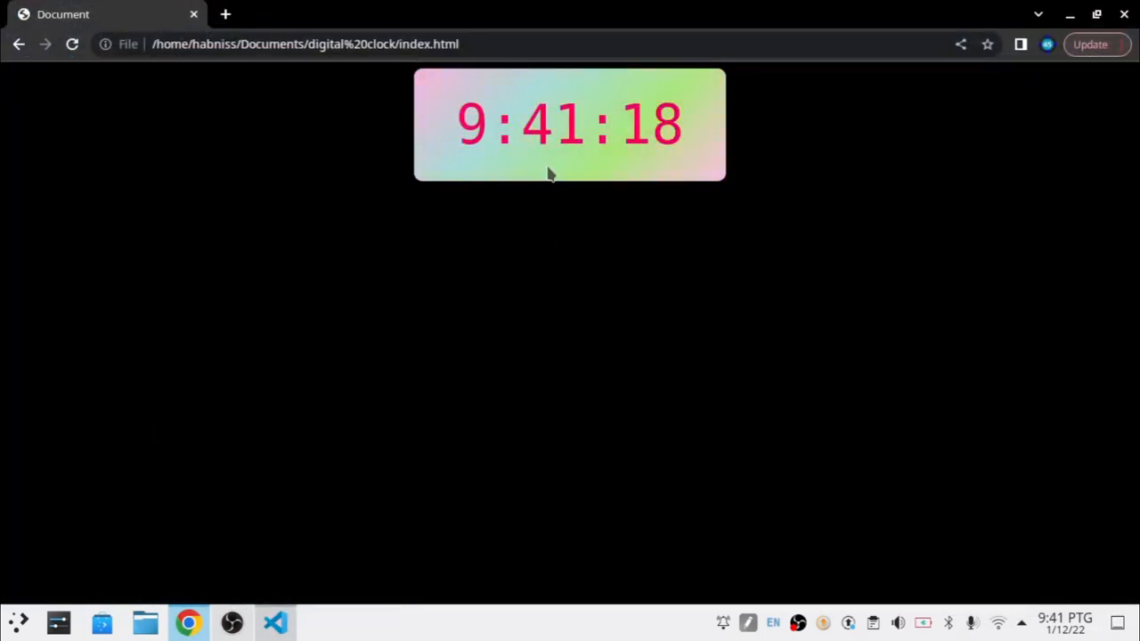
- After previewing 9:41:18 in Chrome, switch back to the code editor
{"action": "left_click", "coordinate": [274, 623]}
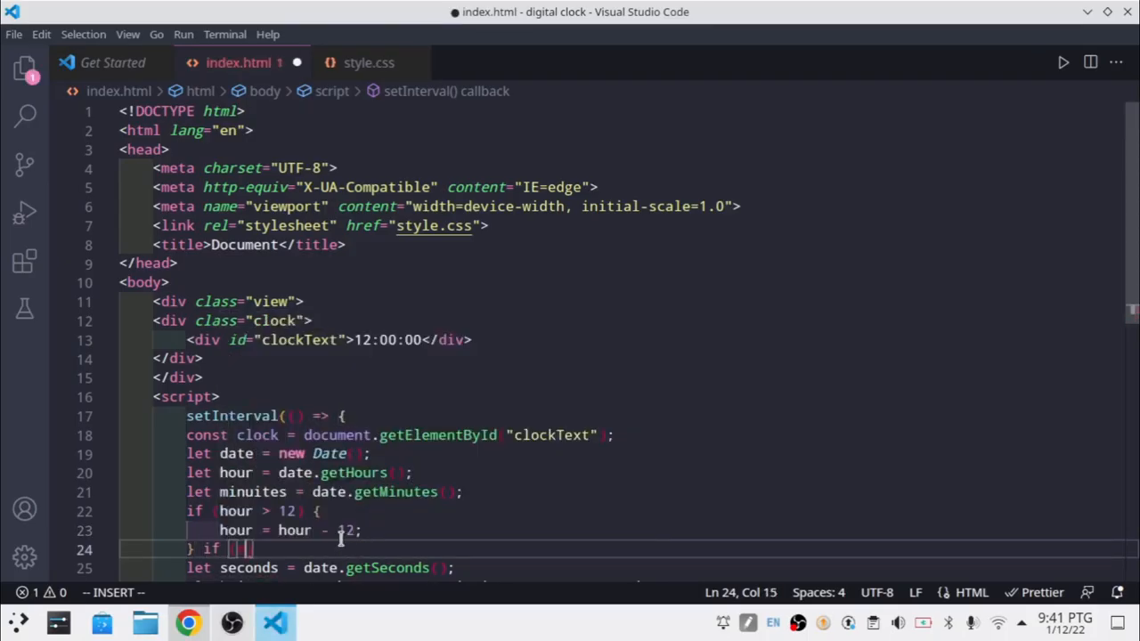
{"action": "type", "text": "minuites"}
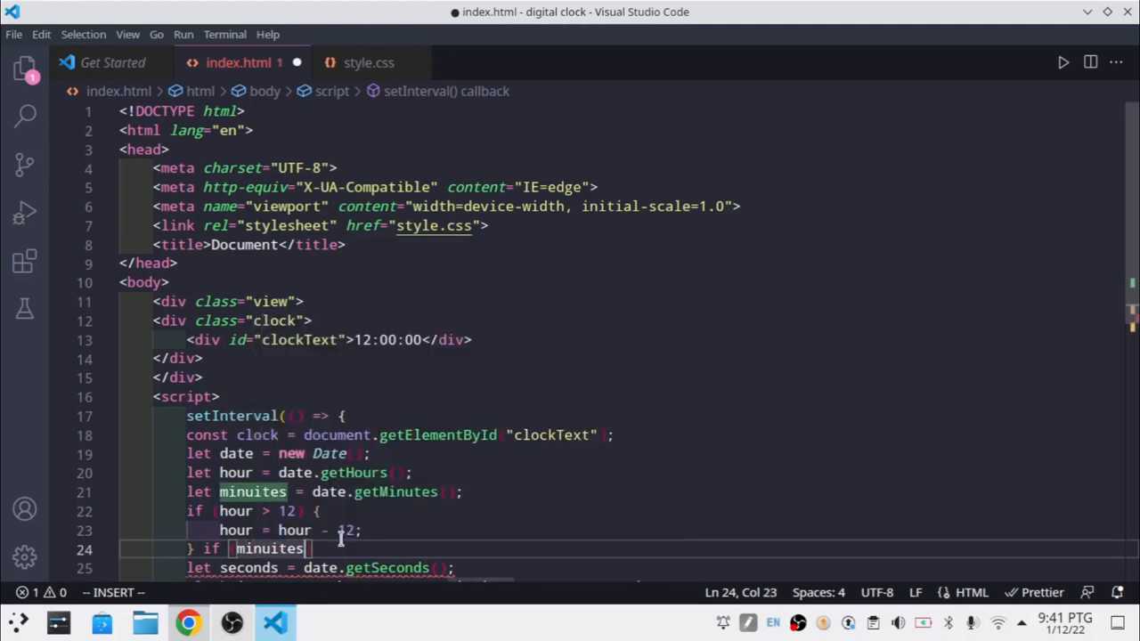
{"action": "type", "text": "> 10"}
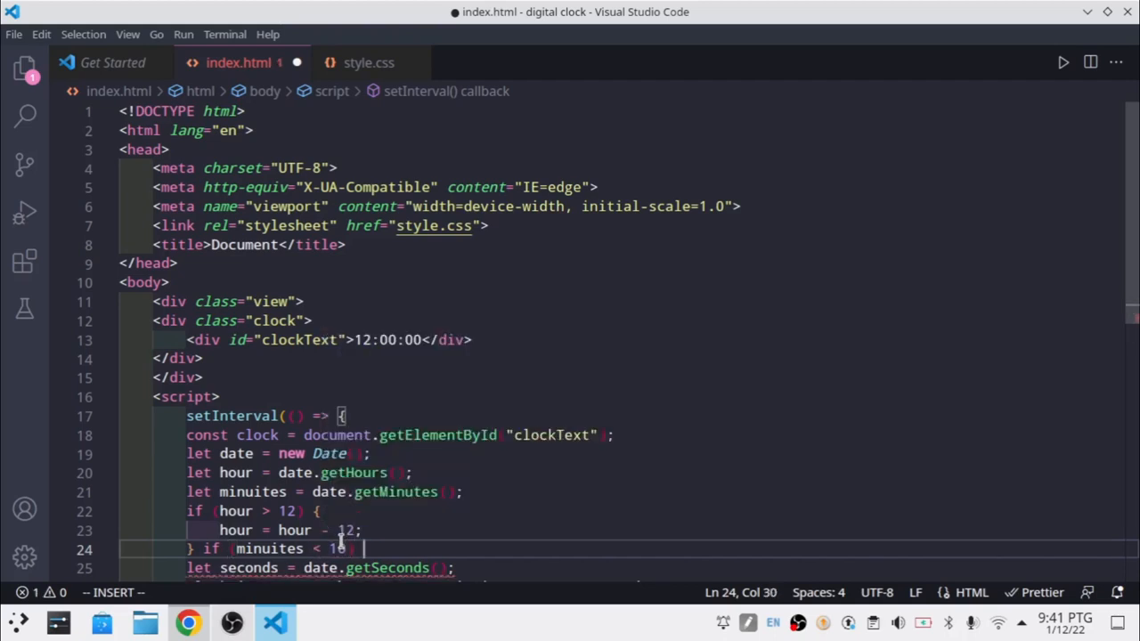
{"action": "type", "text": " {"}
{"action": "key", "text": "Enter"}
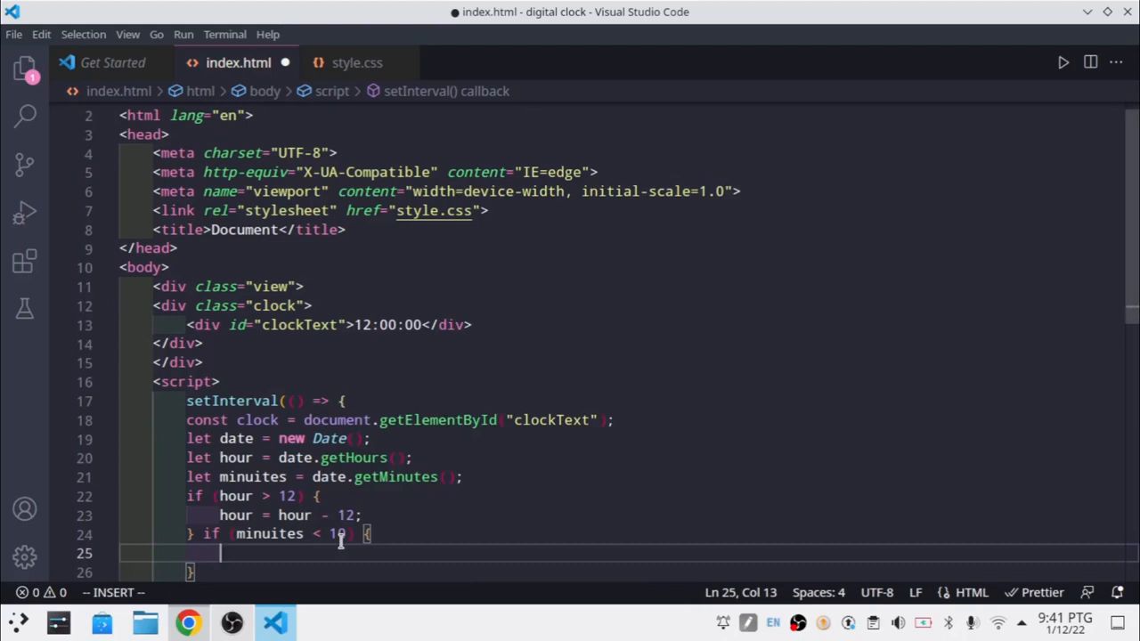
{"action": "type", "text": "minuites = m"}
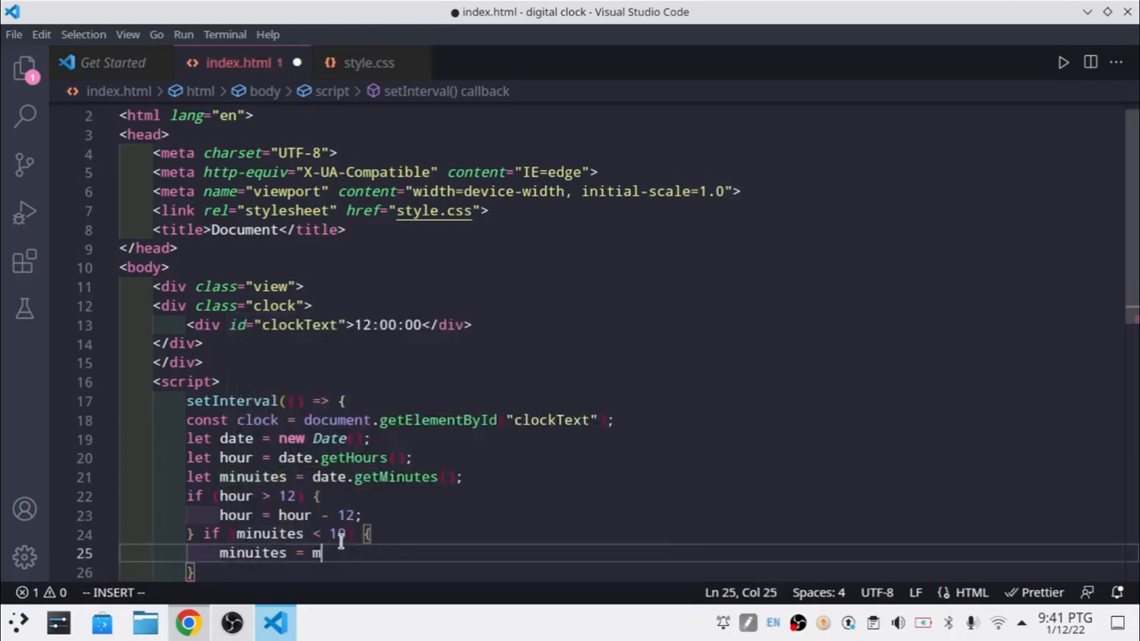
{"action": "type", "text": "inuites"}
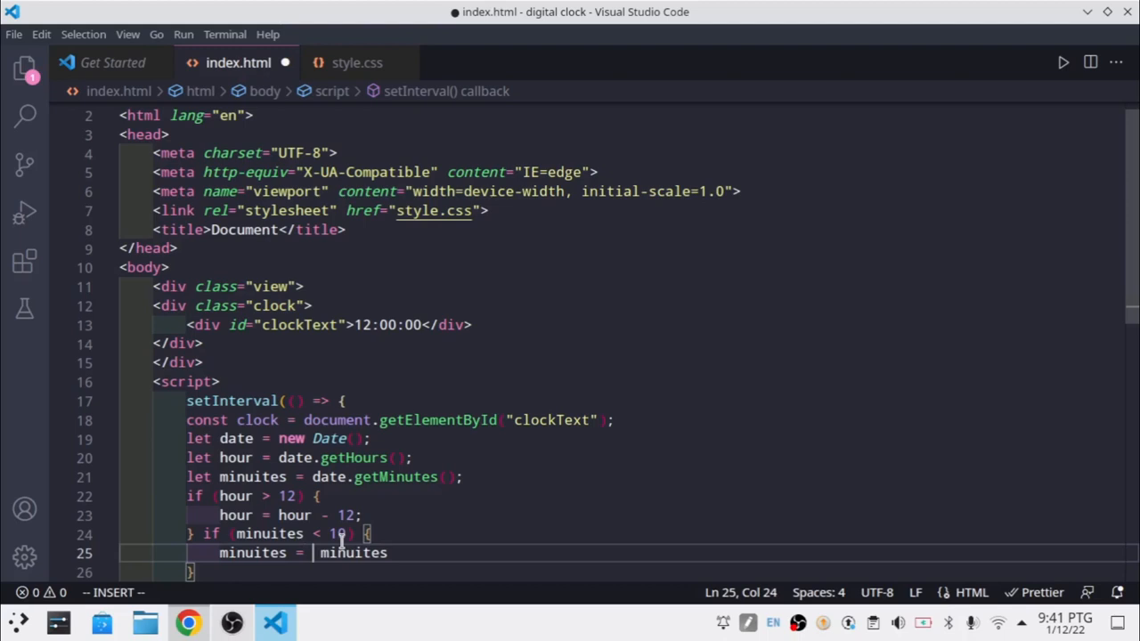
{"action": "type", "text": "\"0\" +"}
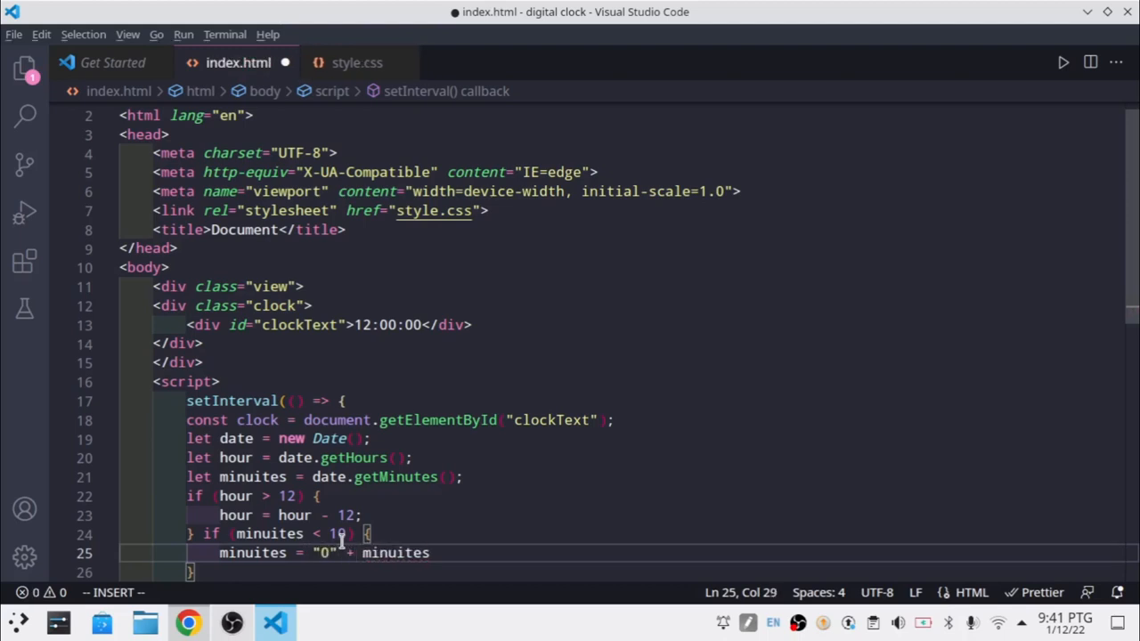
{"action": "left_click", "coordinate": [188, 624]}
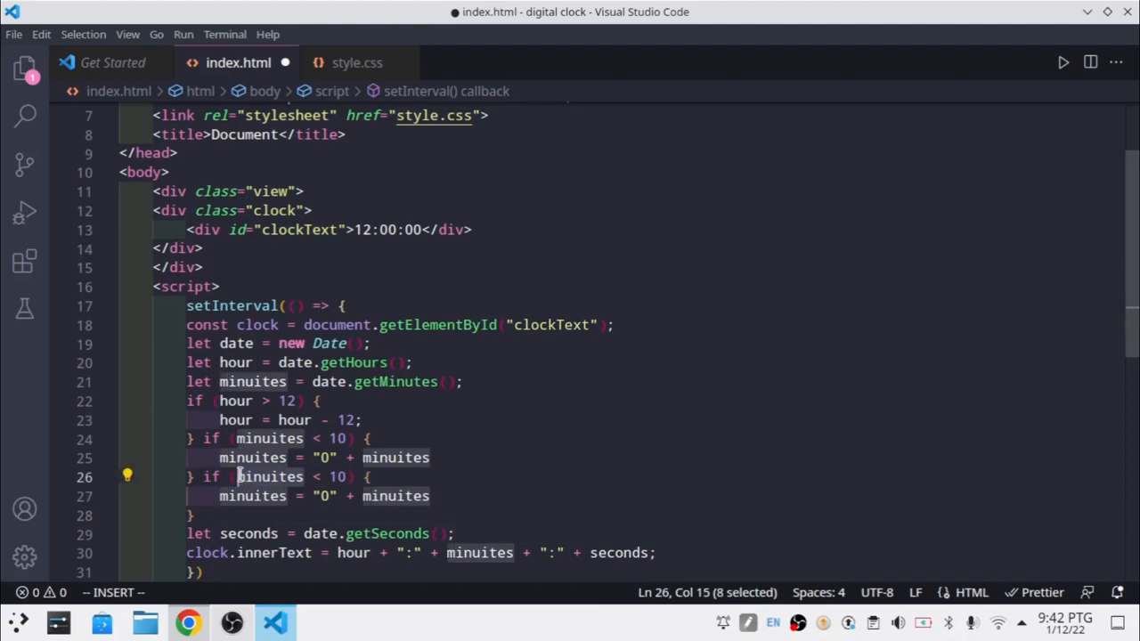
{"action": "type", "text": "secons"}
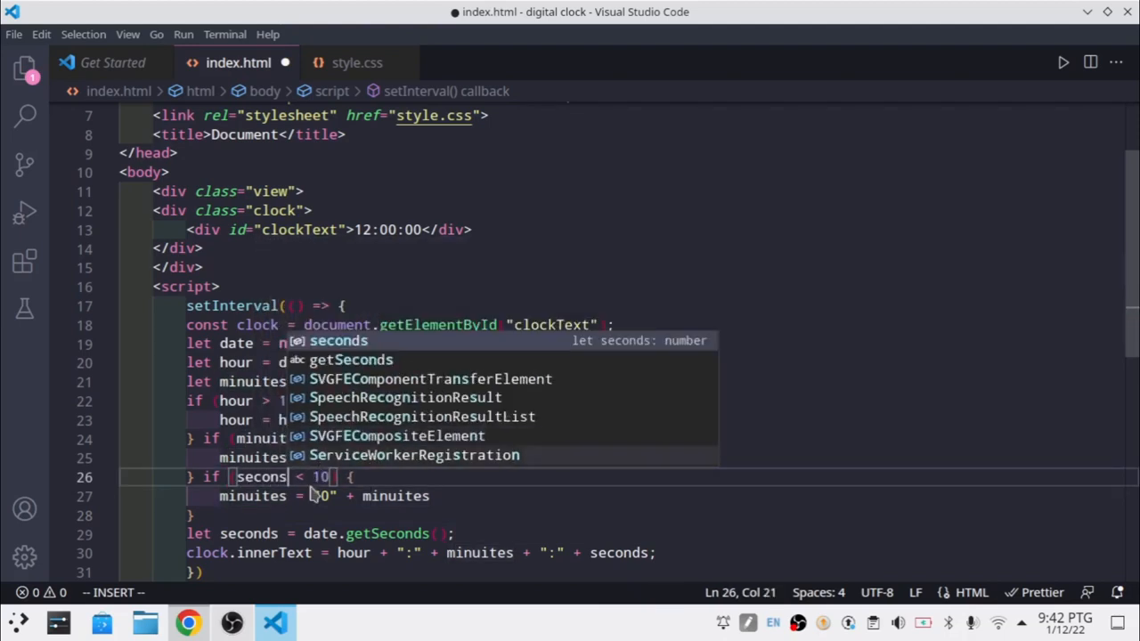
{"action": "key", "text": "Escape"}
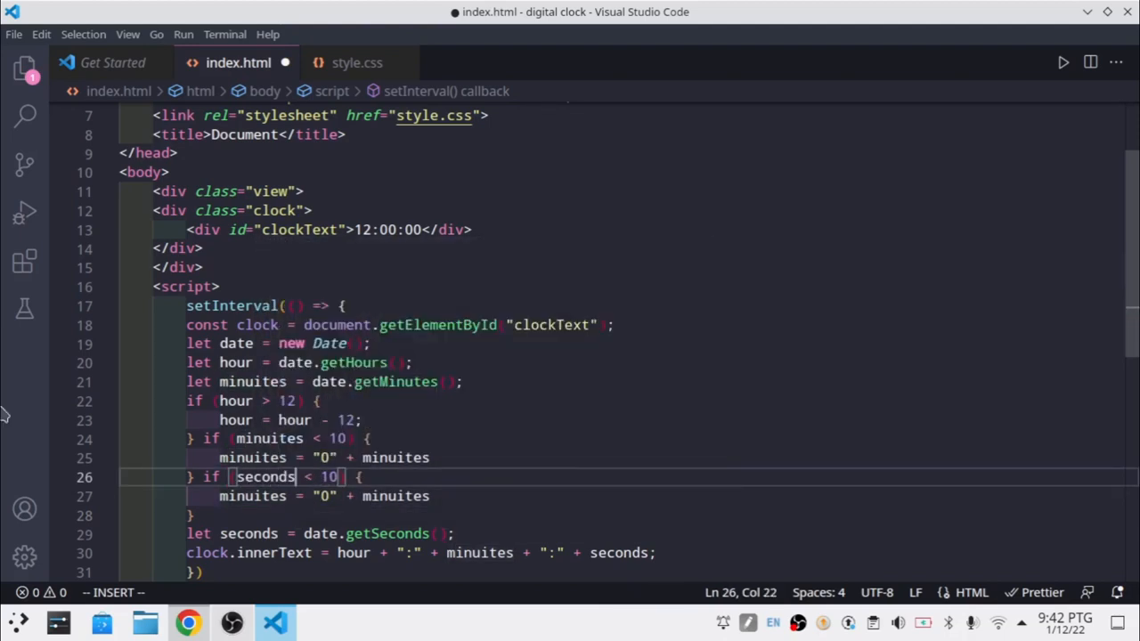
{"action": "double_click", "coordinate": [251, 496]}
{"action": "type", "text": "second"}
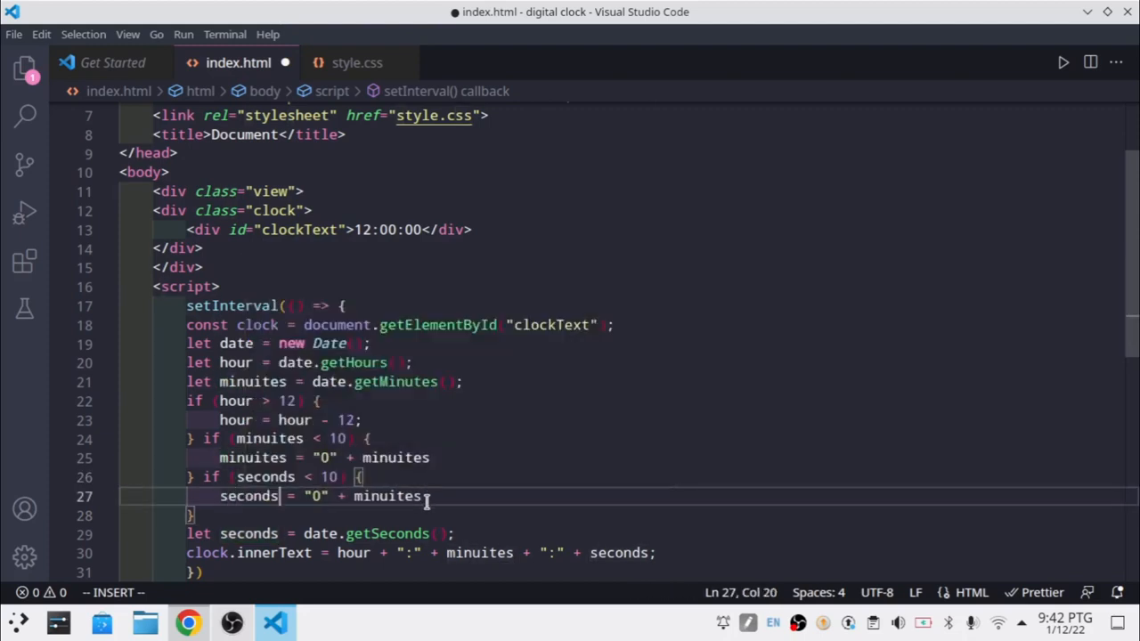
{"action": "double_click", "coordinate": [386, 495]}
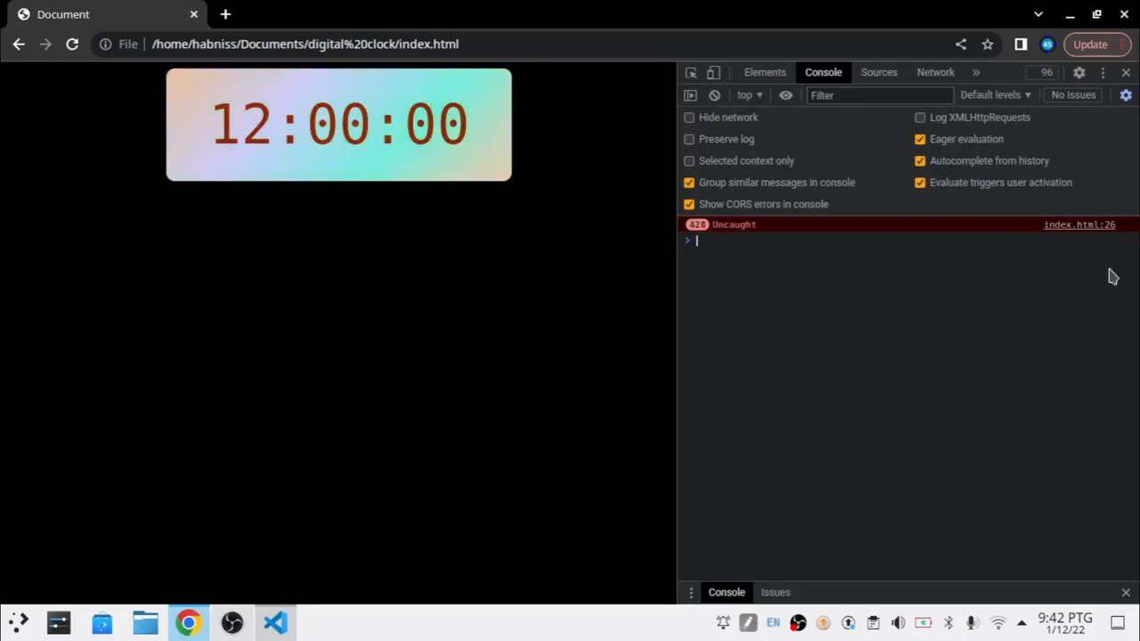
{"action": "left_click", "coordinate": [72, 43]}
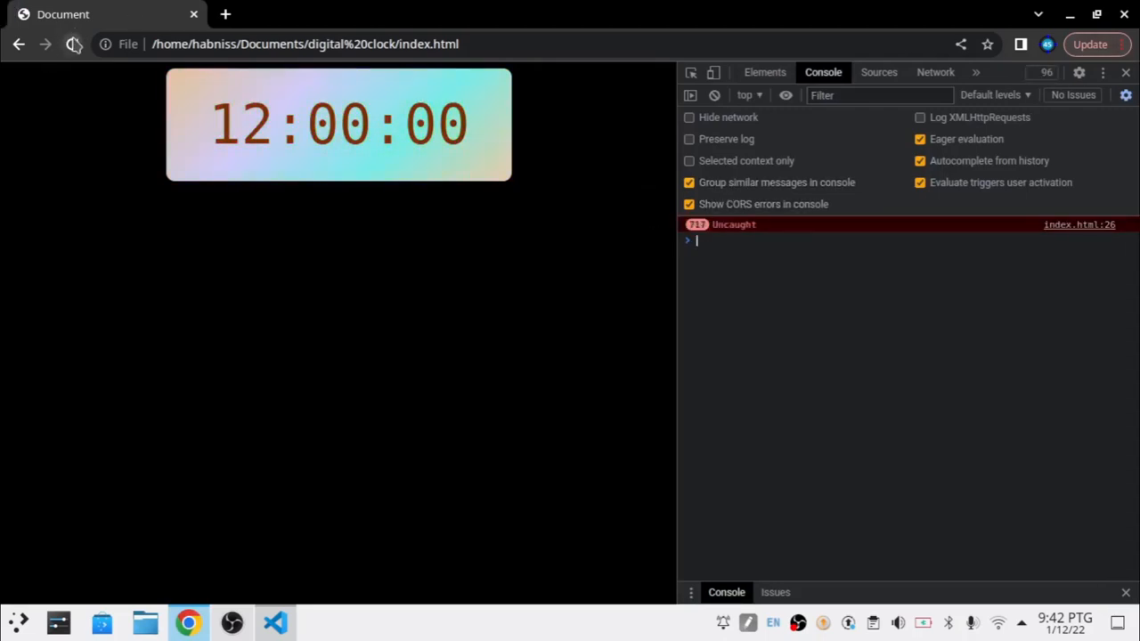
{"action": "left_click", "coordinate": [72, 43]}
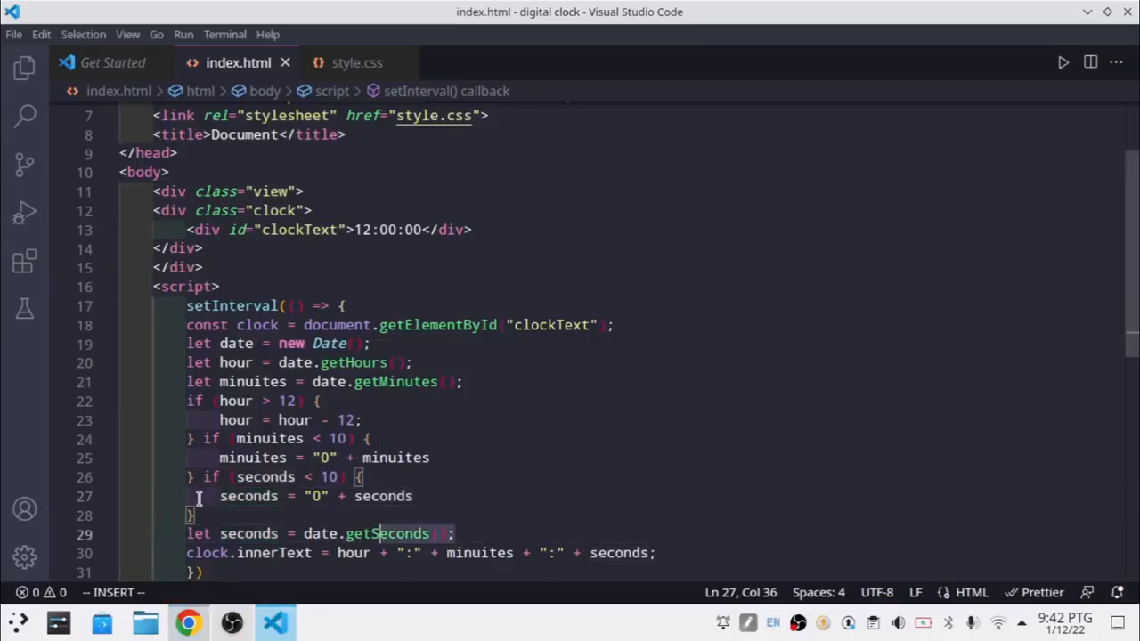
{"action": "right_click", "coordinate": [383, 534]}
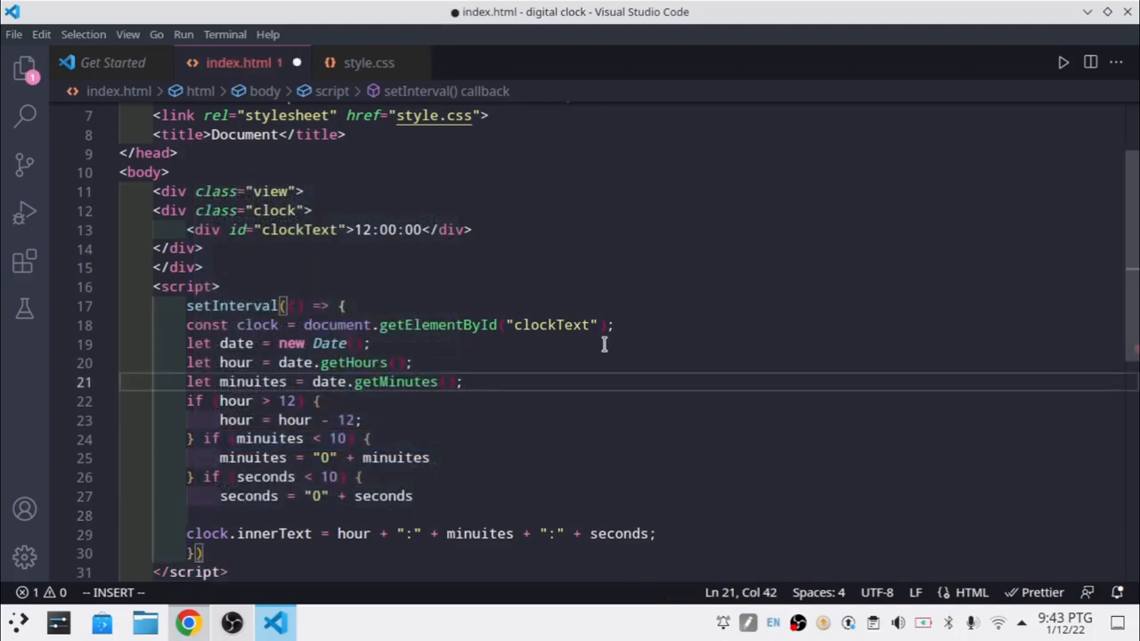
{"action": "right_click", "coordinate": [604, 345]}
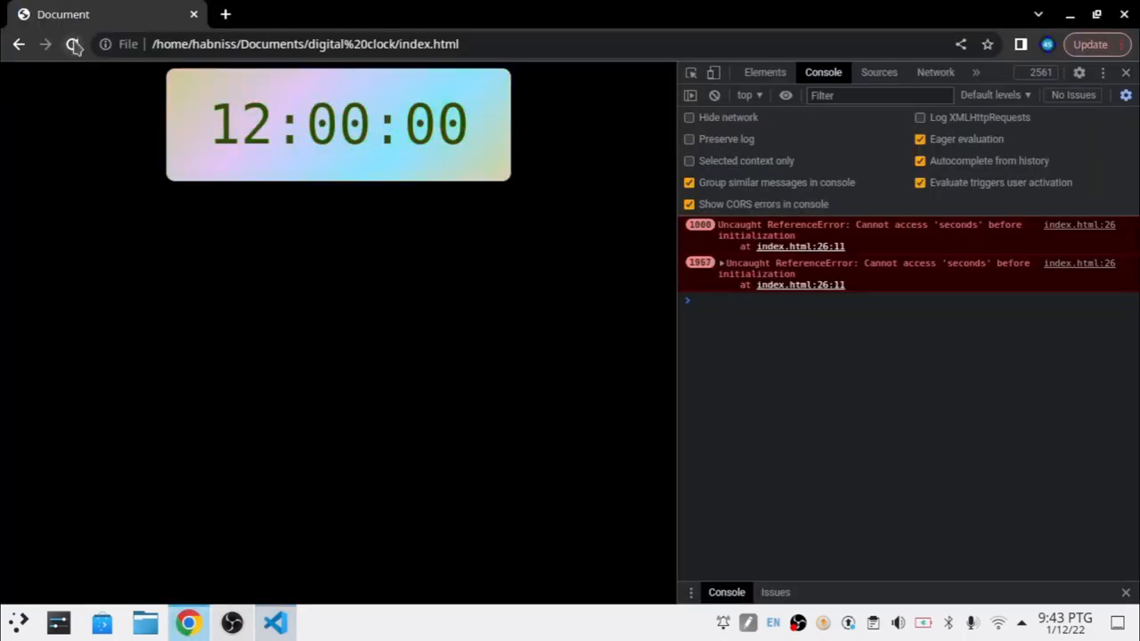
{"action": "left_click", "coordinate": [72, 42]}
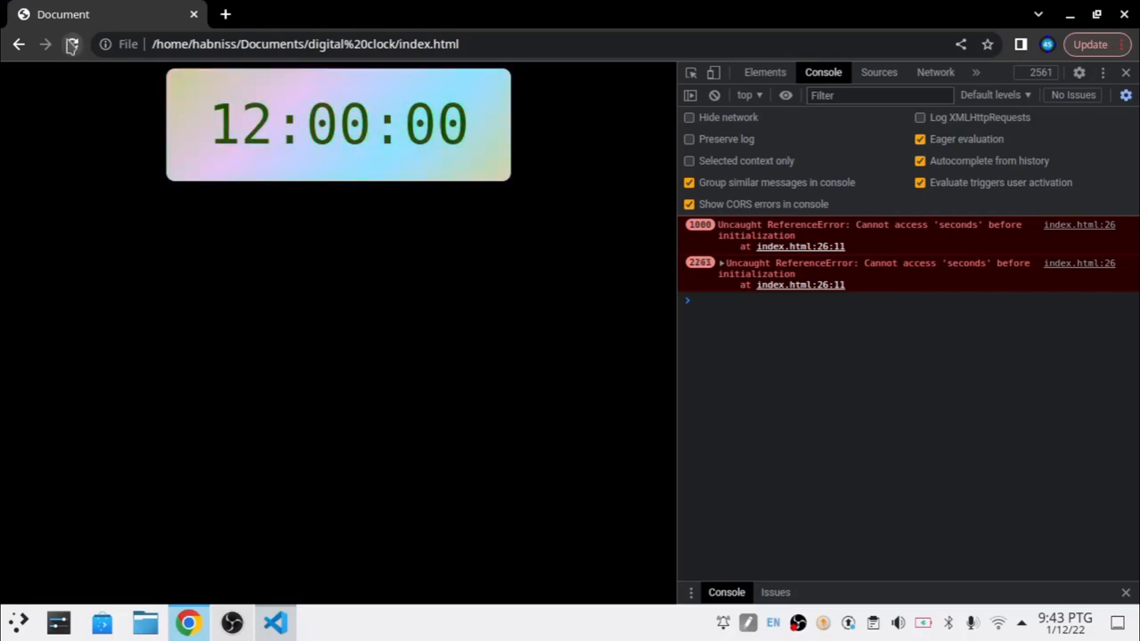
{"action": "left_click", "coordinate": [72, 42]}
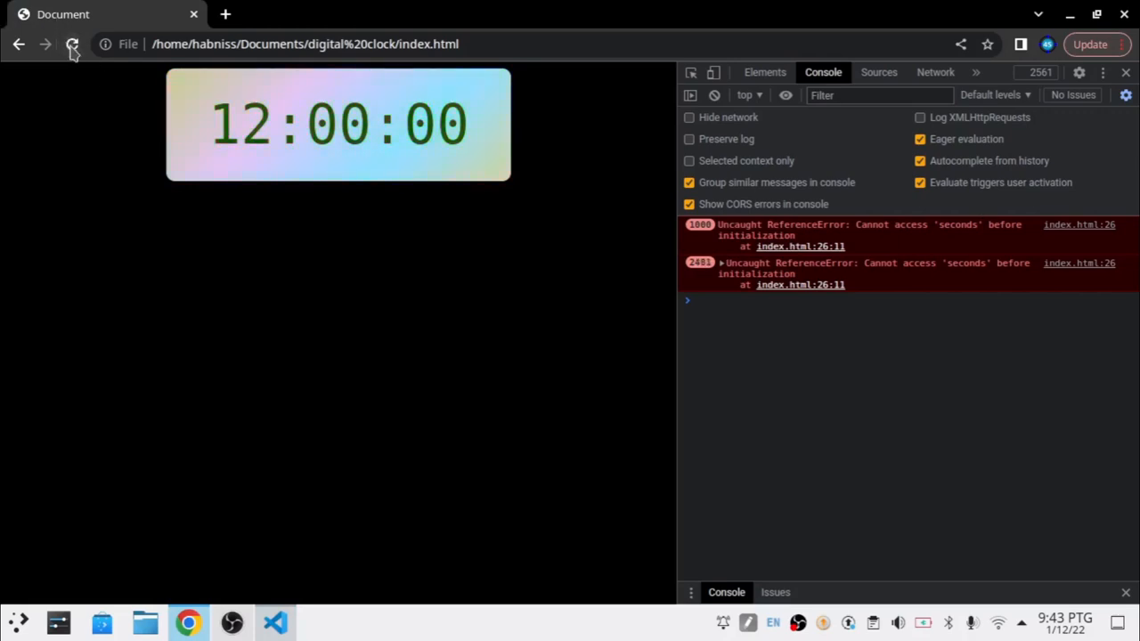
{"action": "left_click", "coordinate": [71, 42]}
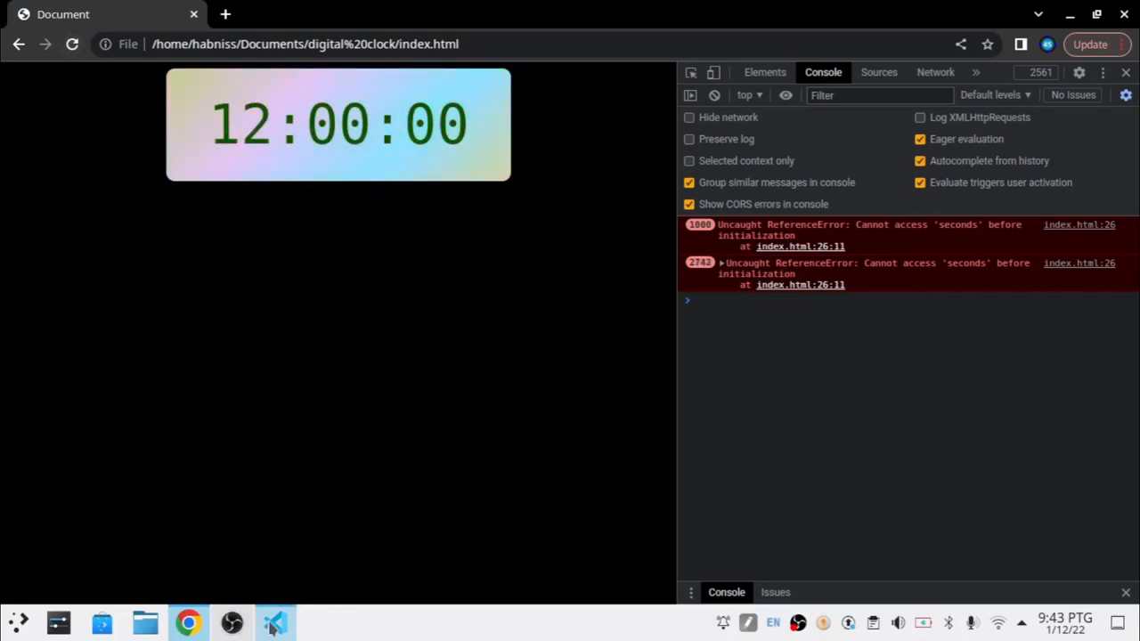
{"action": "left_click", "coordinate": [275, 624]}
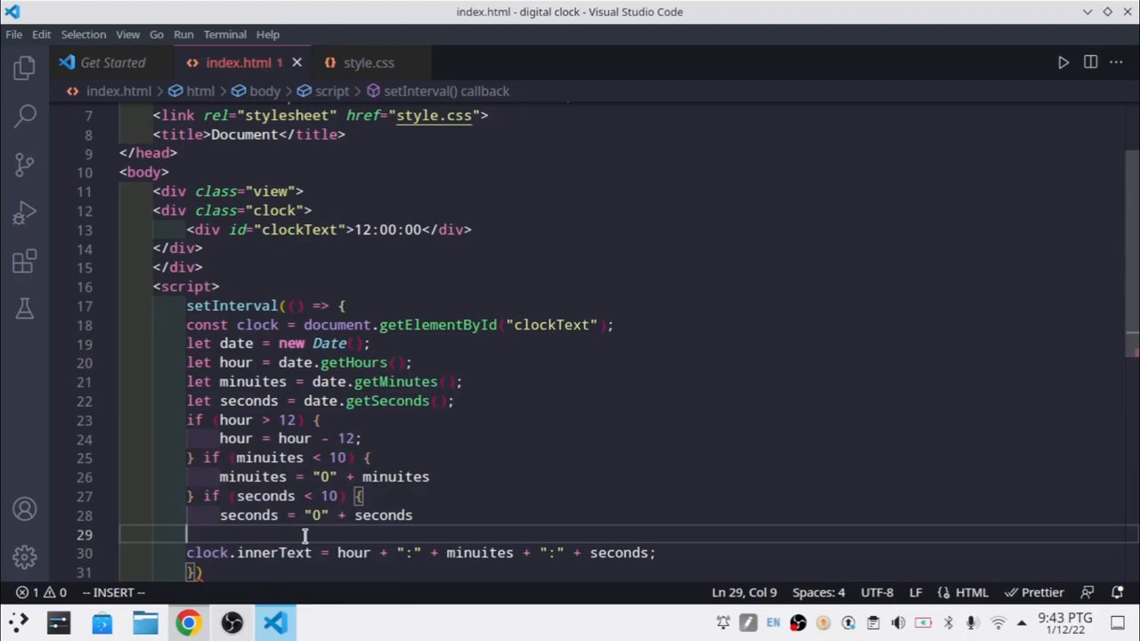
{"action": "type", "text": "}"}
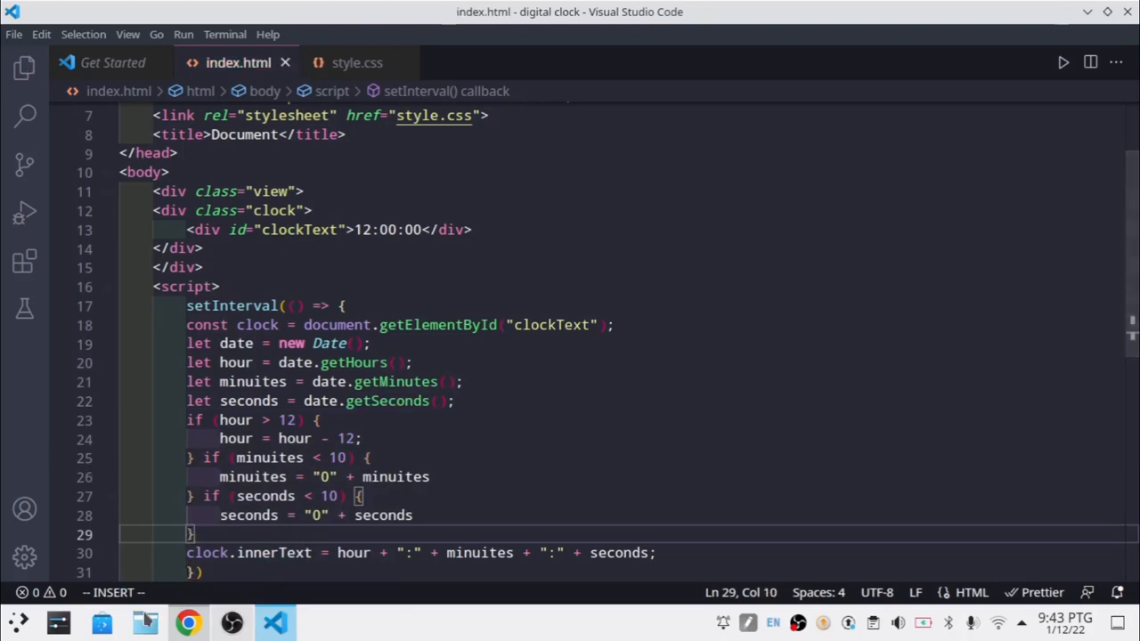
{"action": "left_click", "coordinate": [188, 624]}
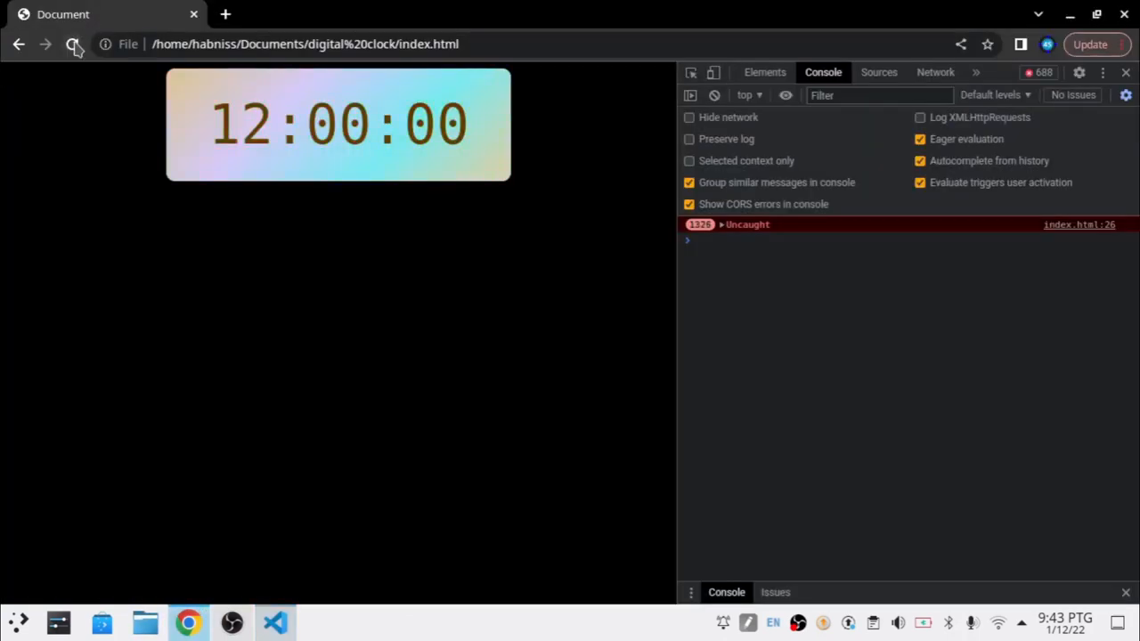
{"action": "left_click", "coordinate": [71, 43]}
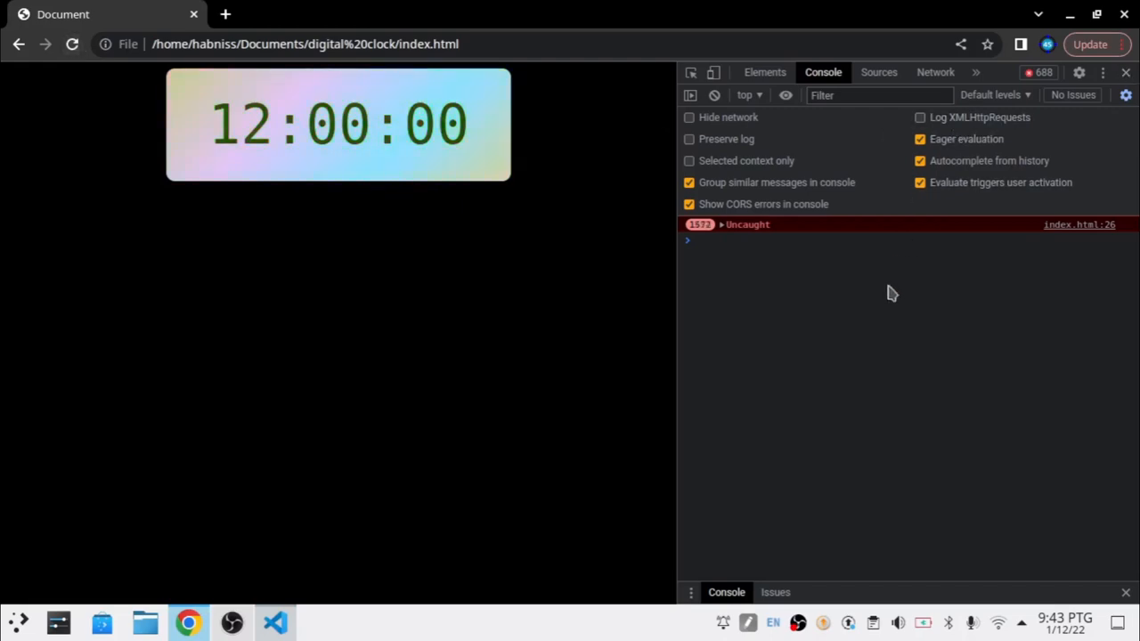
{"action": "left_click", "coordinate": [274, 623]}
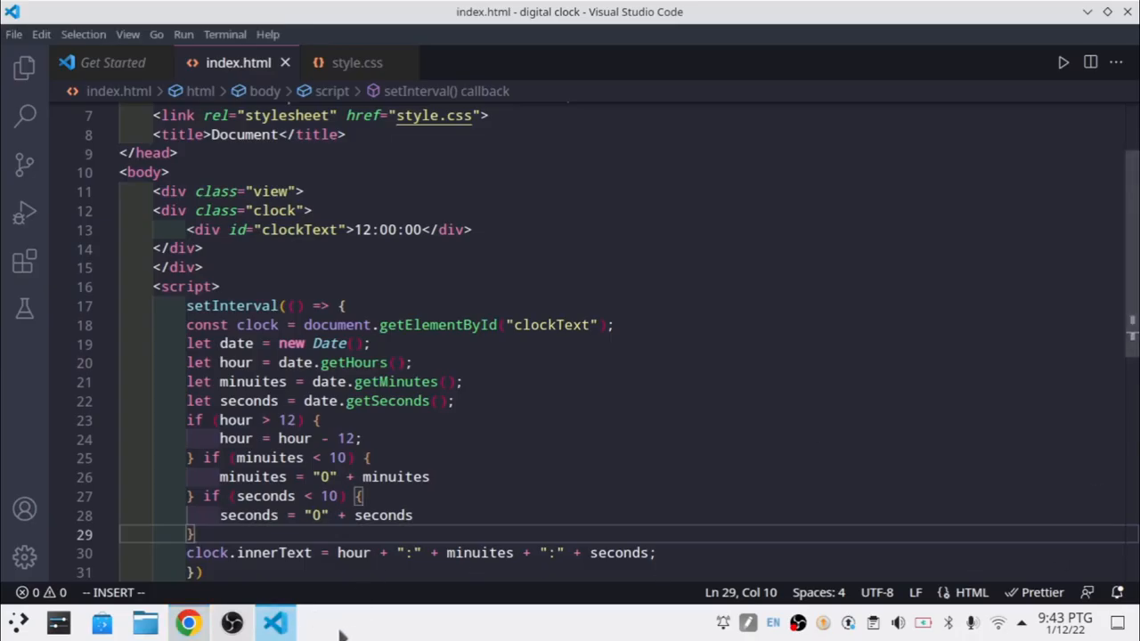
{"action": "left_click", "coordinate": [187, 623]}
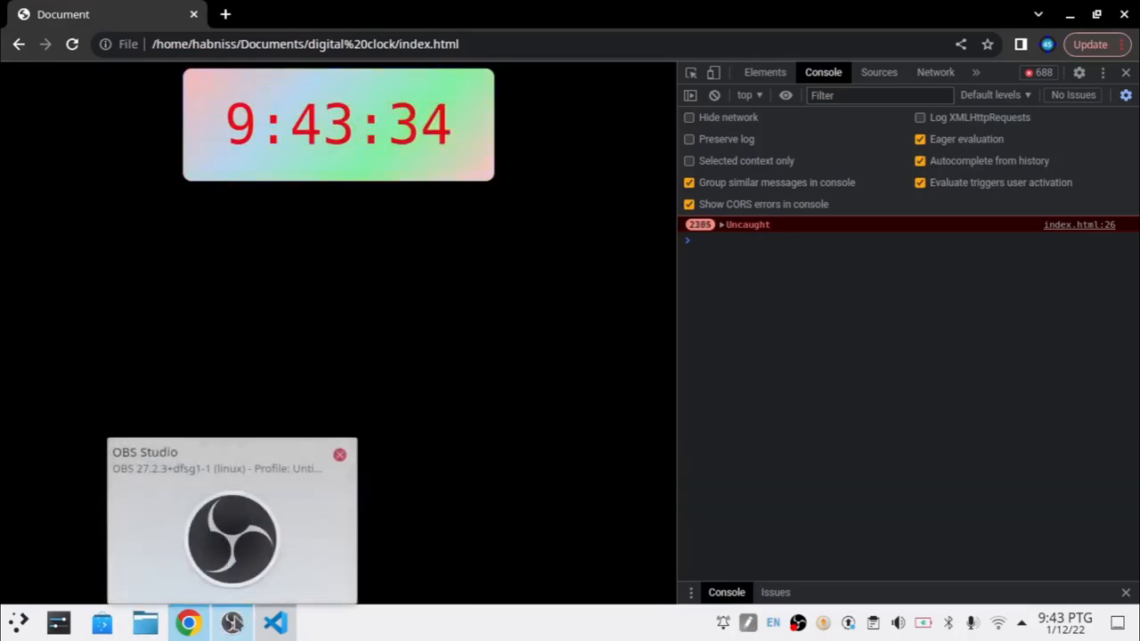
{"action": "left_click", "coordinate": [232, 534]}
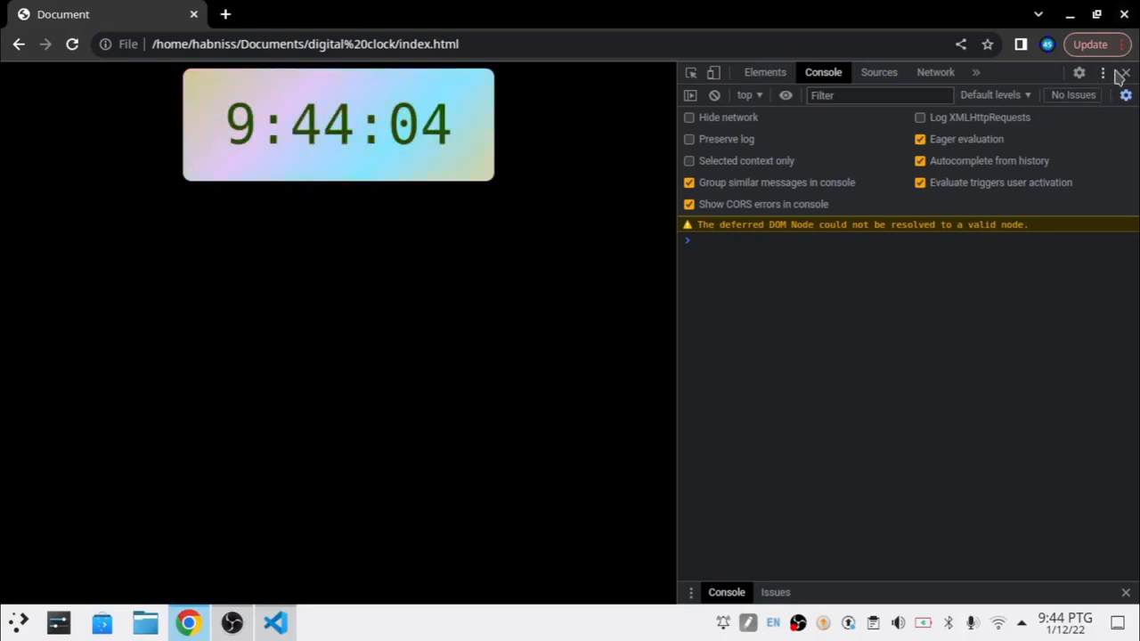
{"action": "left_click", "coordinate": [1124, 71]}
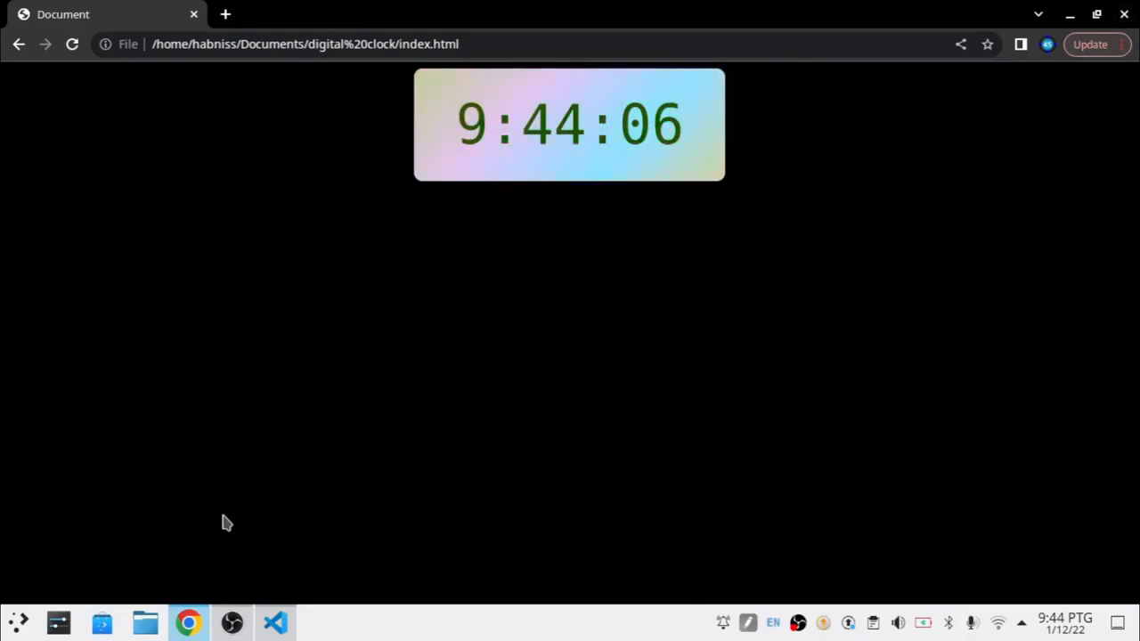